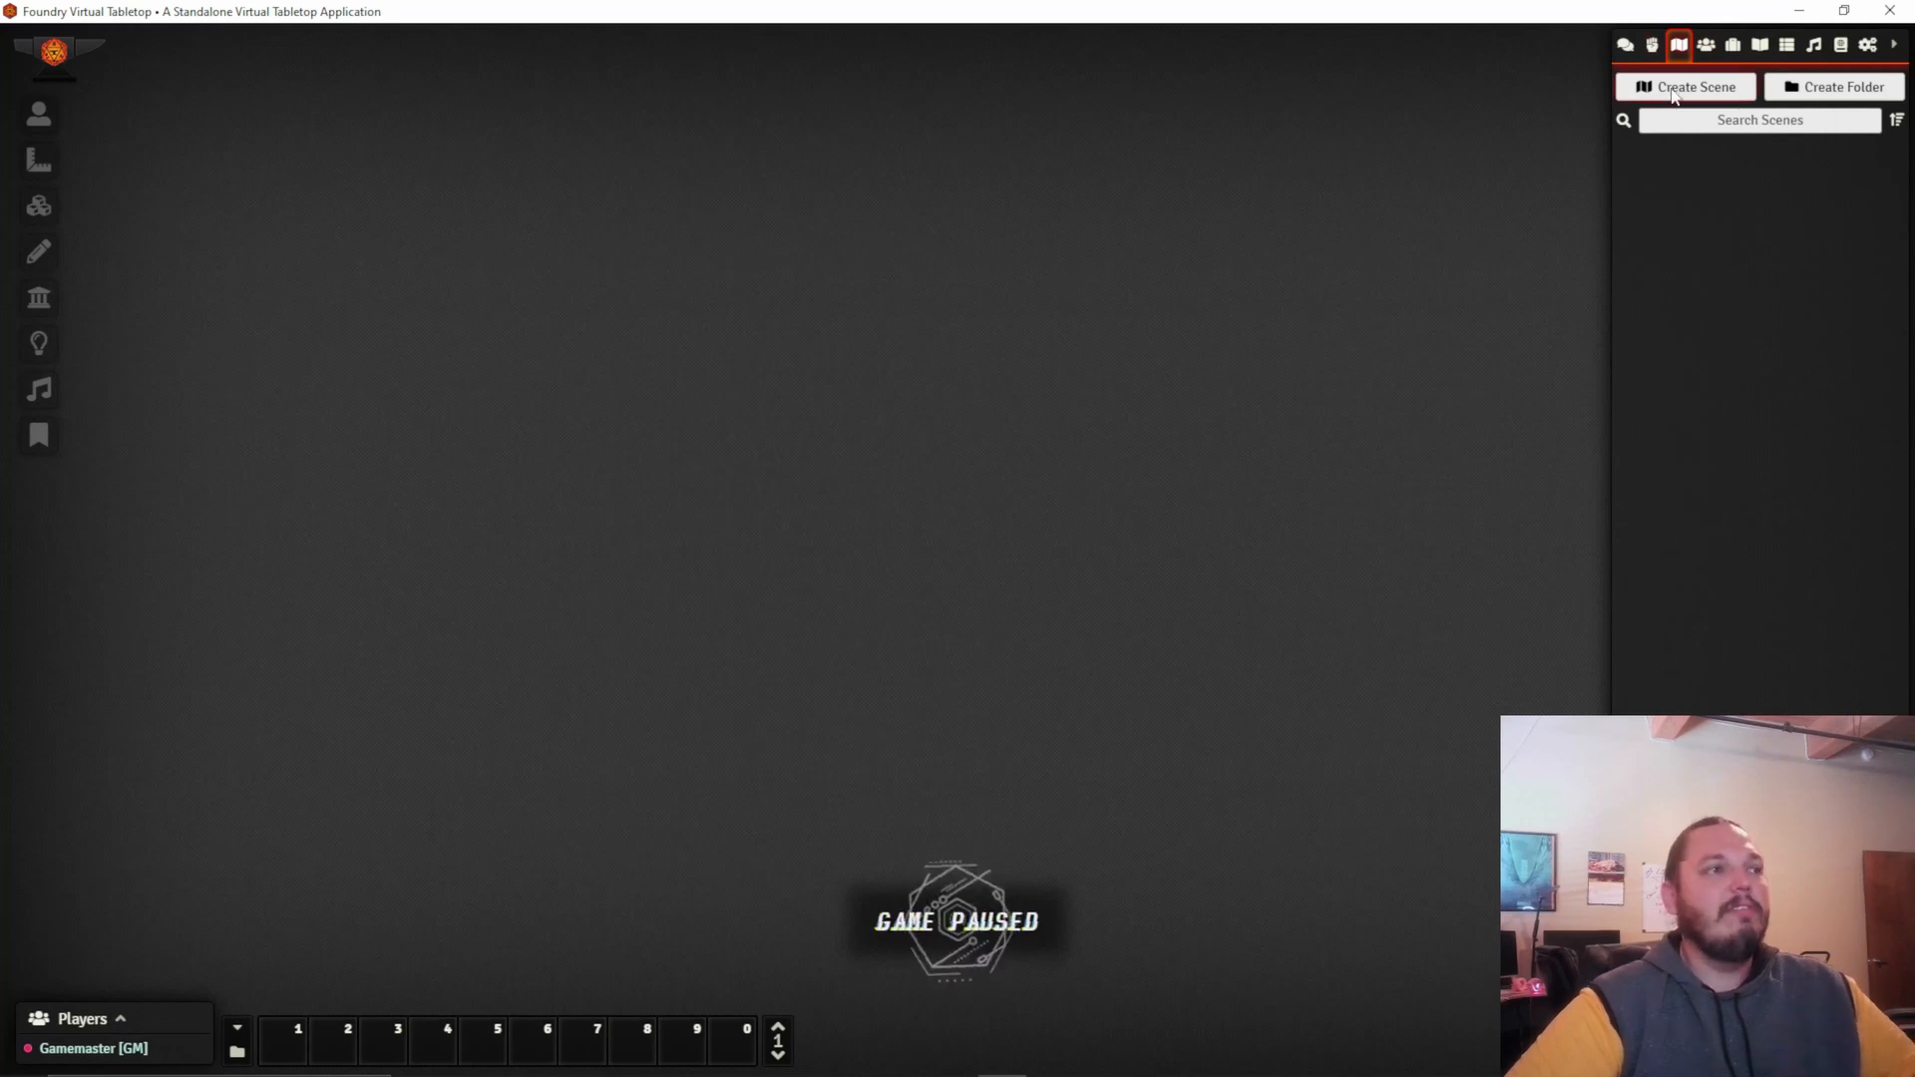
# Create a new scene named 'shuttle-bay' from the Scenes tab.
pyautogui.click(1686, 86)
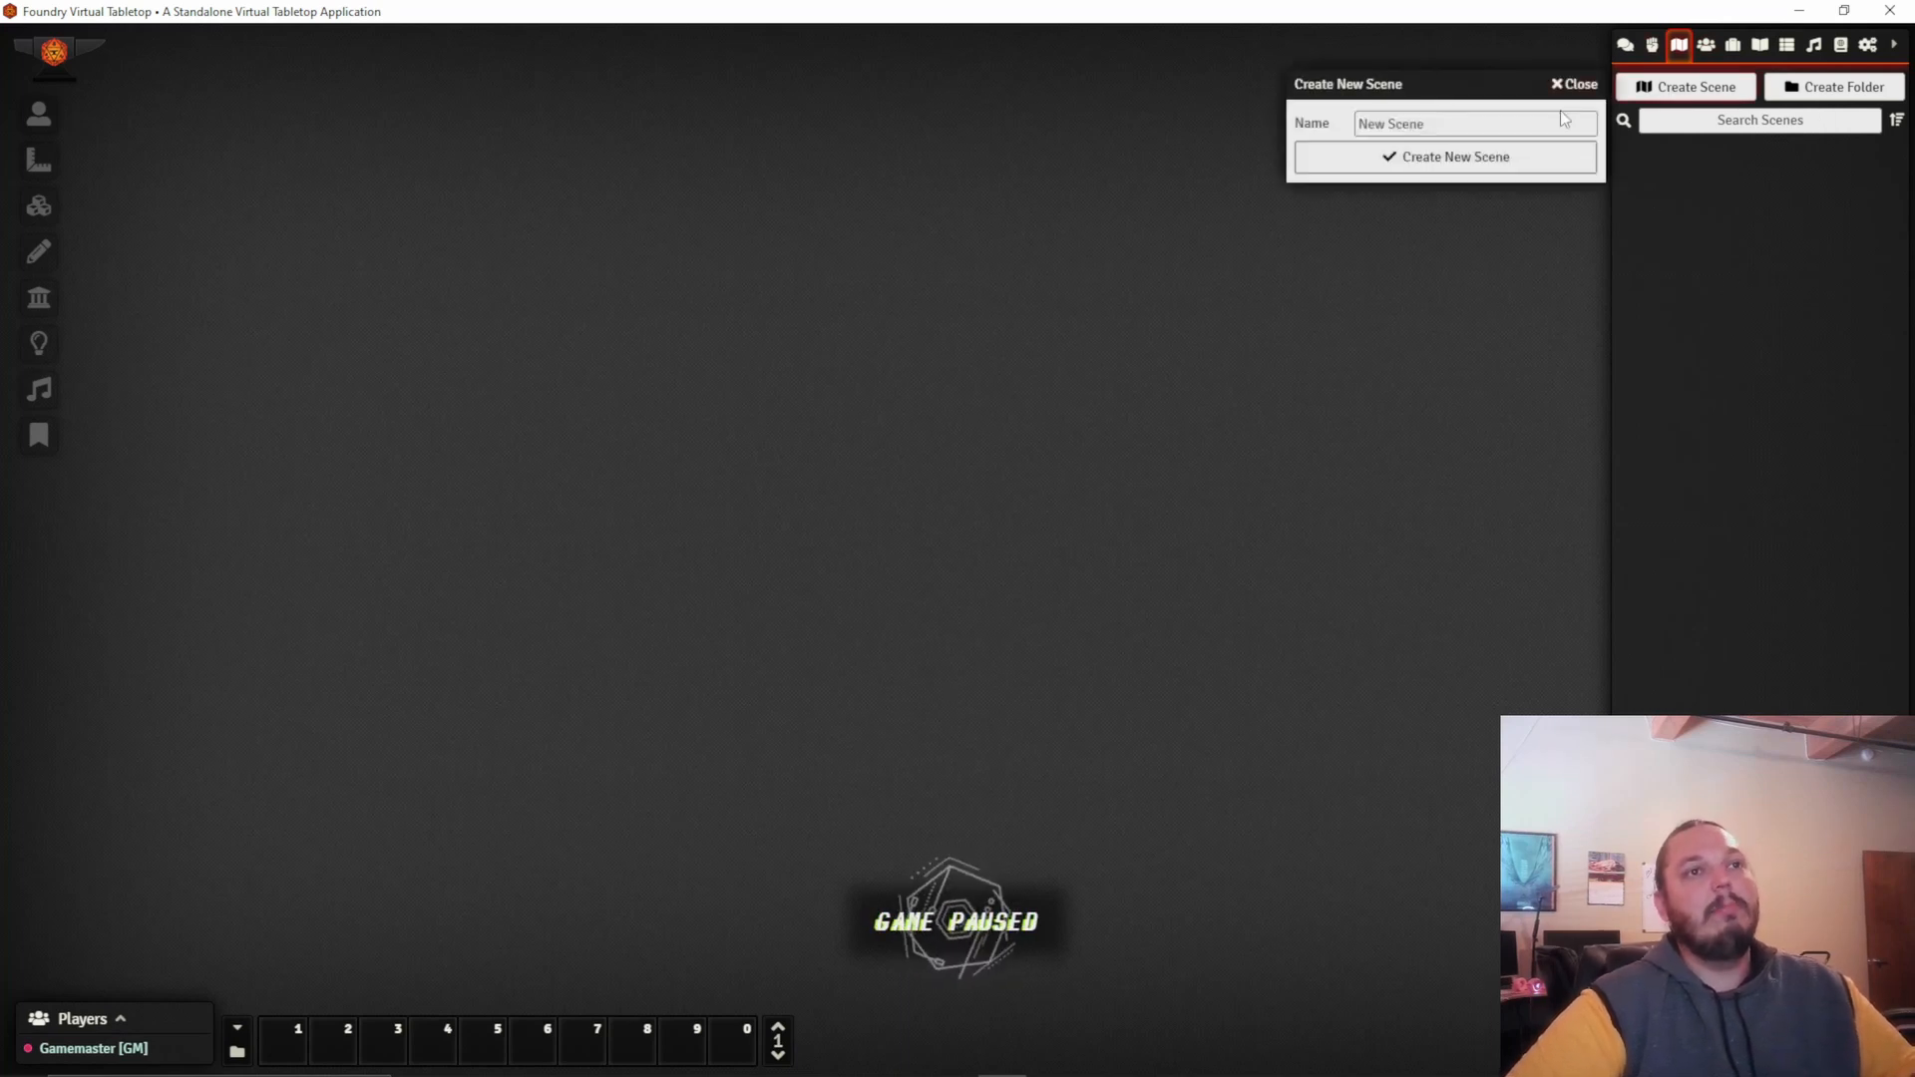
pyautogui.write('shuttle-bay')
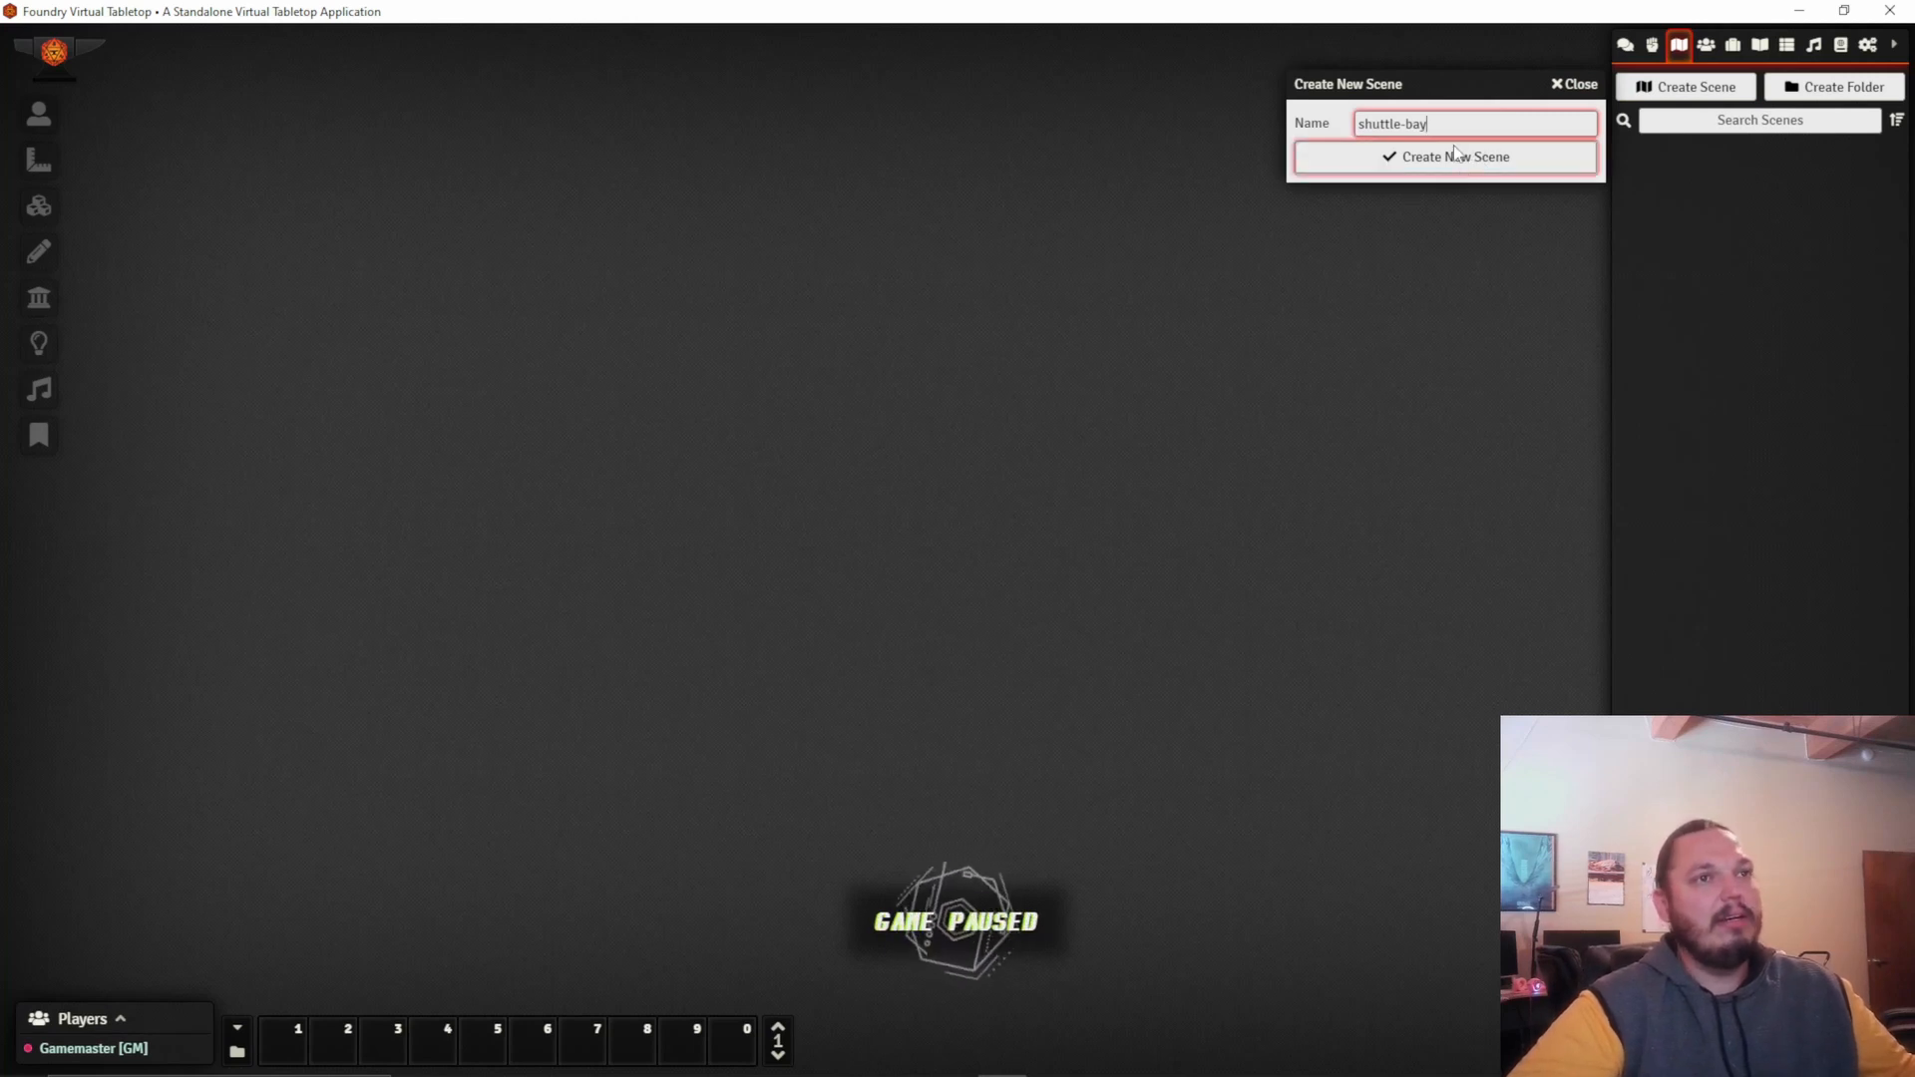
pyautogui.click(1452, 157)
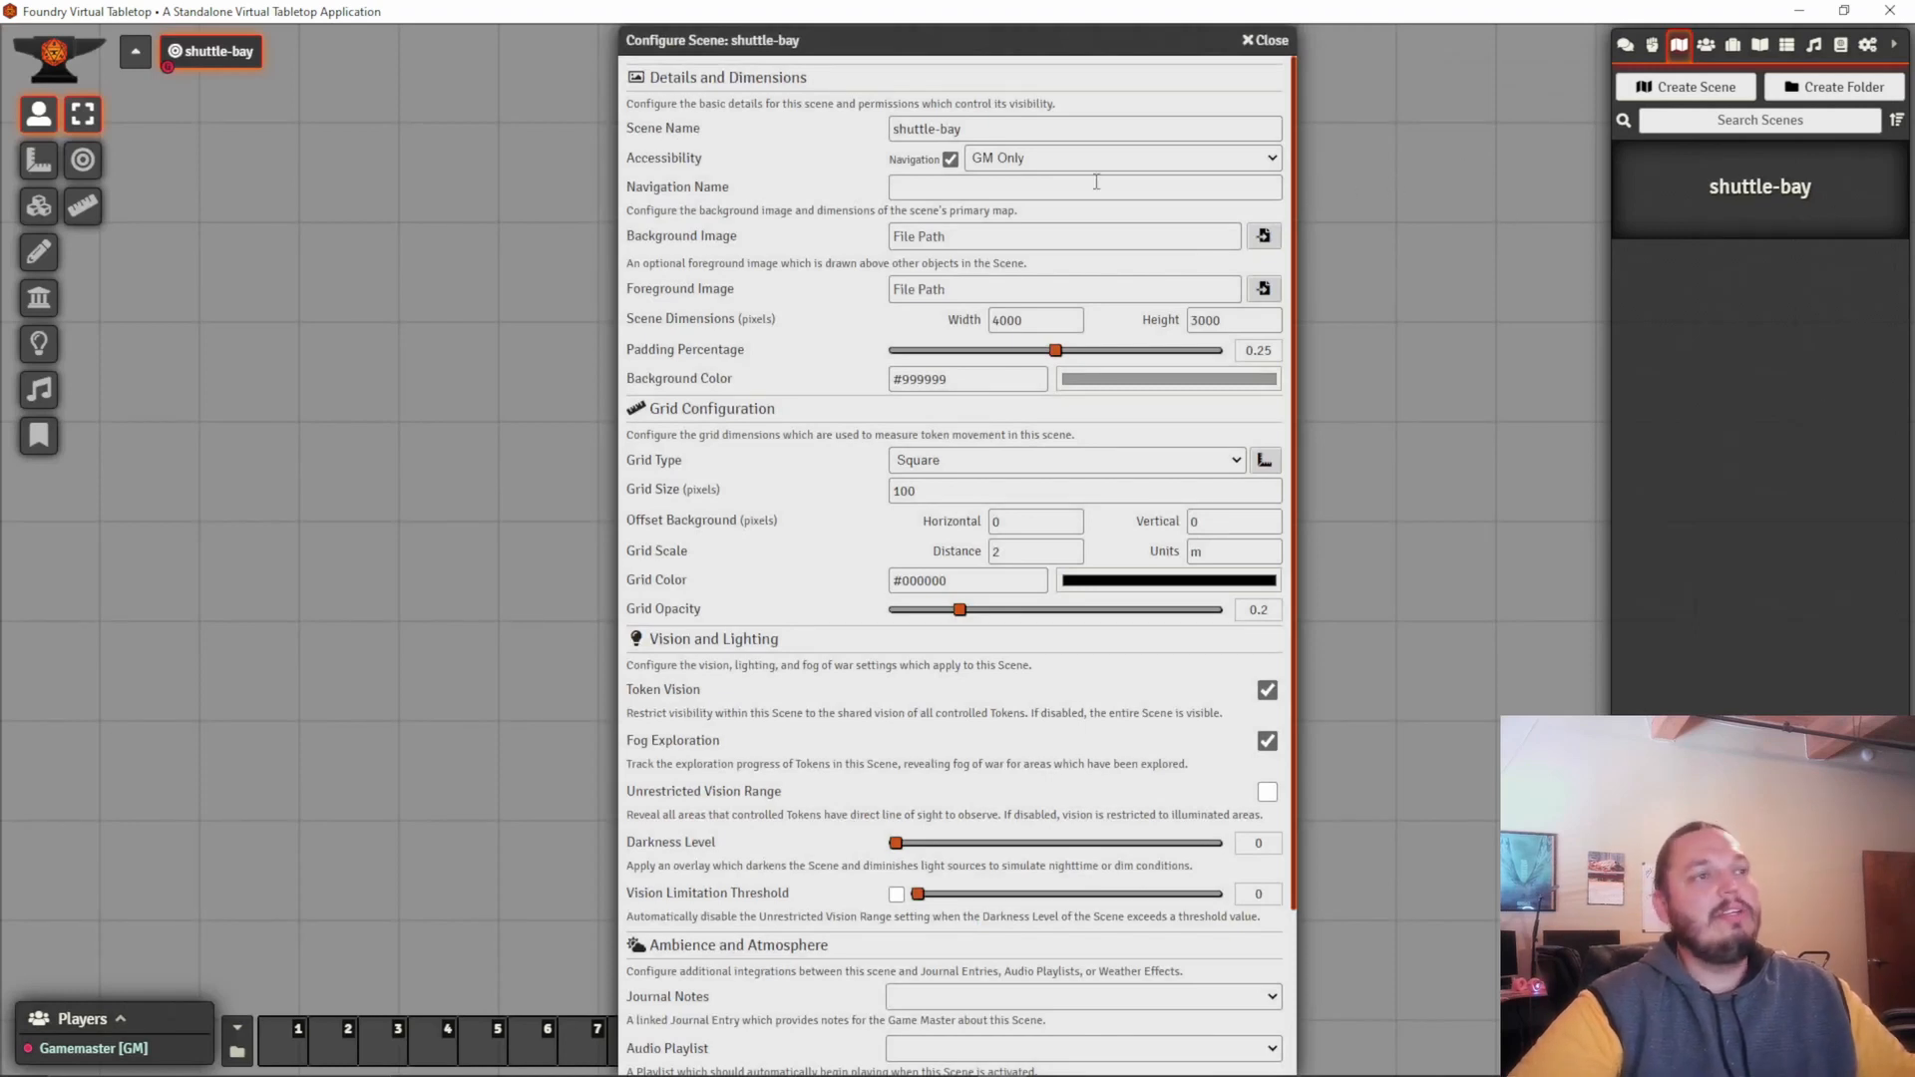
# Enter 'Space Station Bay' as the navigation name and leave accessibility at GM Only.
pyautogui.click(1083, 187)
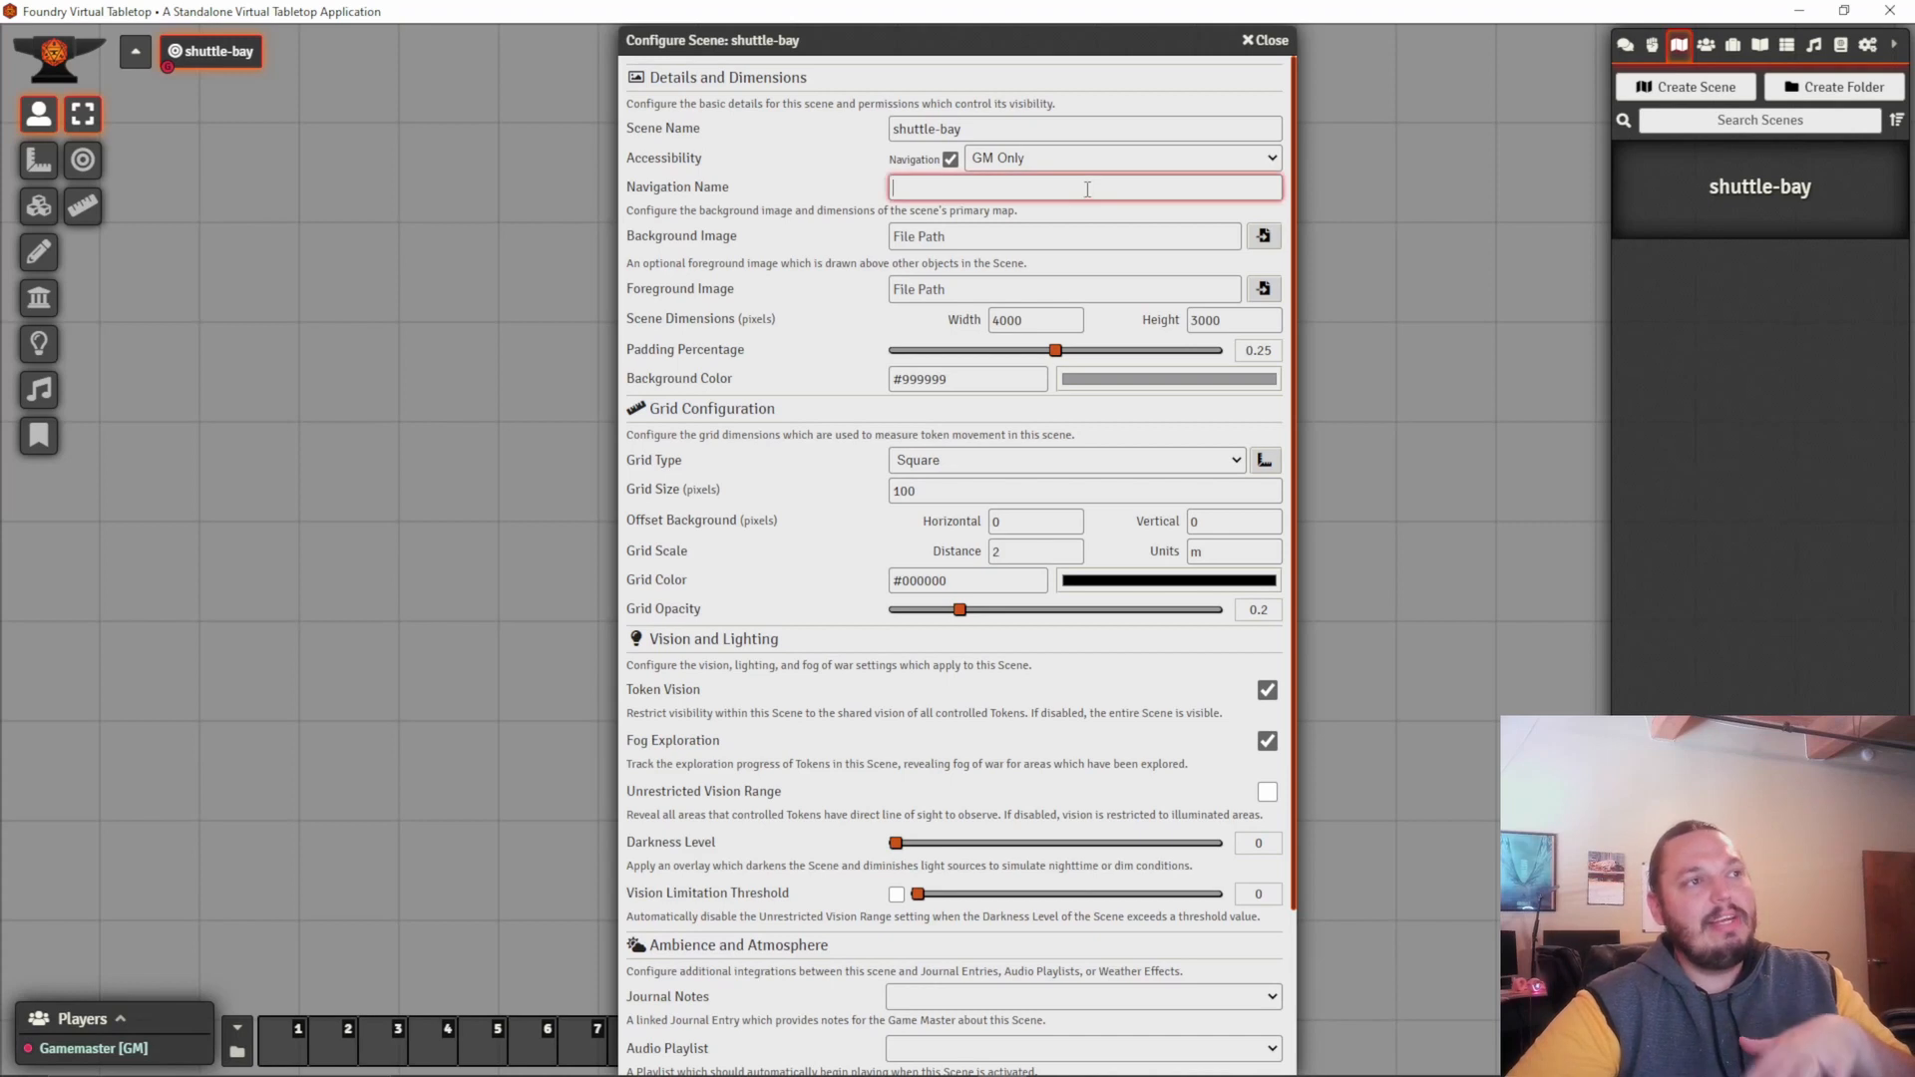
pyautogui.moveTo(1095, 224)
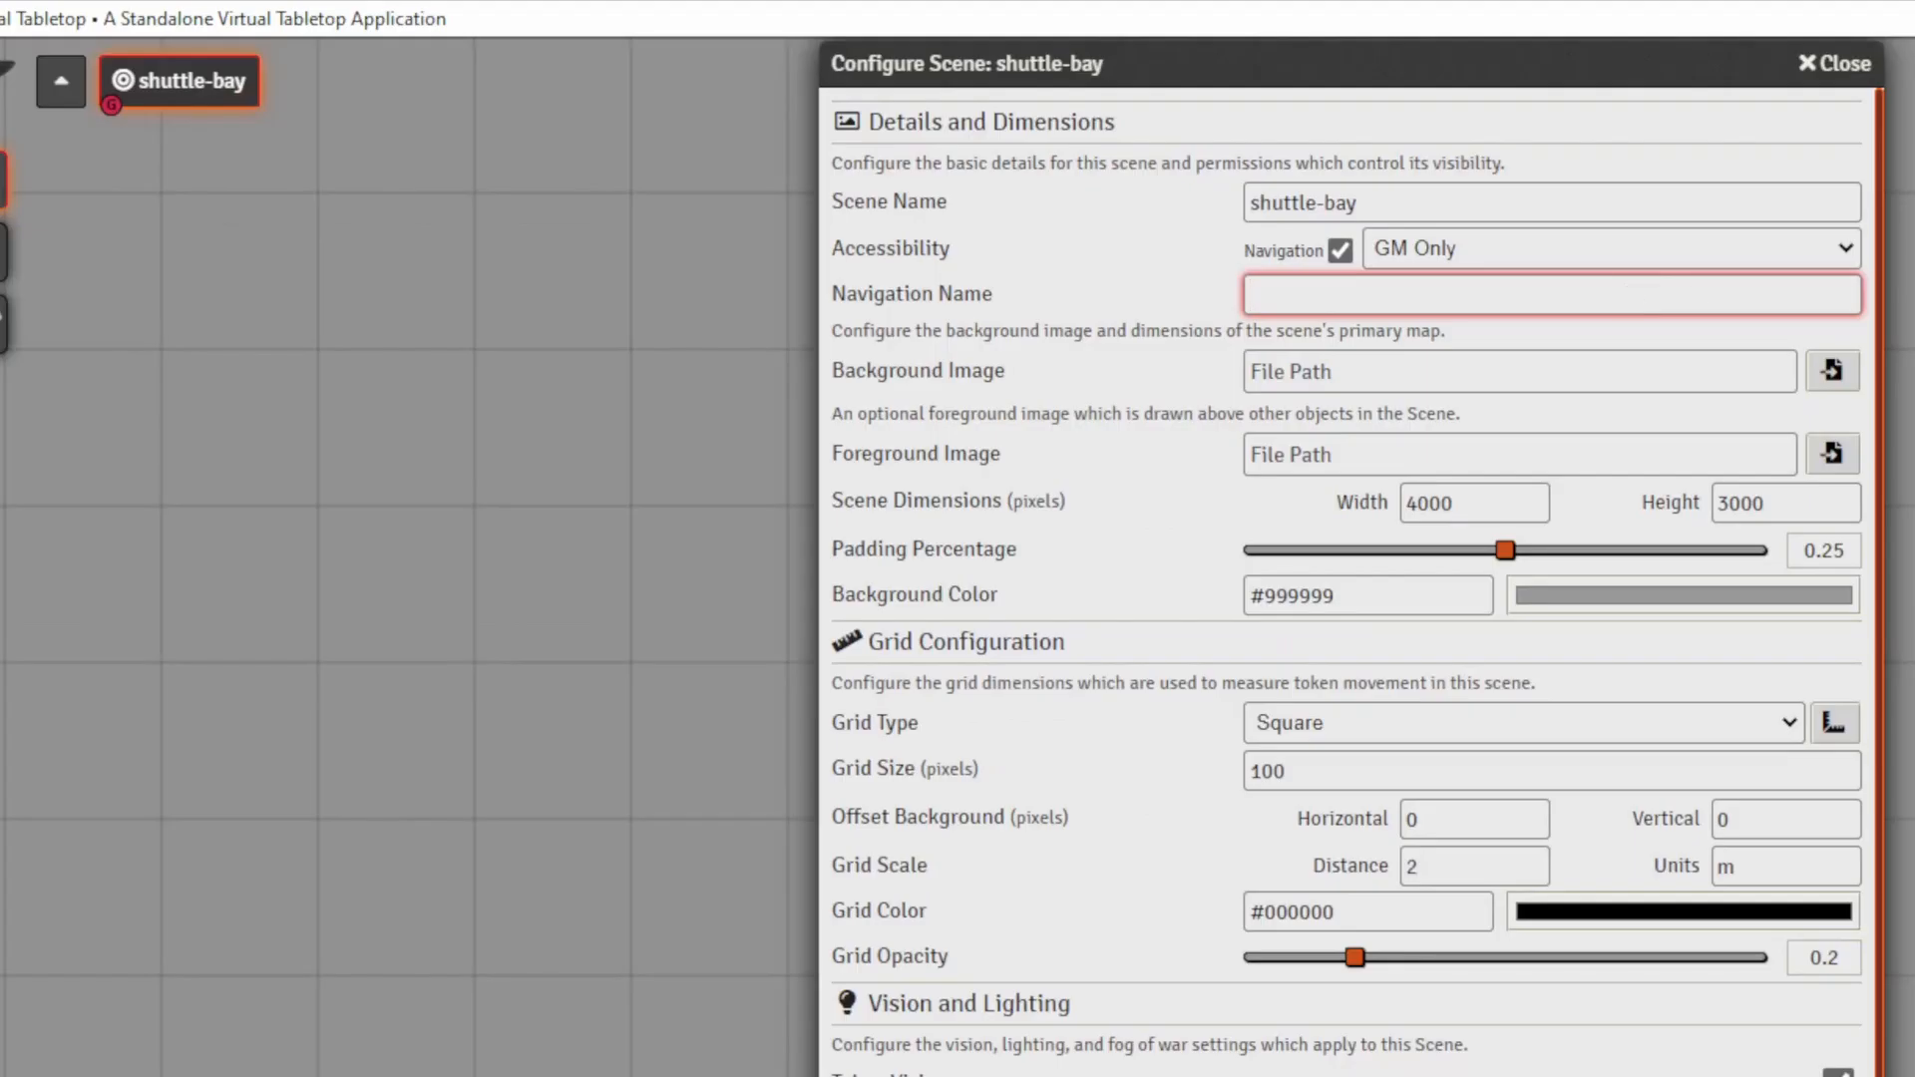
pyautogui.click(1551, 293)
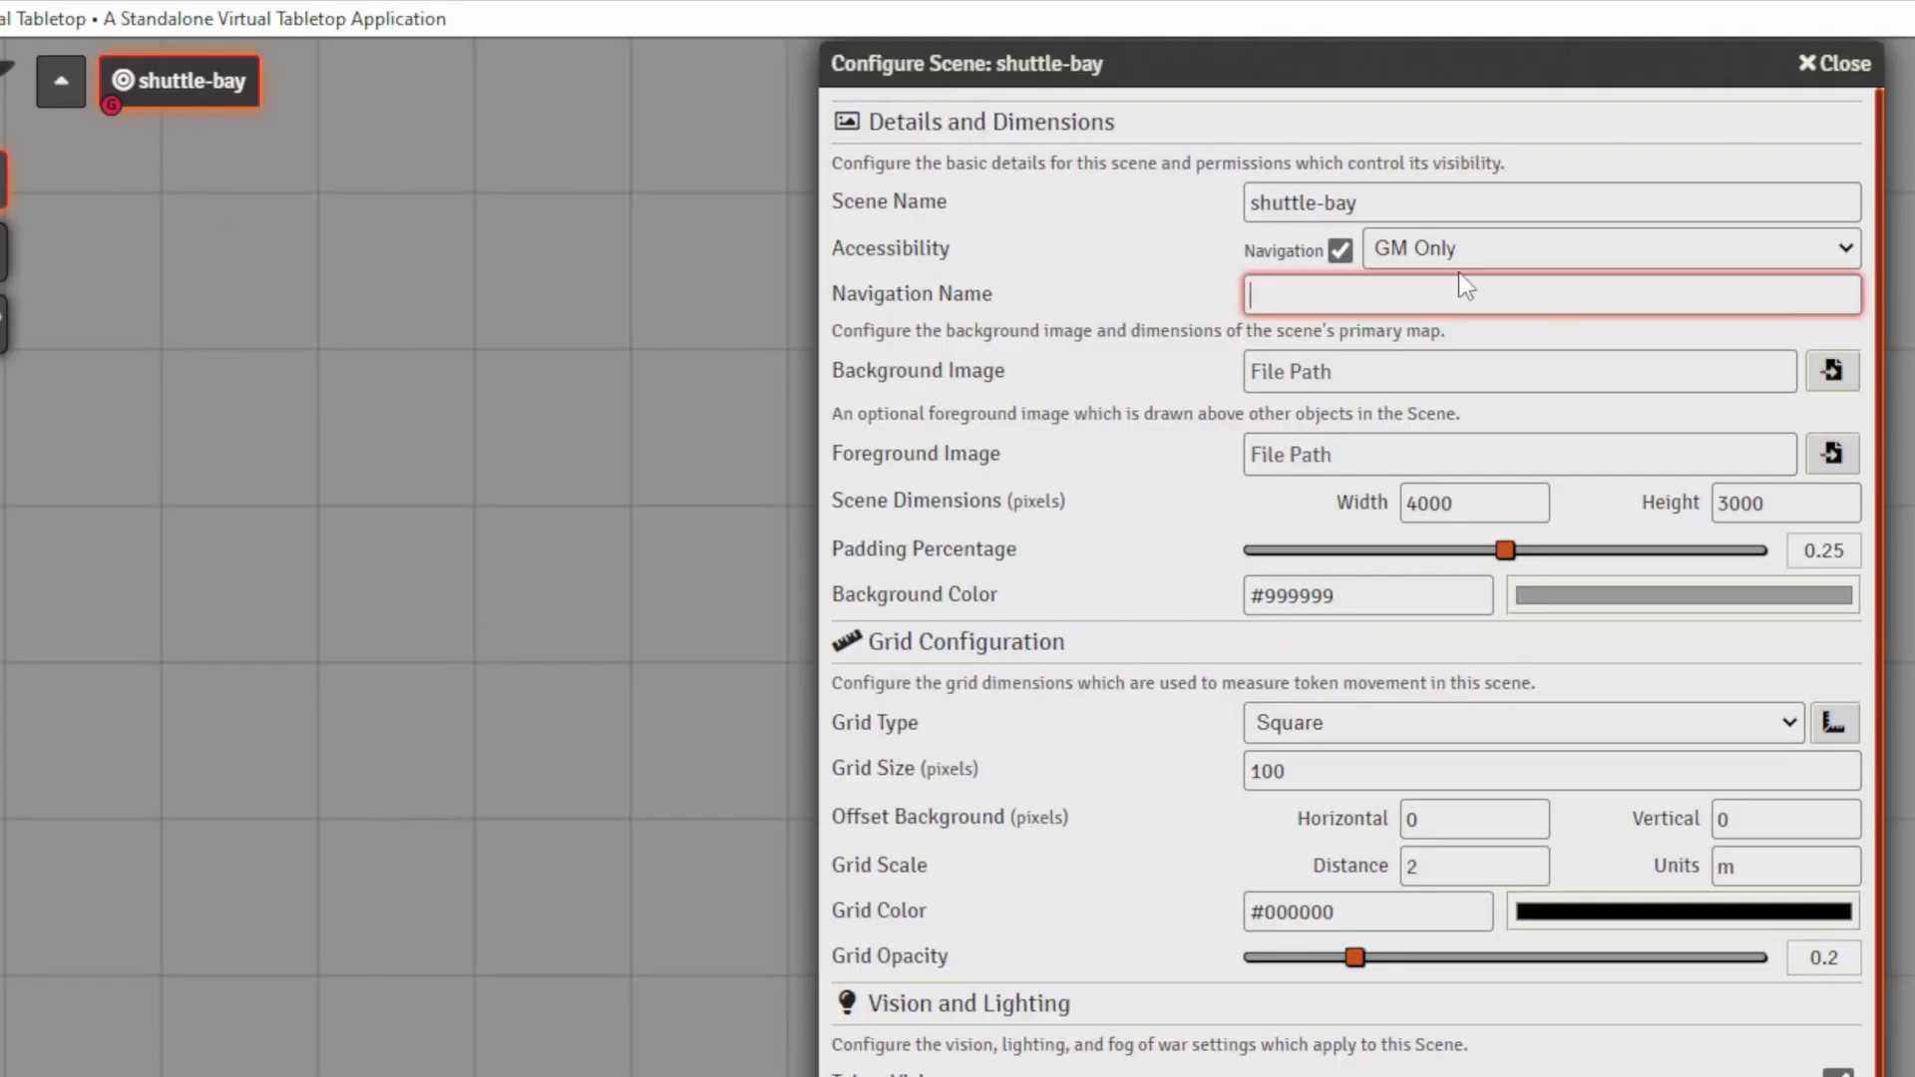
pyautogui.write('Space Station Bay')
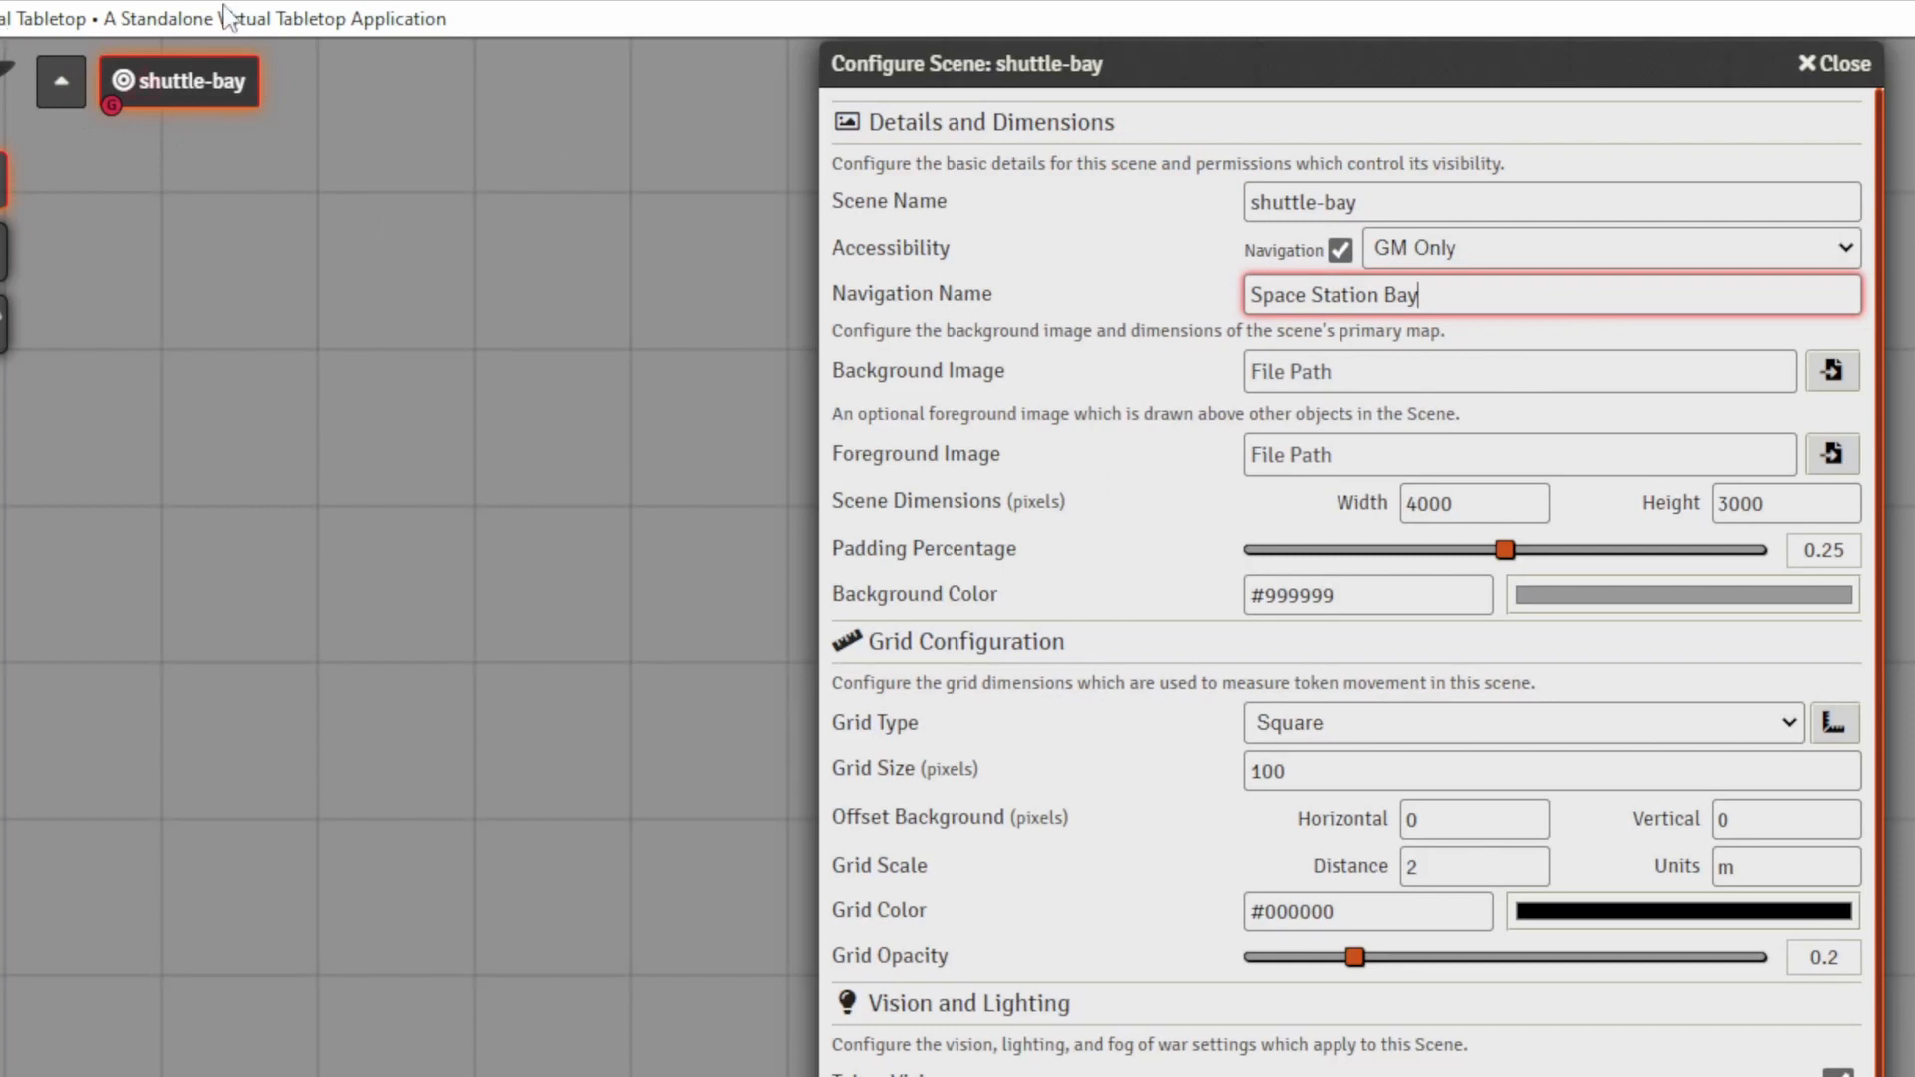
pyautogui.moveTo(1044, 170)
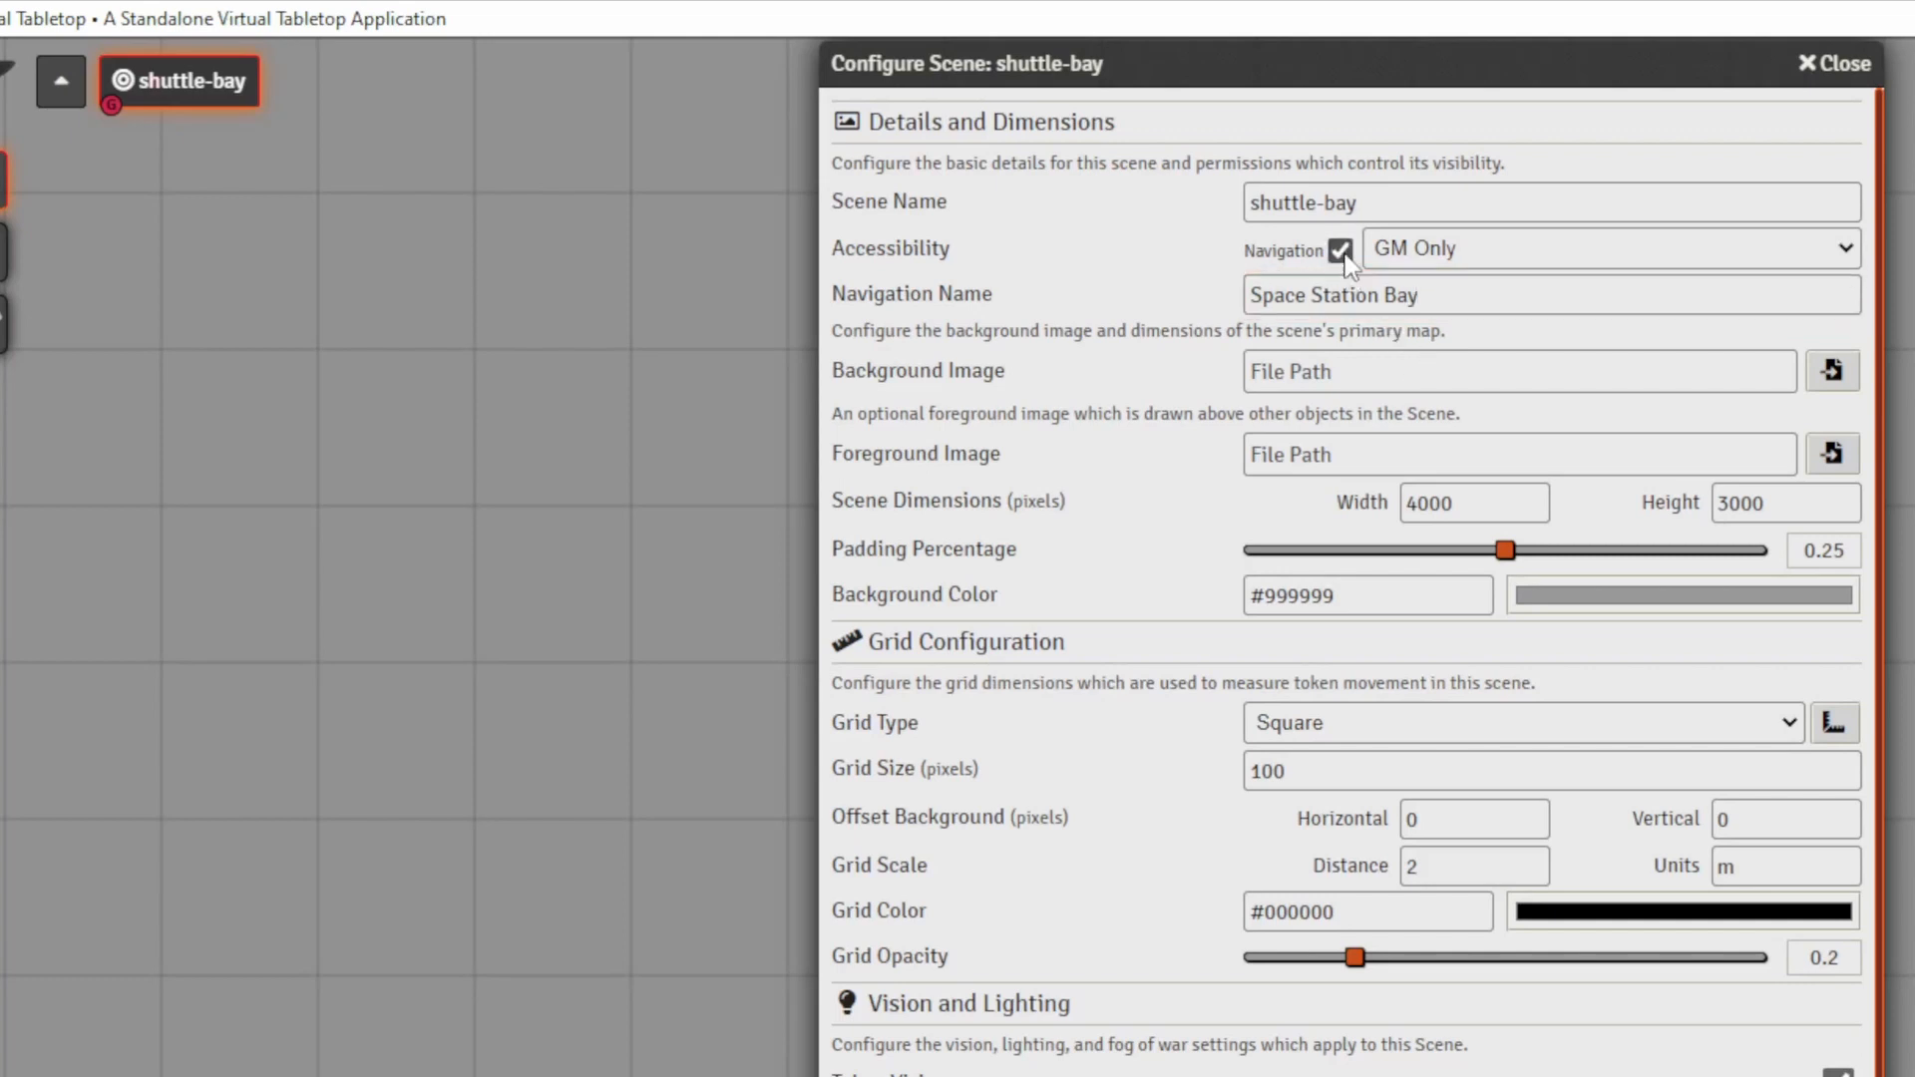
pyautogui.click(1605, 249)
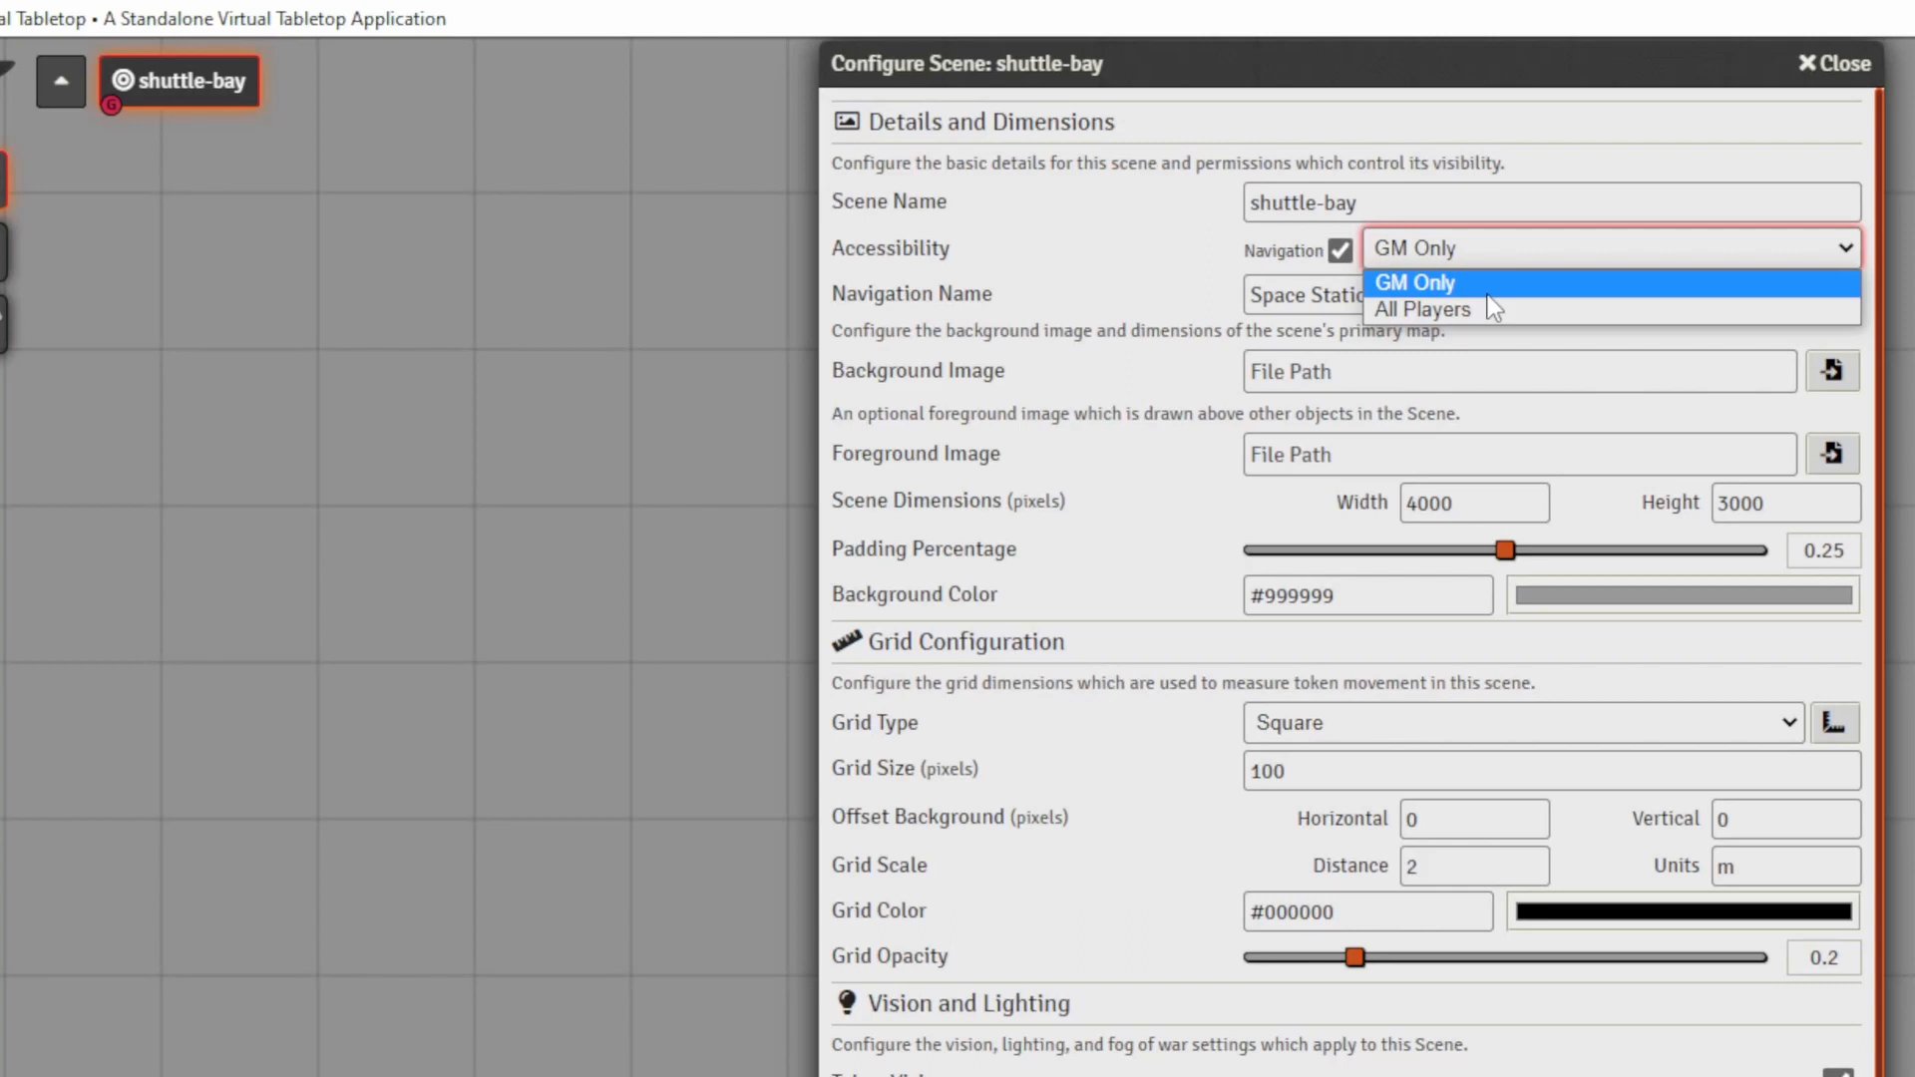
pyautogui.moveTo(1588, 303)
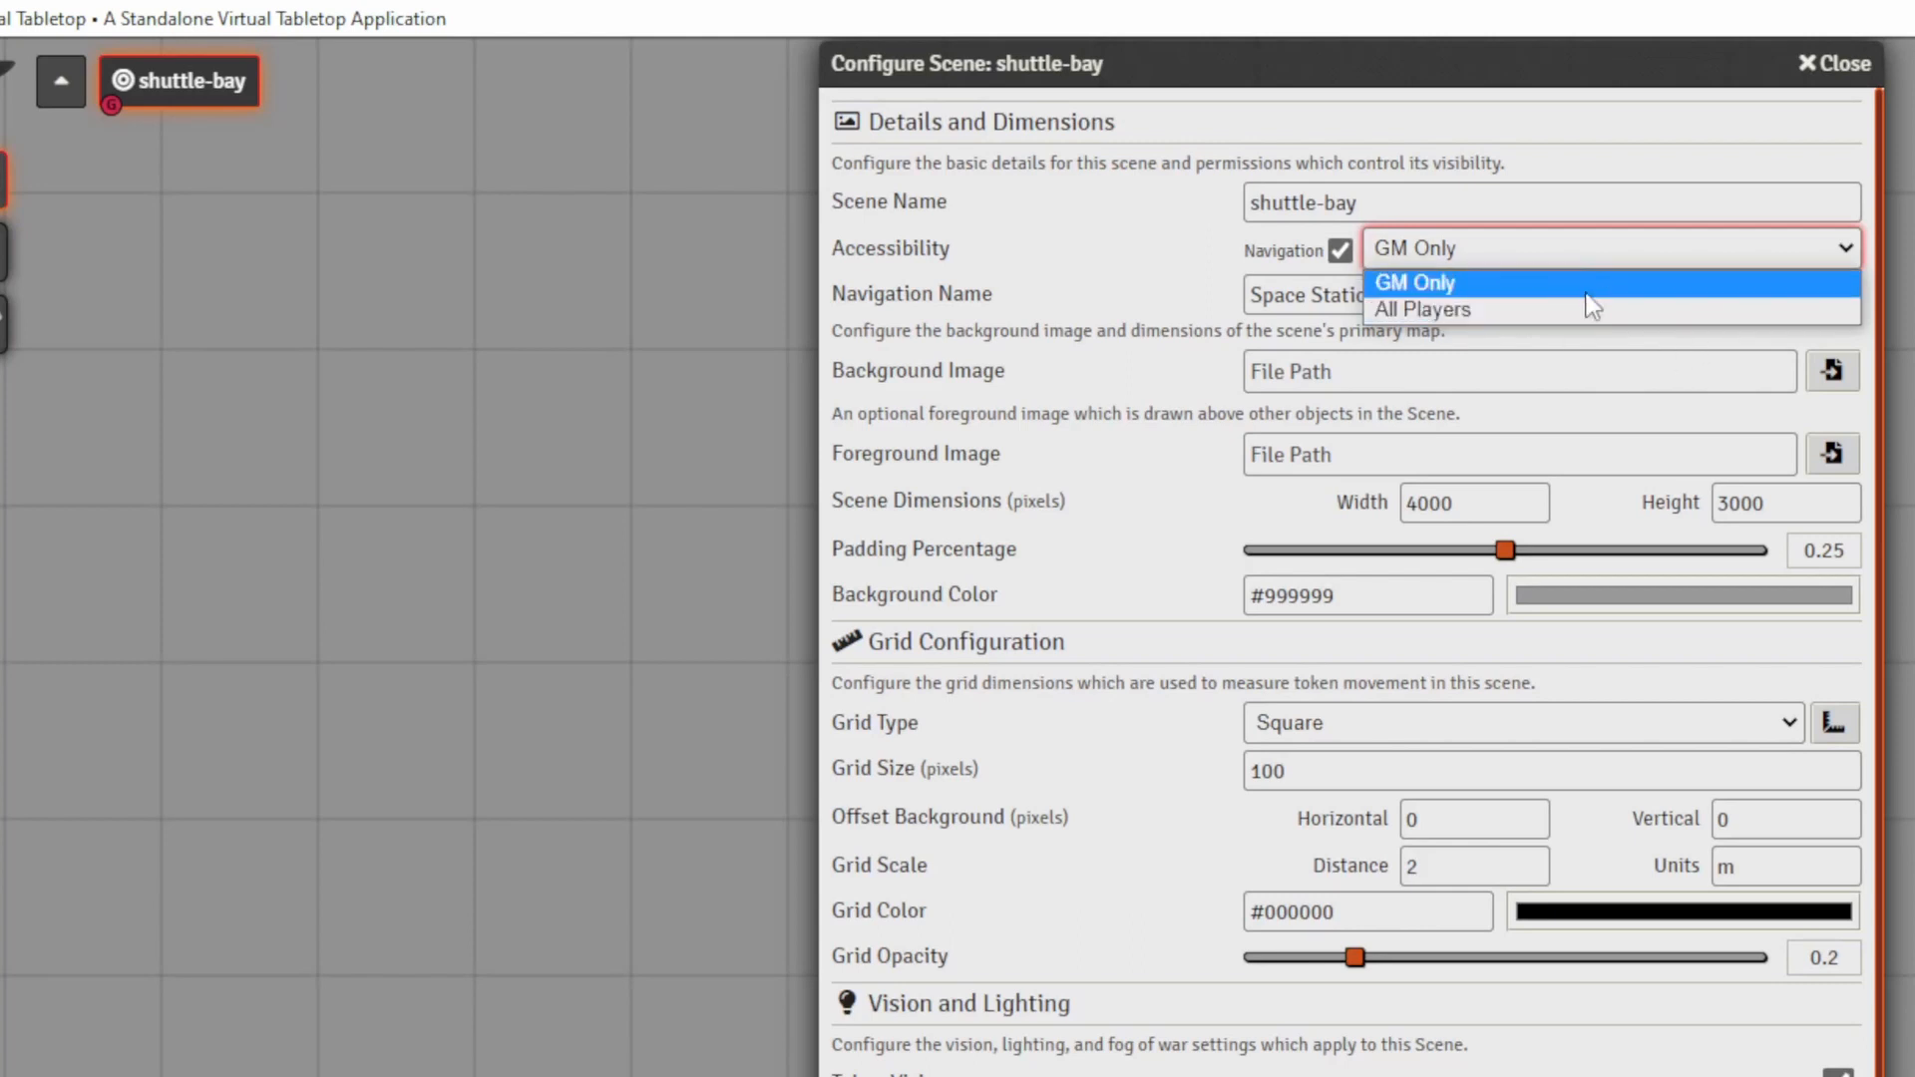
pyautogui.moveTo(1649, 273)
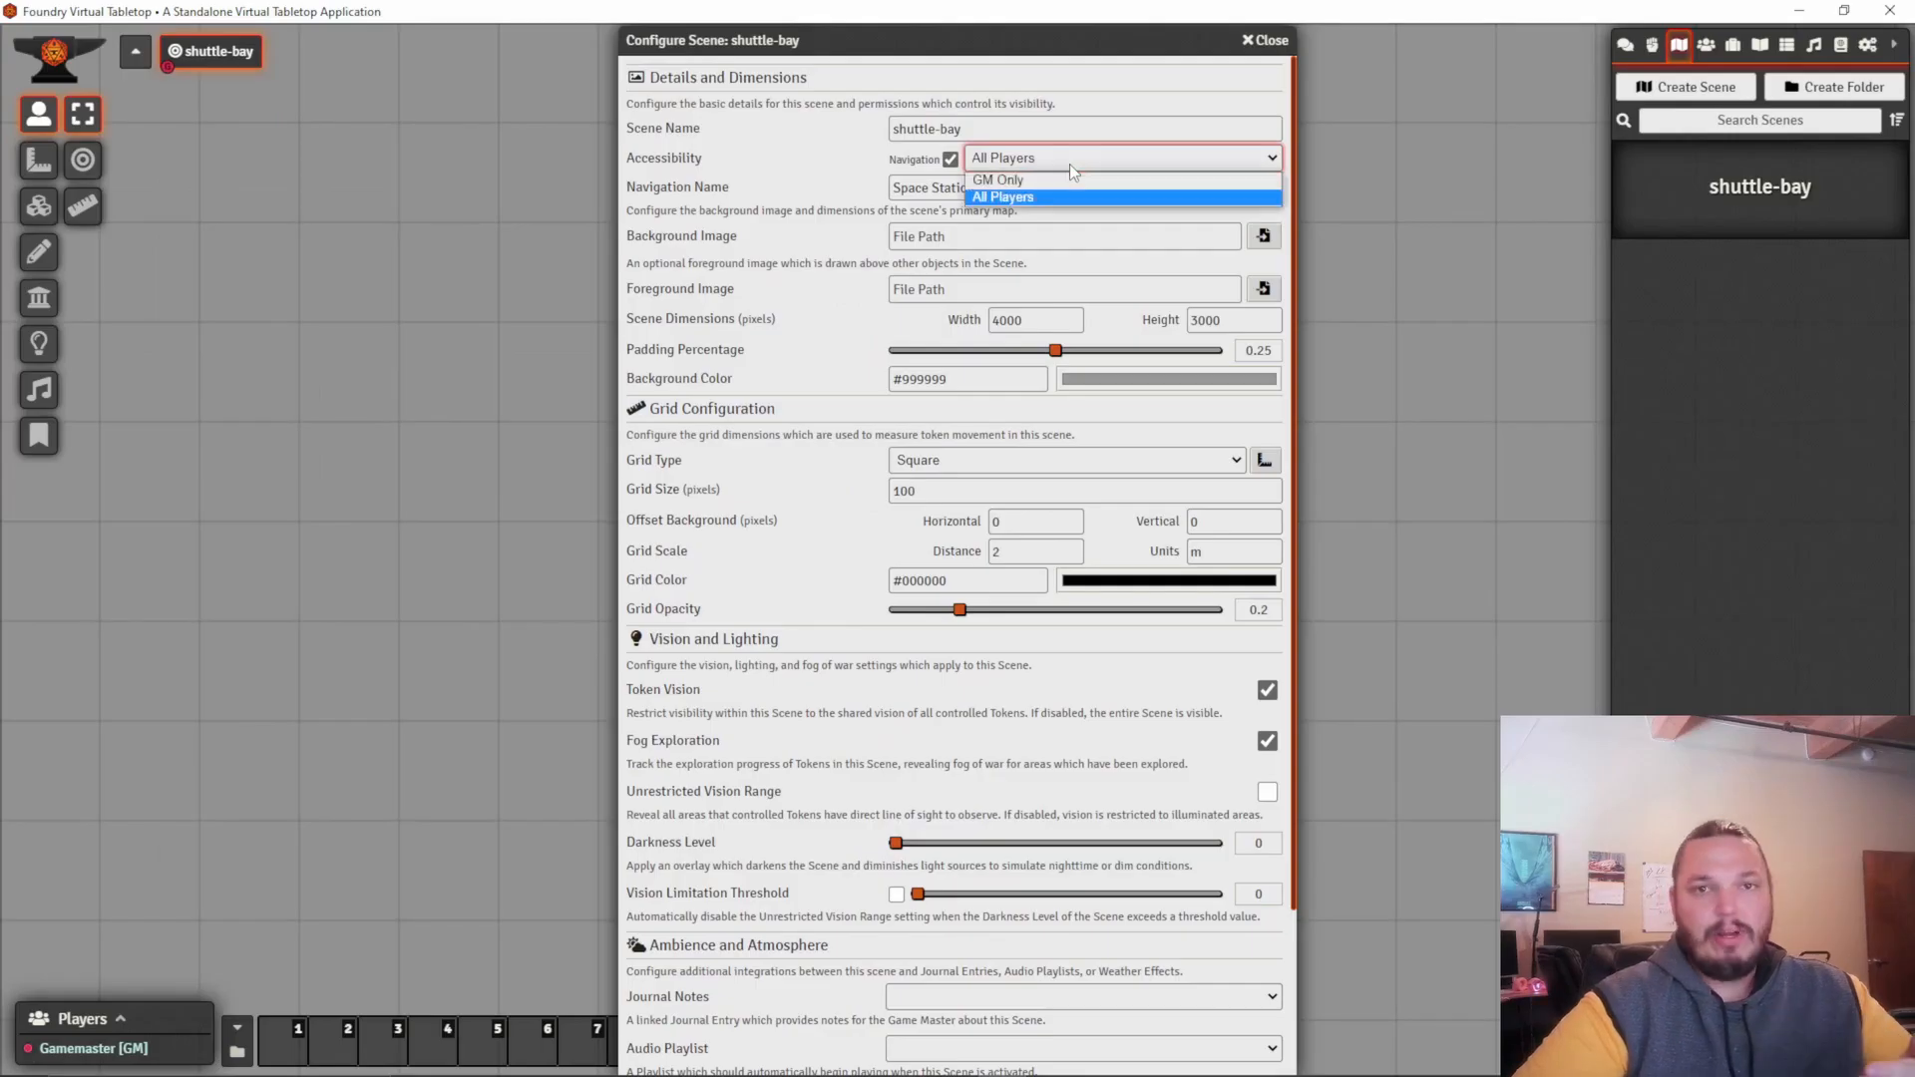
pyautogui.click(997, 180)
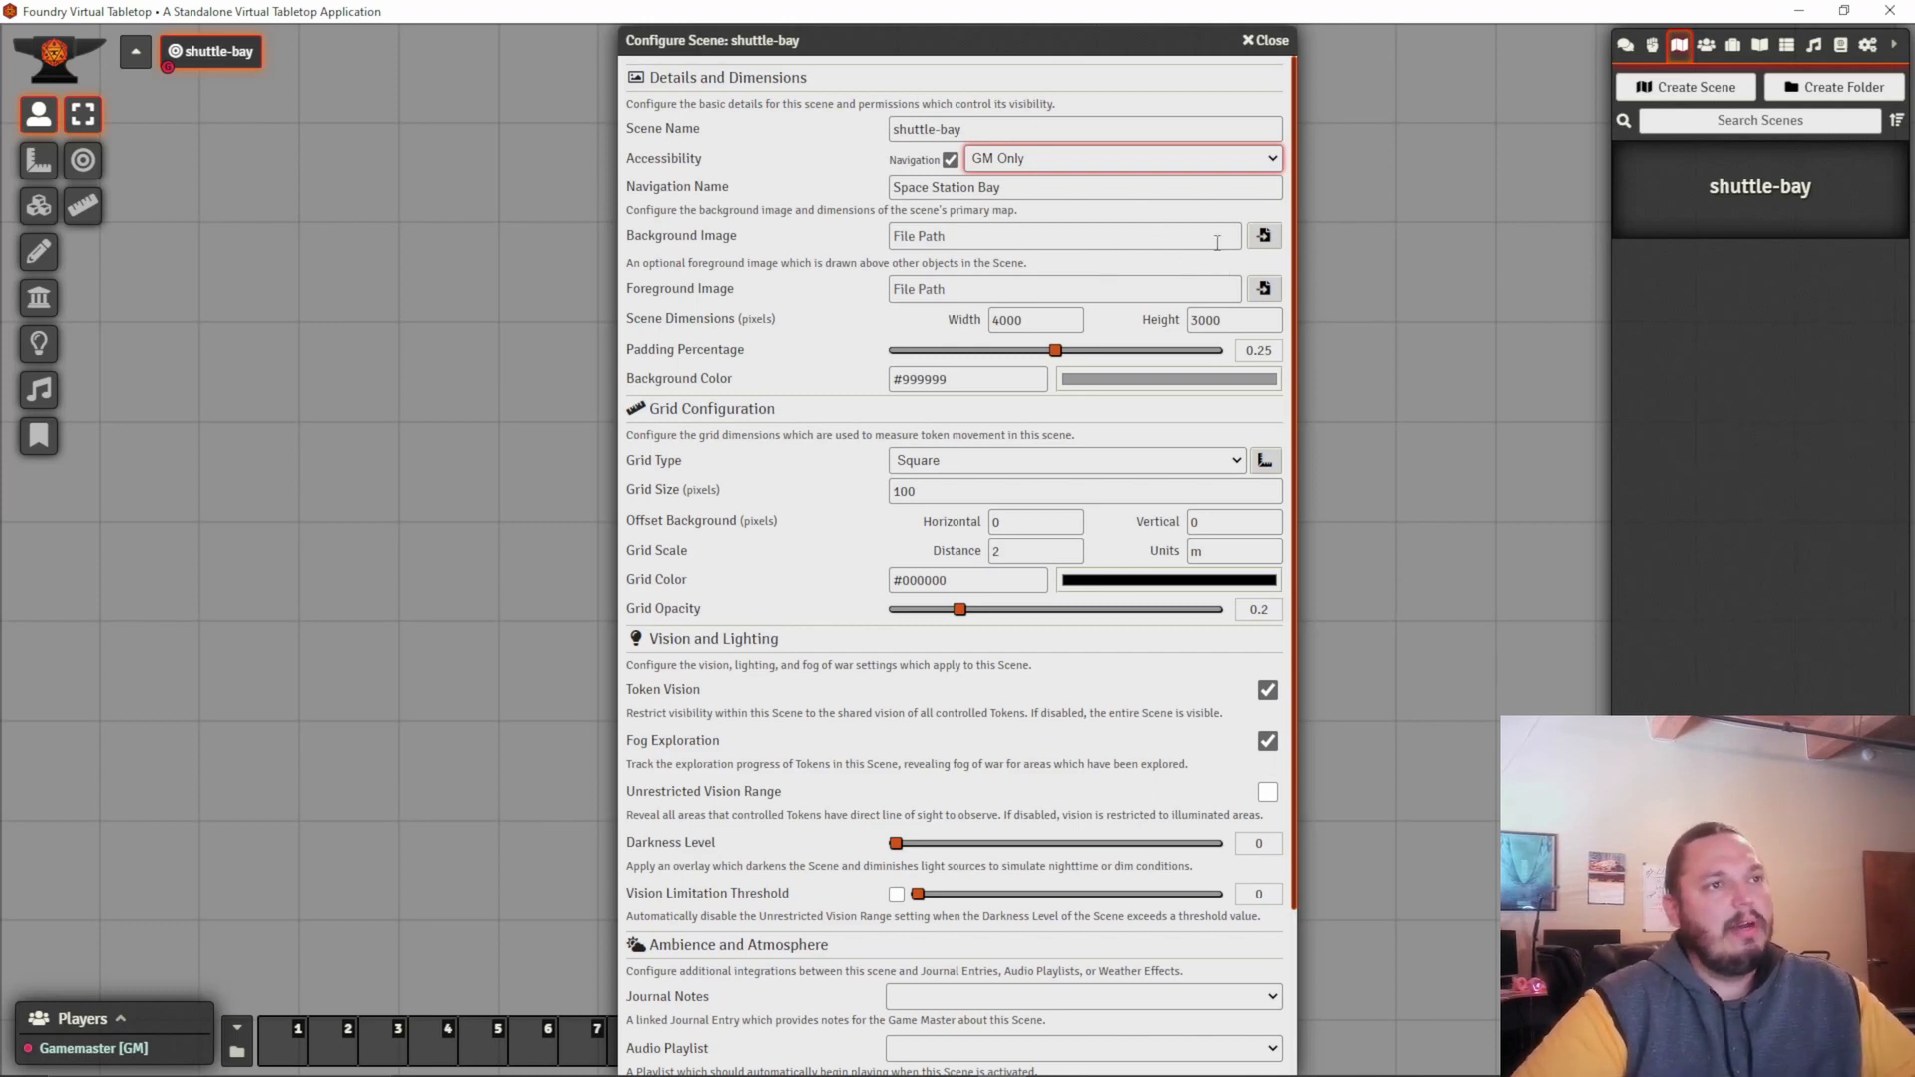
# Upload station-dock-nogrid-150dpi.png and select it as the background image.
pyautogui.click(1063, 236)
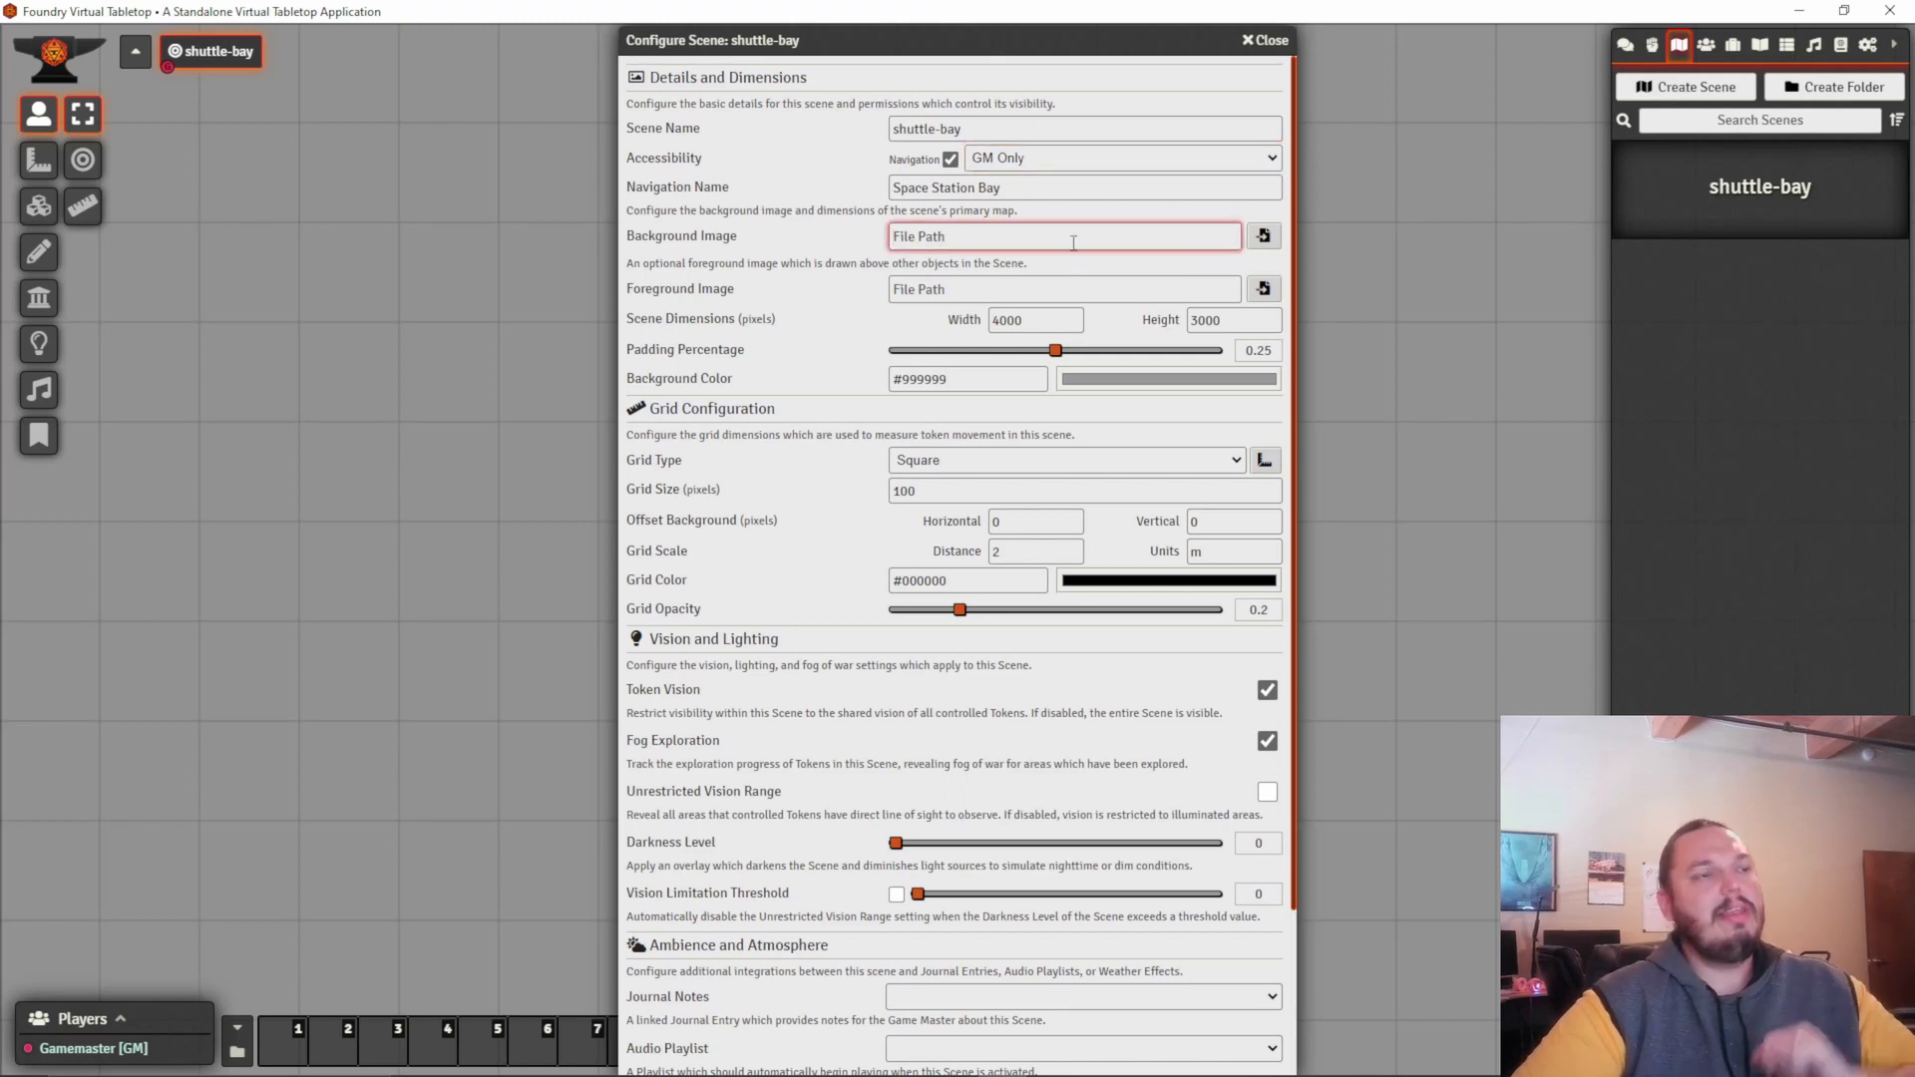
pyautogui.click(1263, 235)
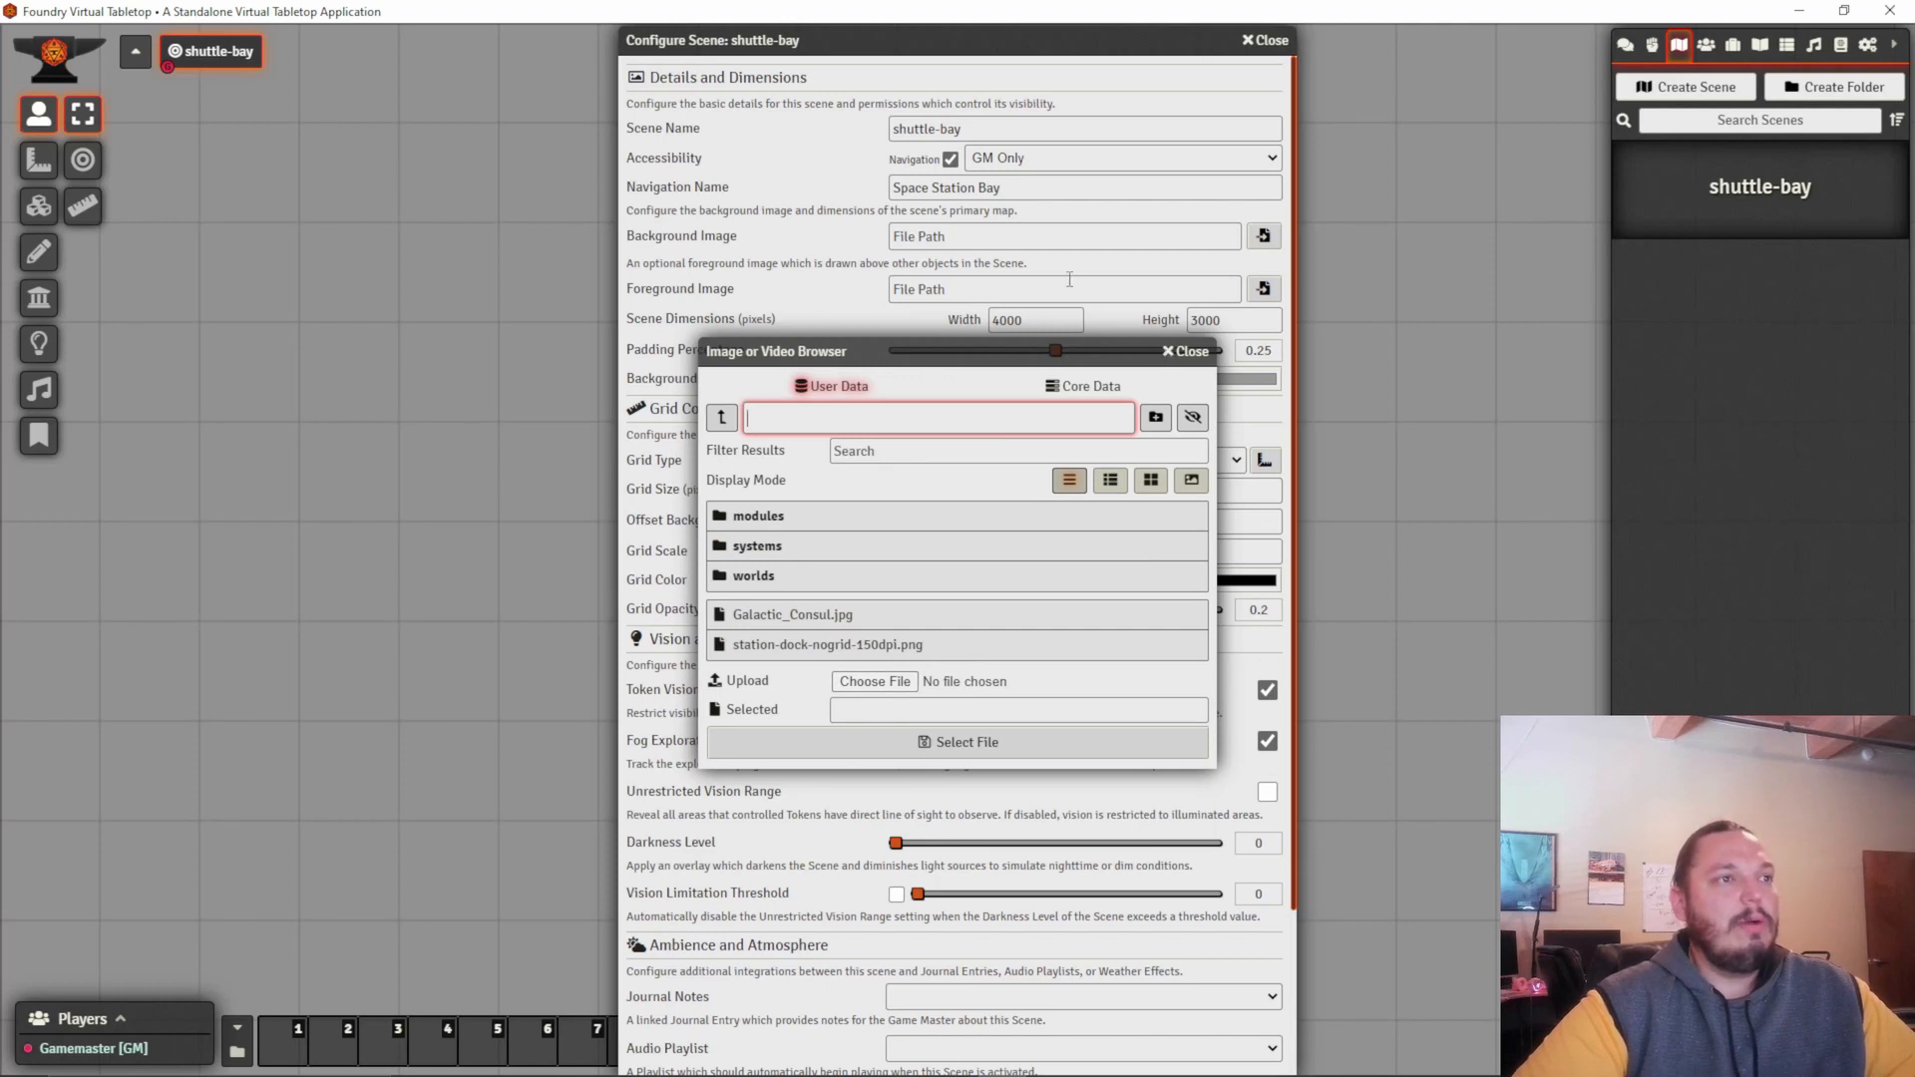
pyautogui.moveTo(734, 691)
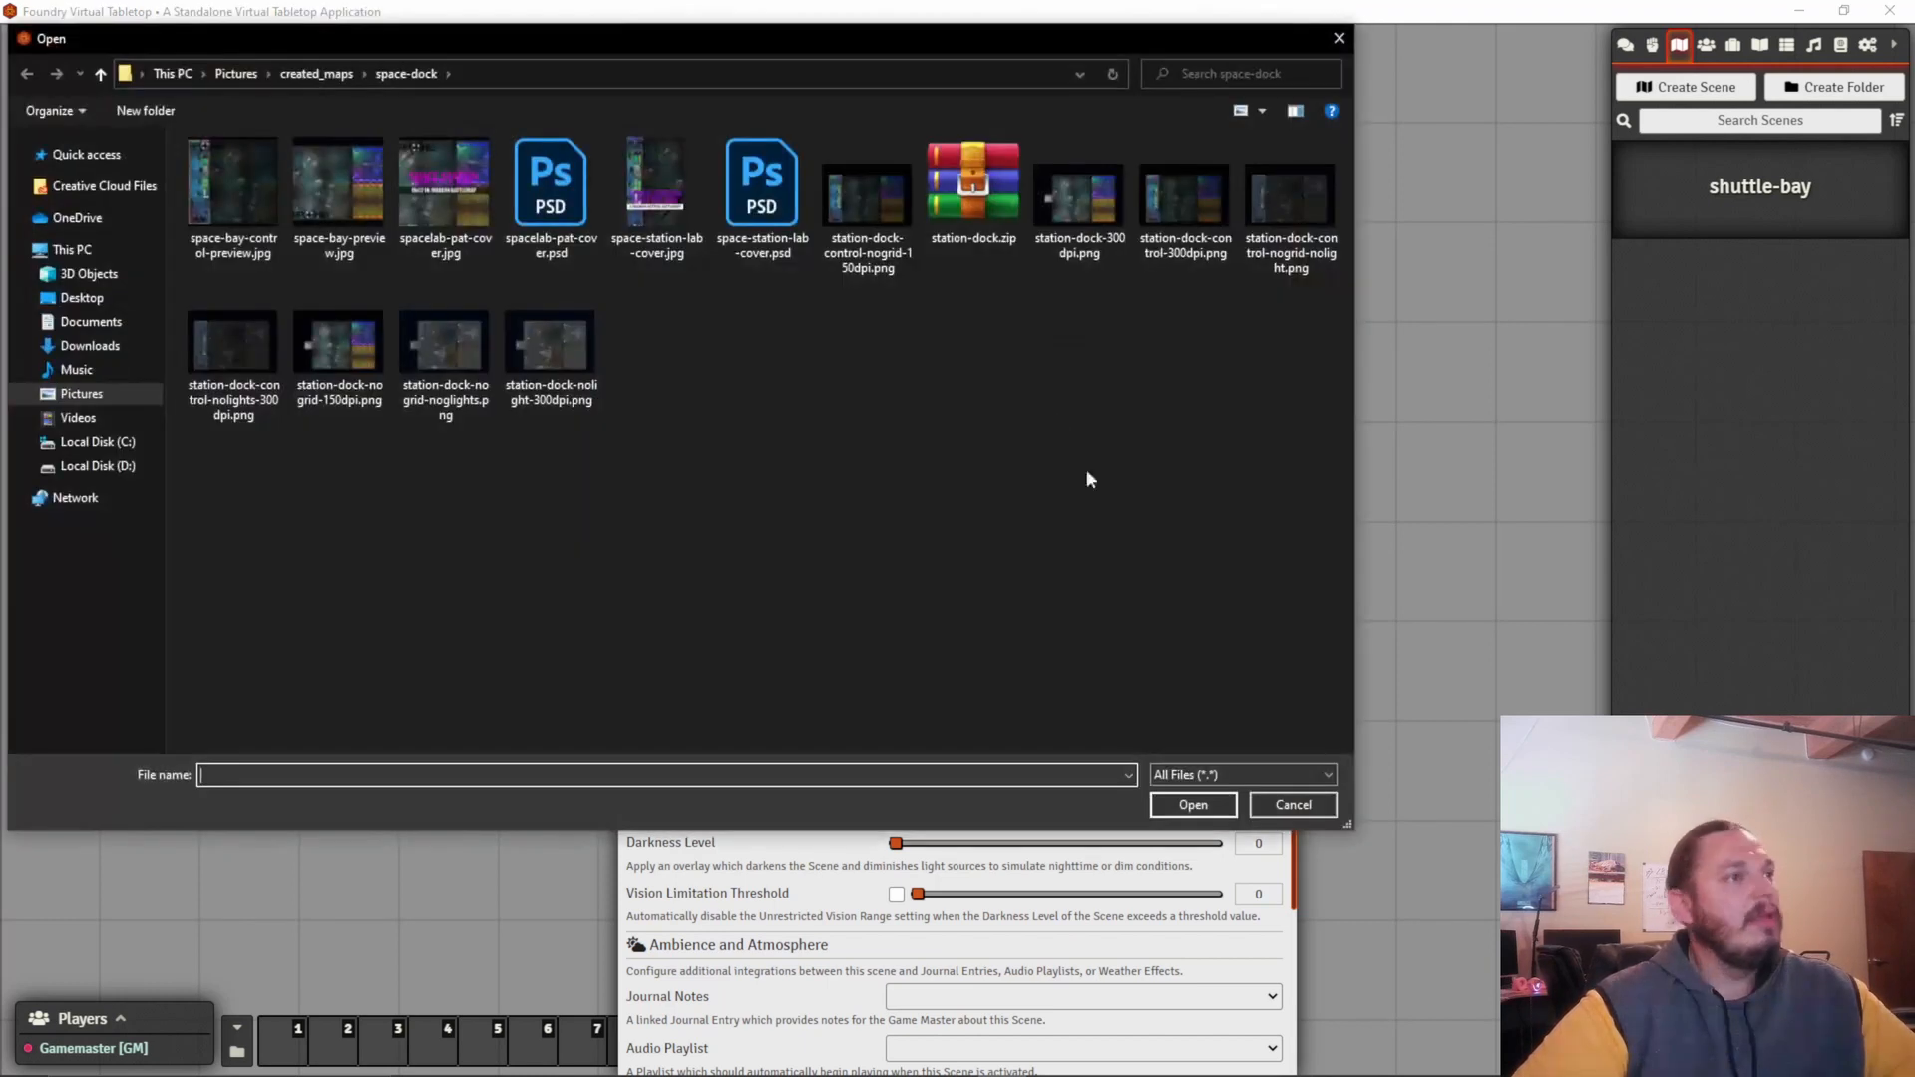
pyautogui.click(339, 339)
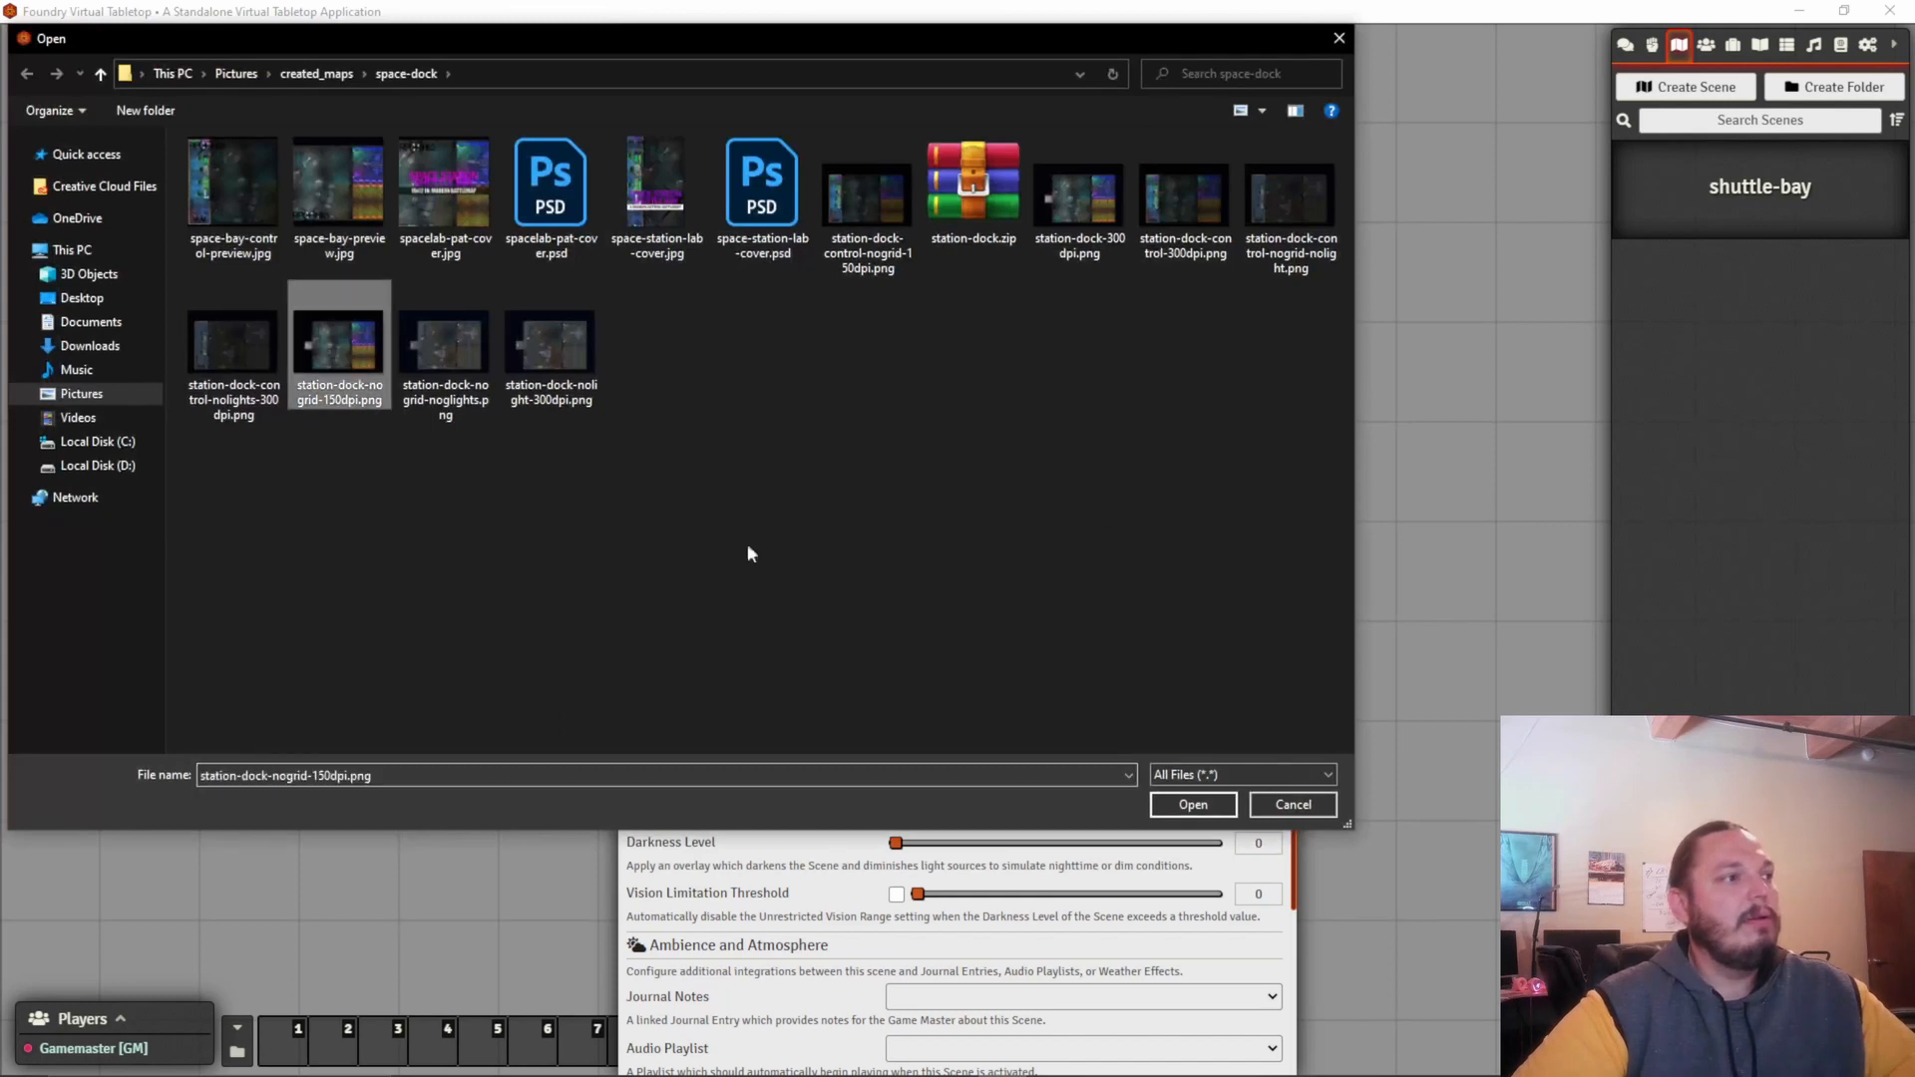
pyautogui.click(1191, 804)
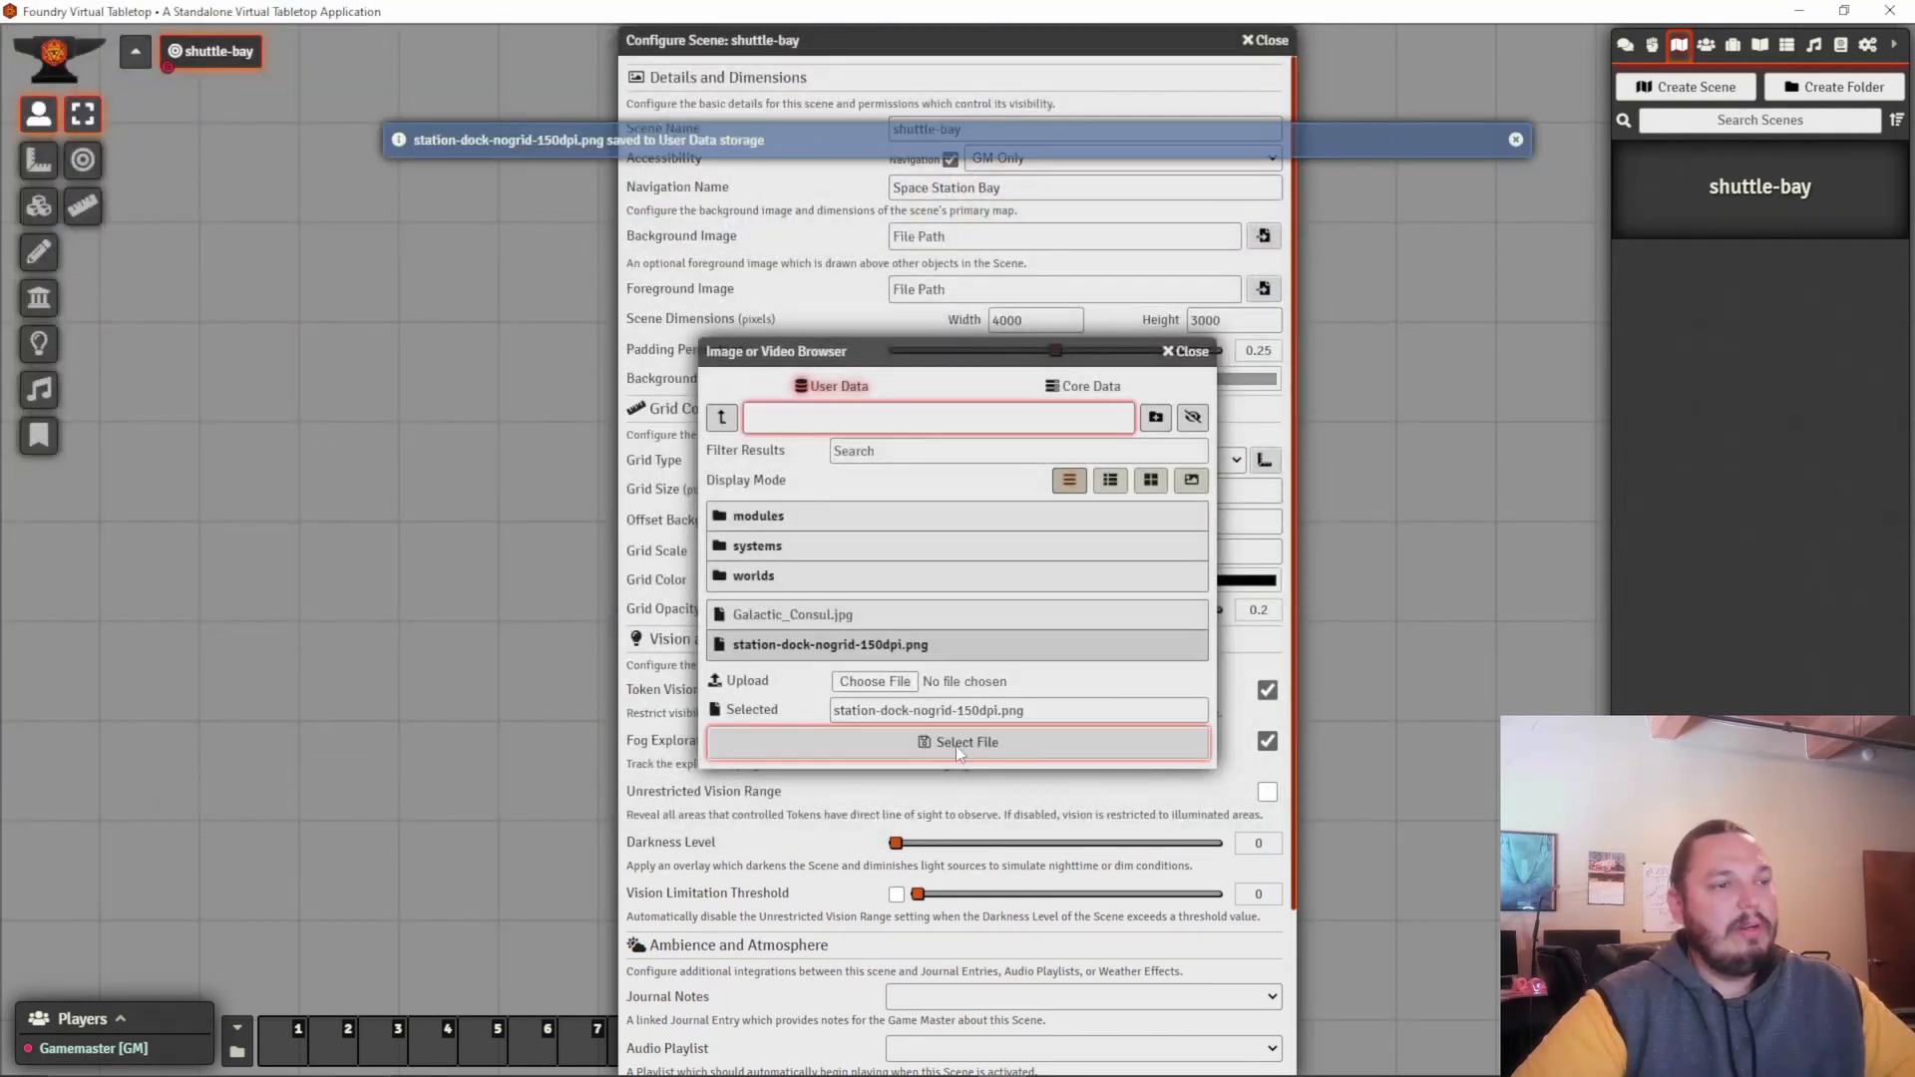
pyautogui.click(959, 742)
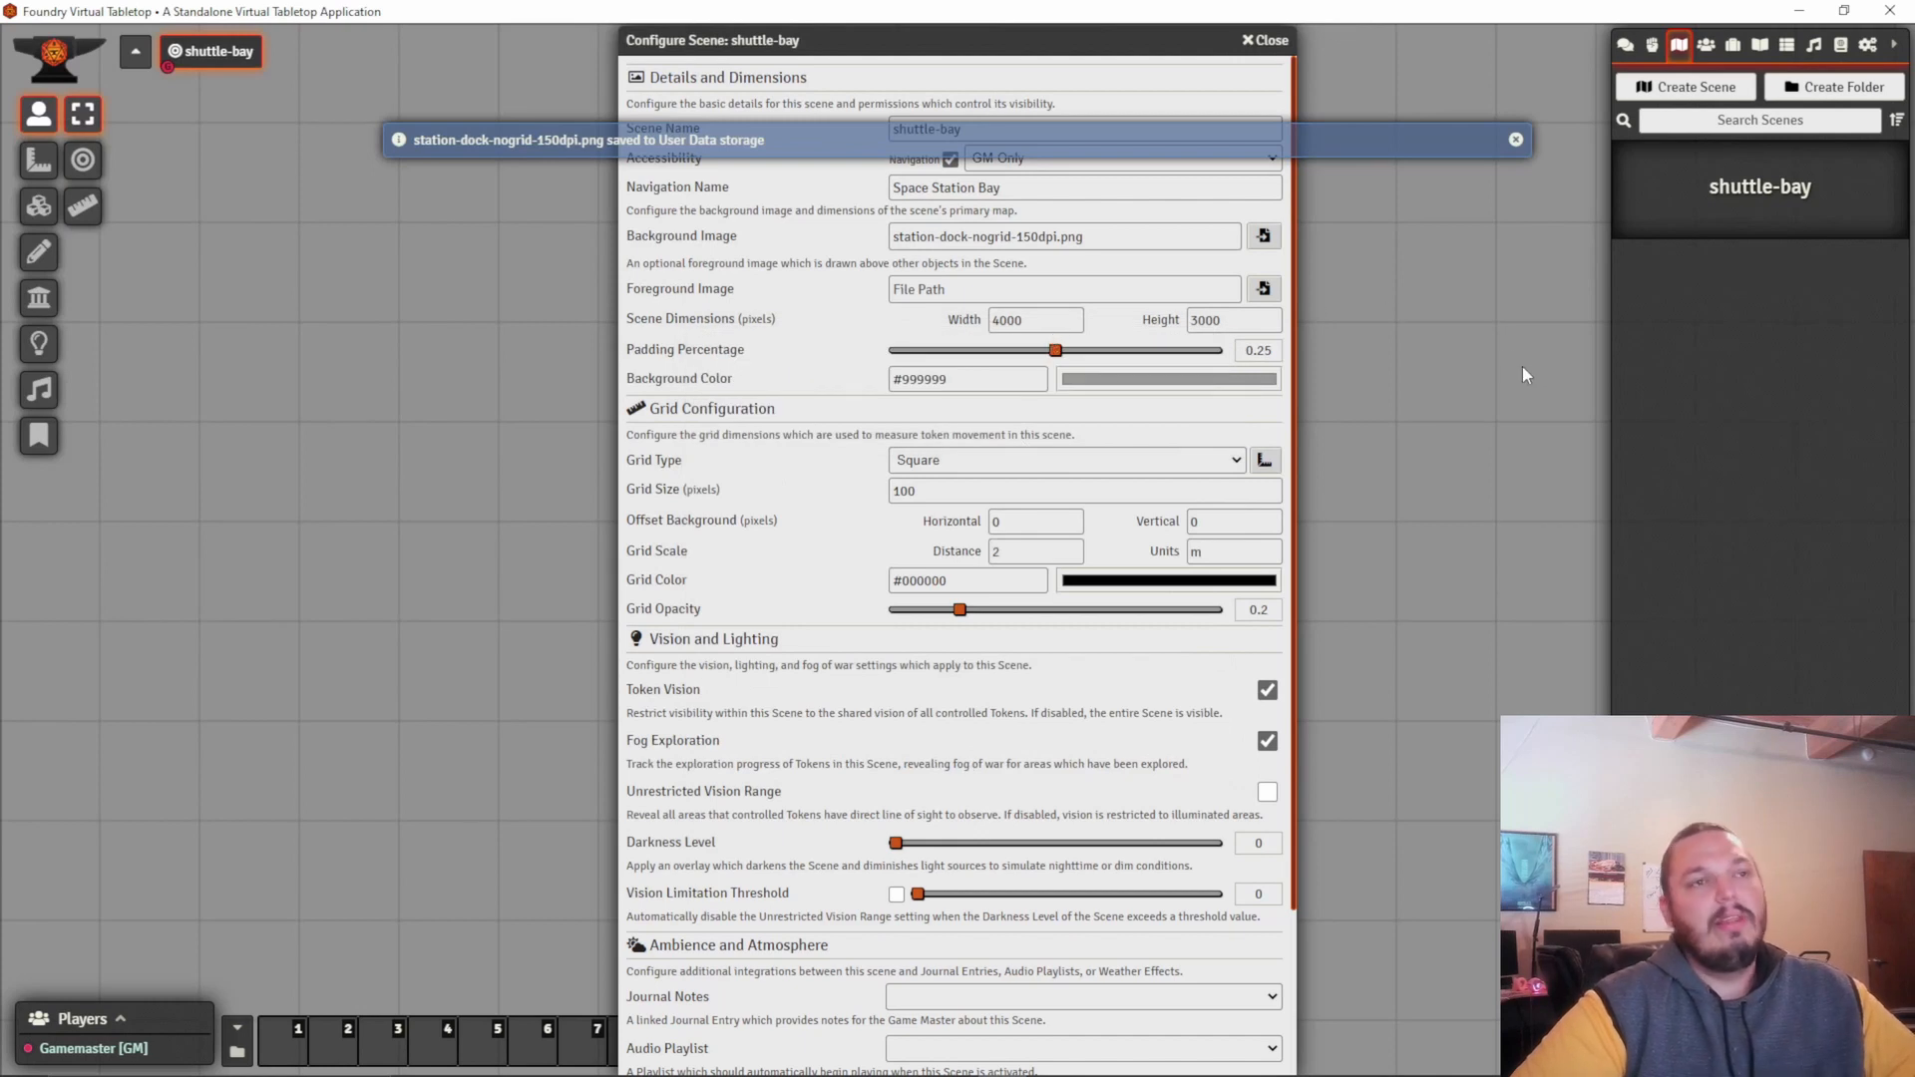
# Set grid size 50 and colour #00fffb; try distance 1 and restore 2 m.
pyautogui.scroll(-3)
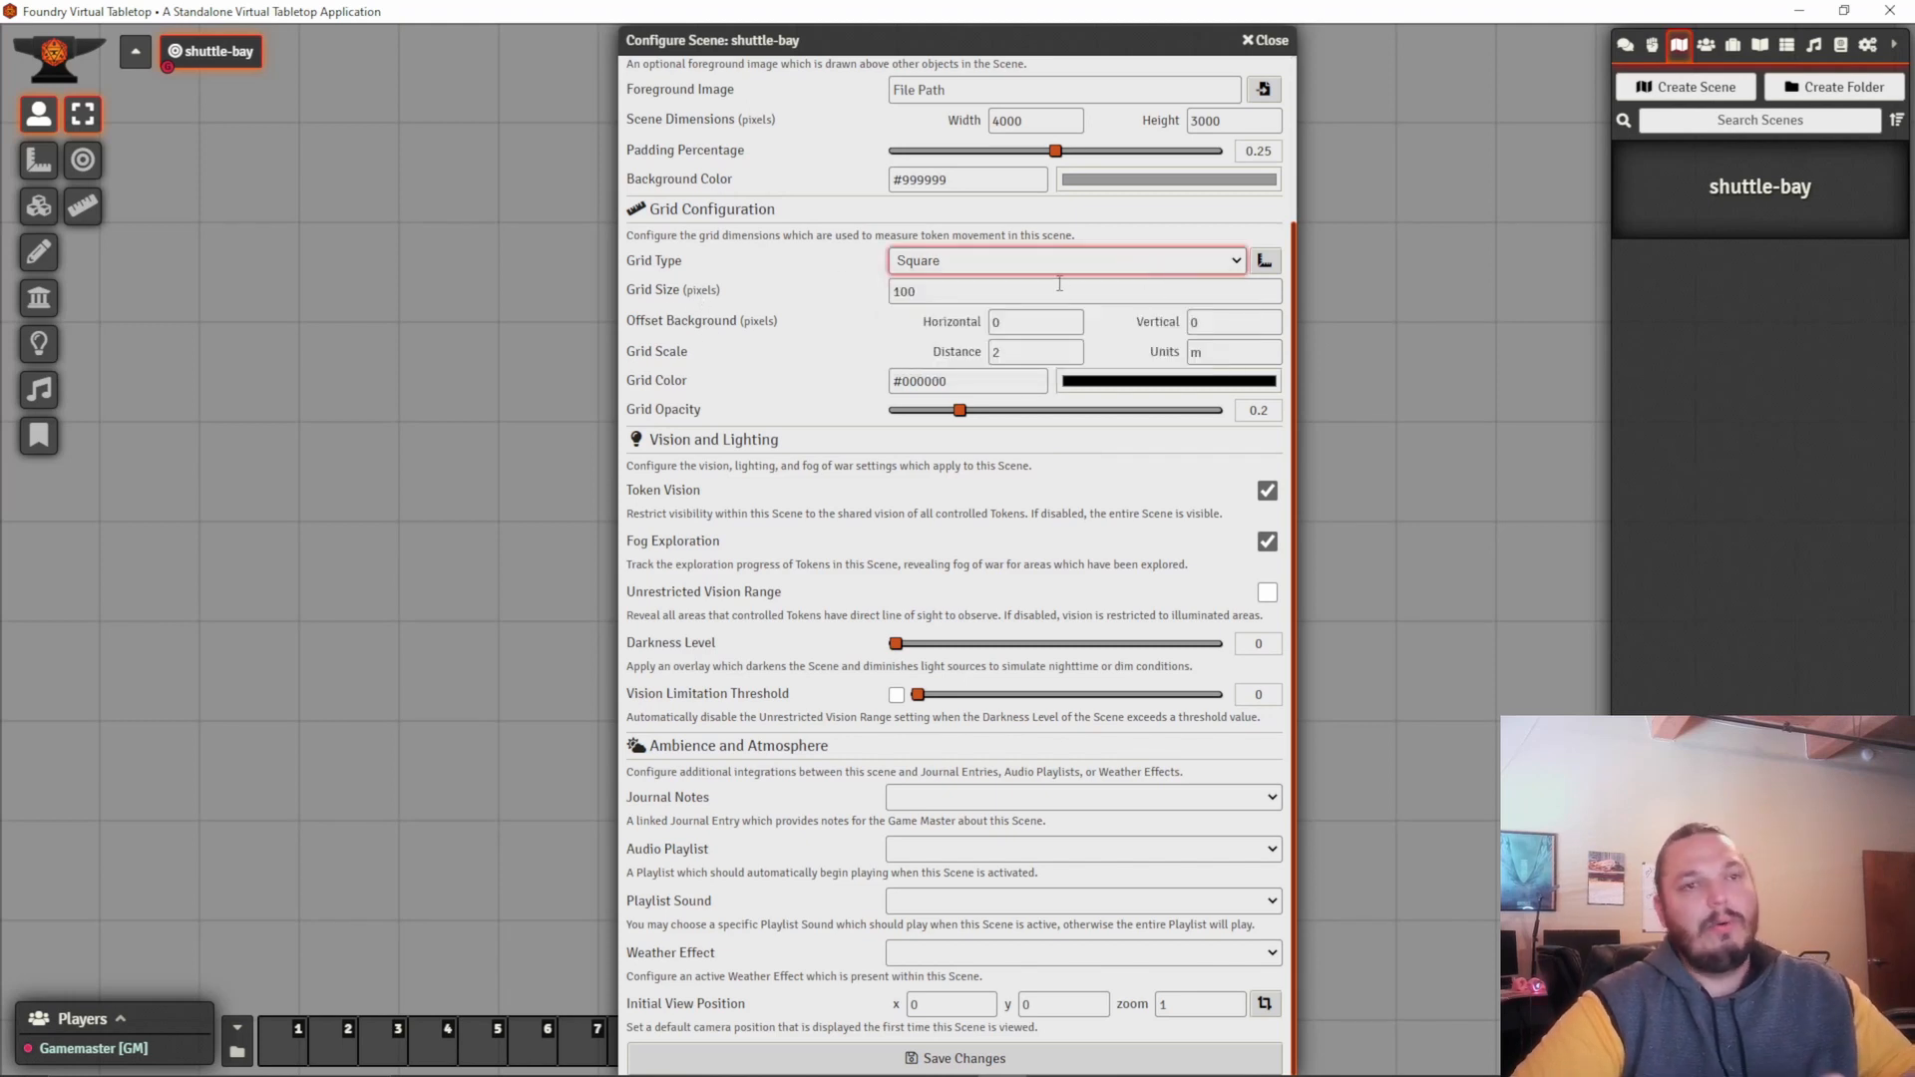
pyautogui.moveTo(1057, 281)
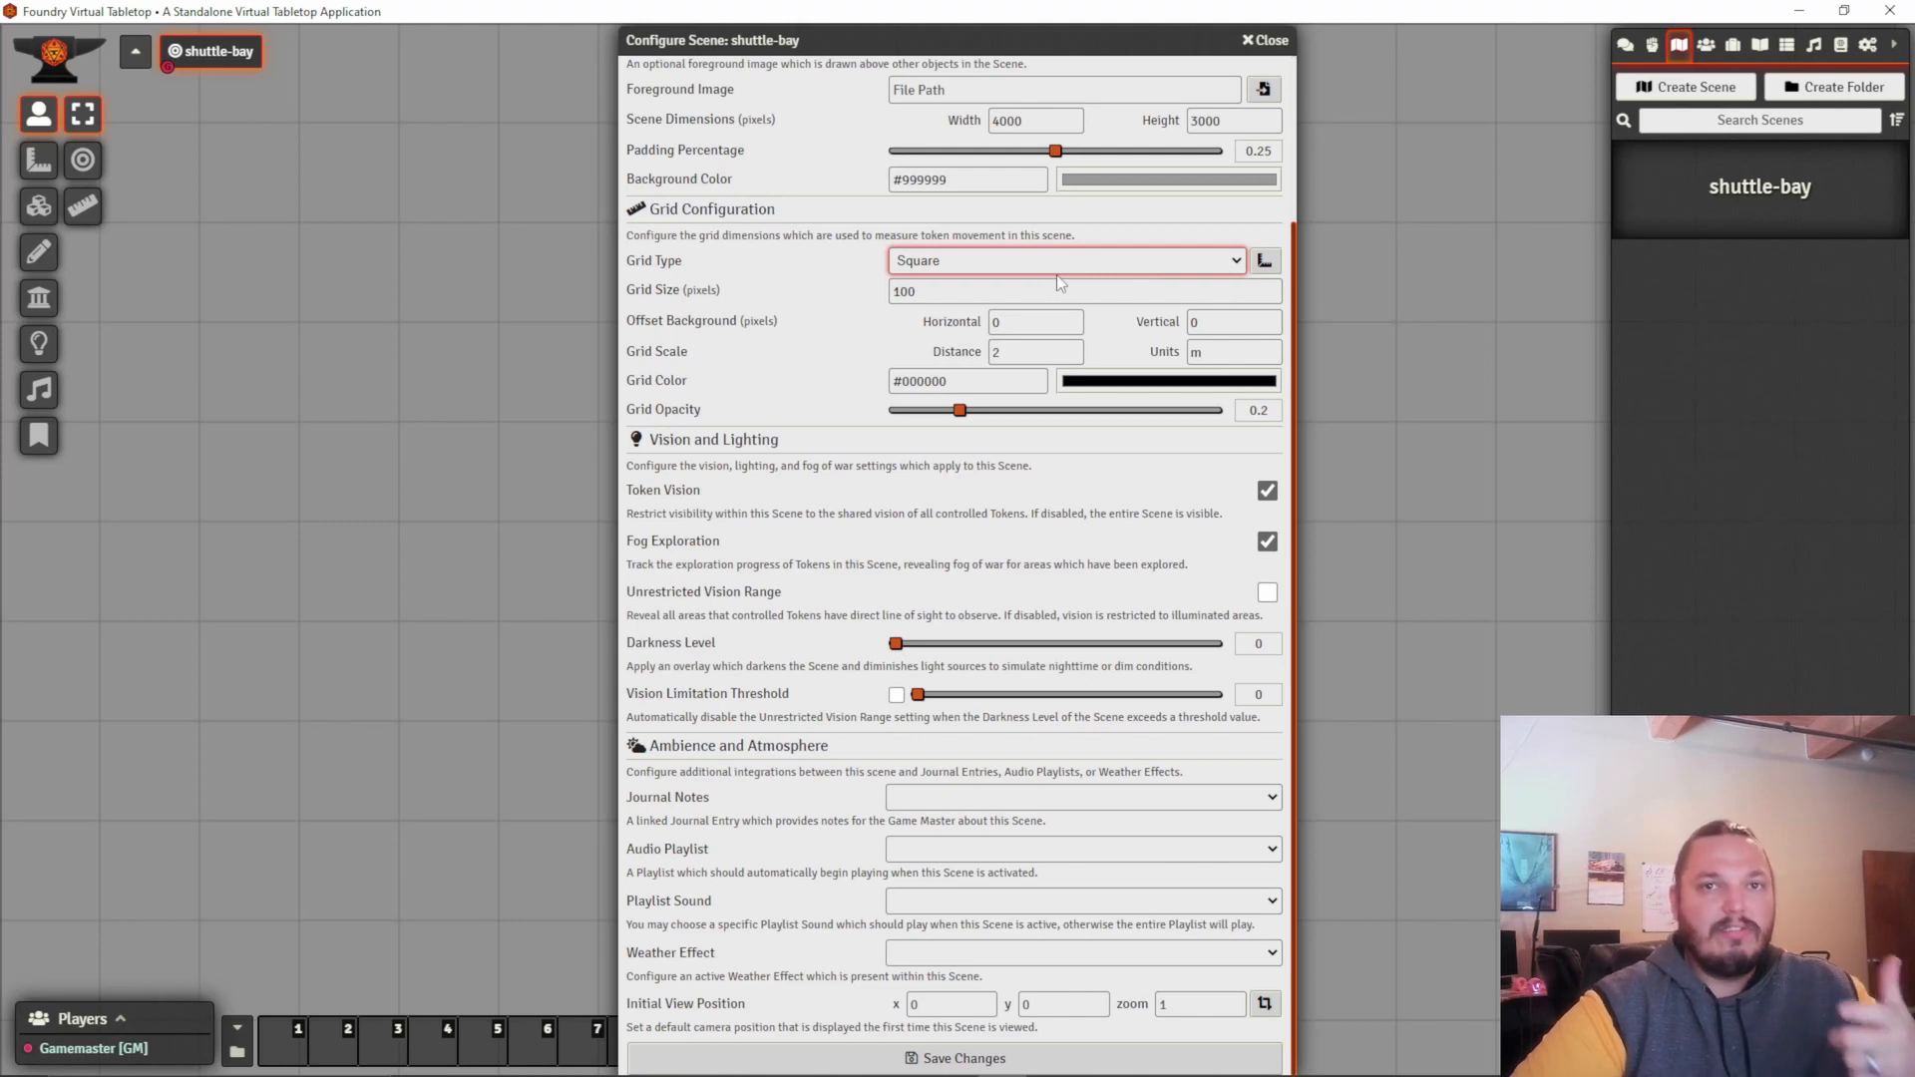
pyautogui.write('50')
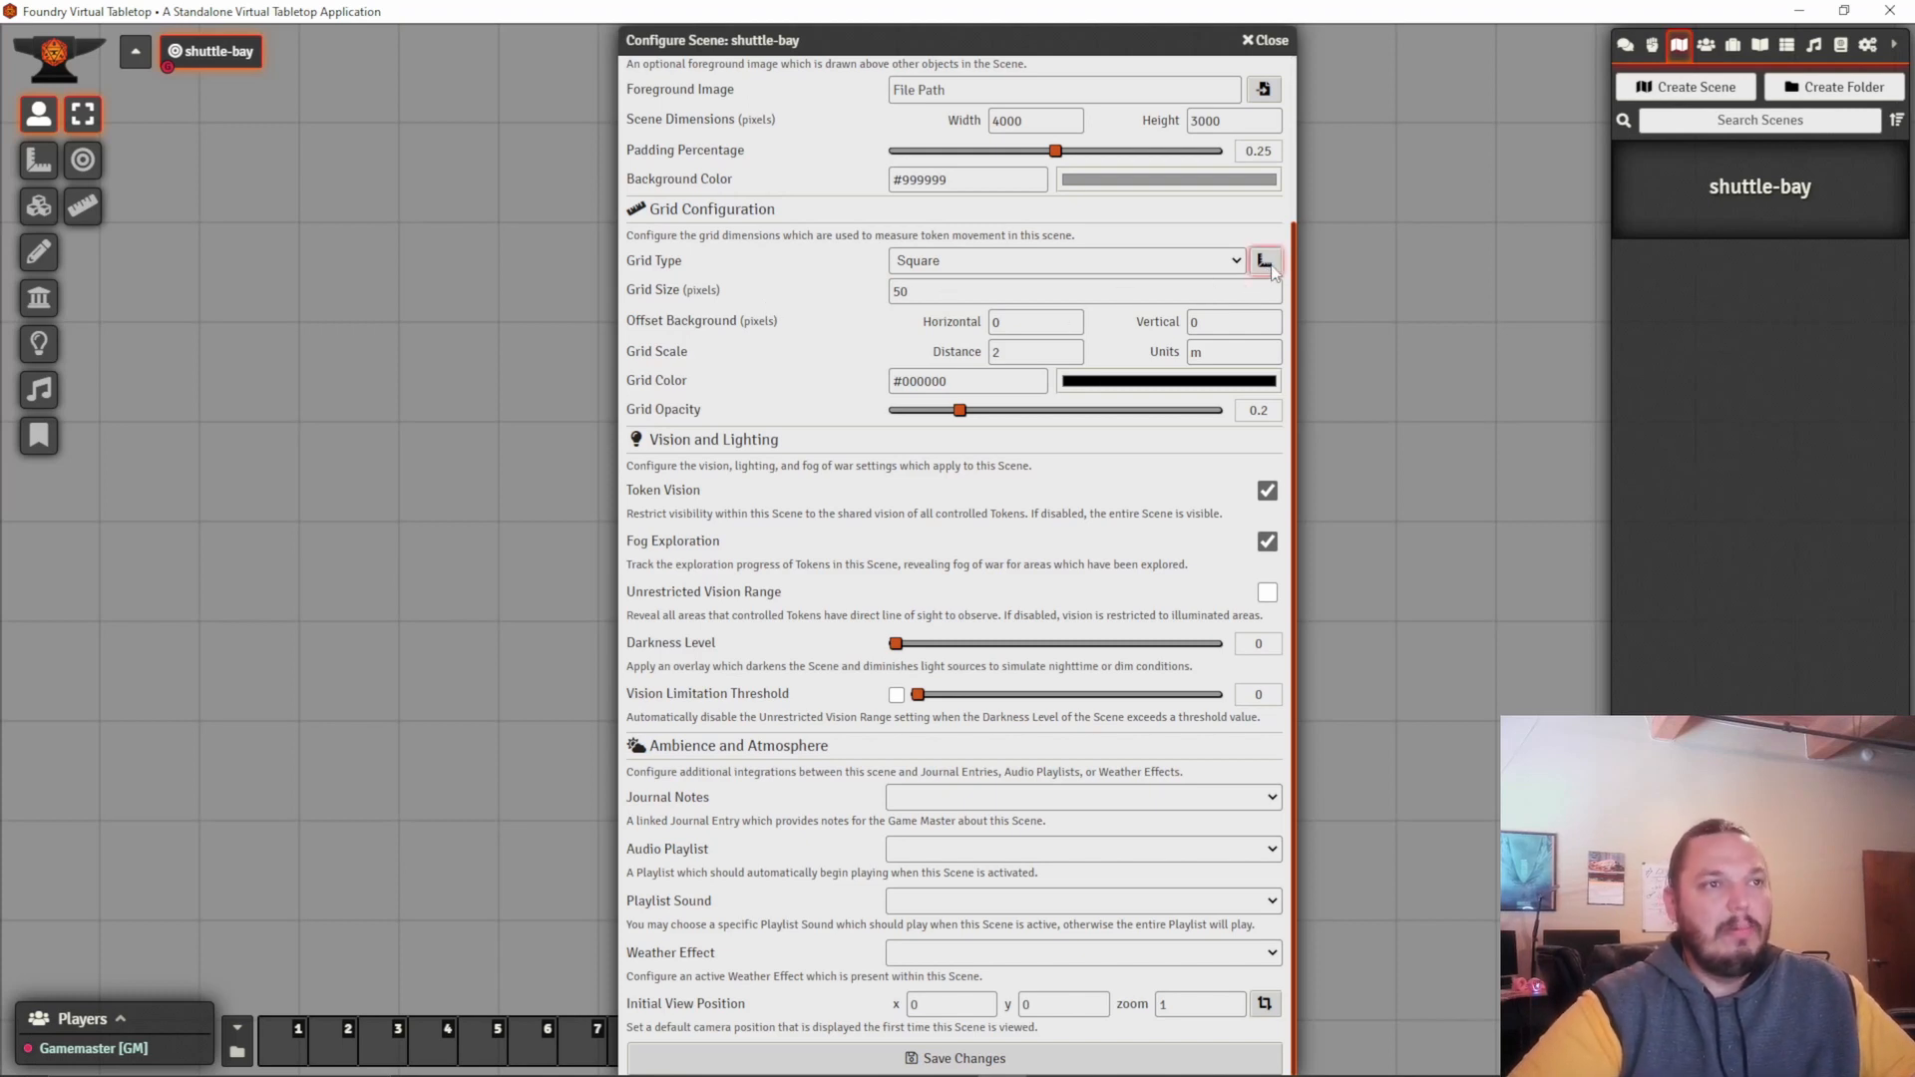
pyautogui.moveTo(1266, 261)
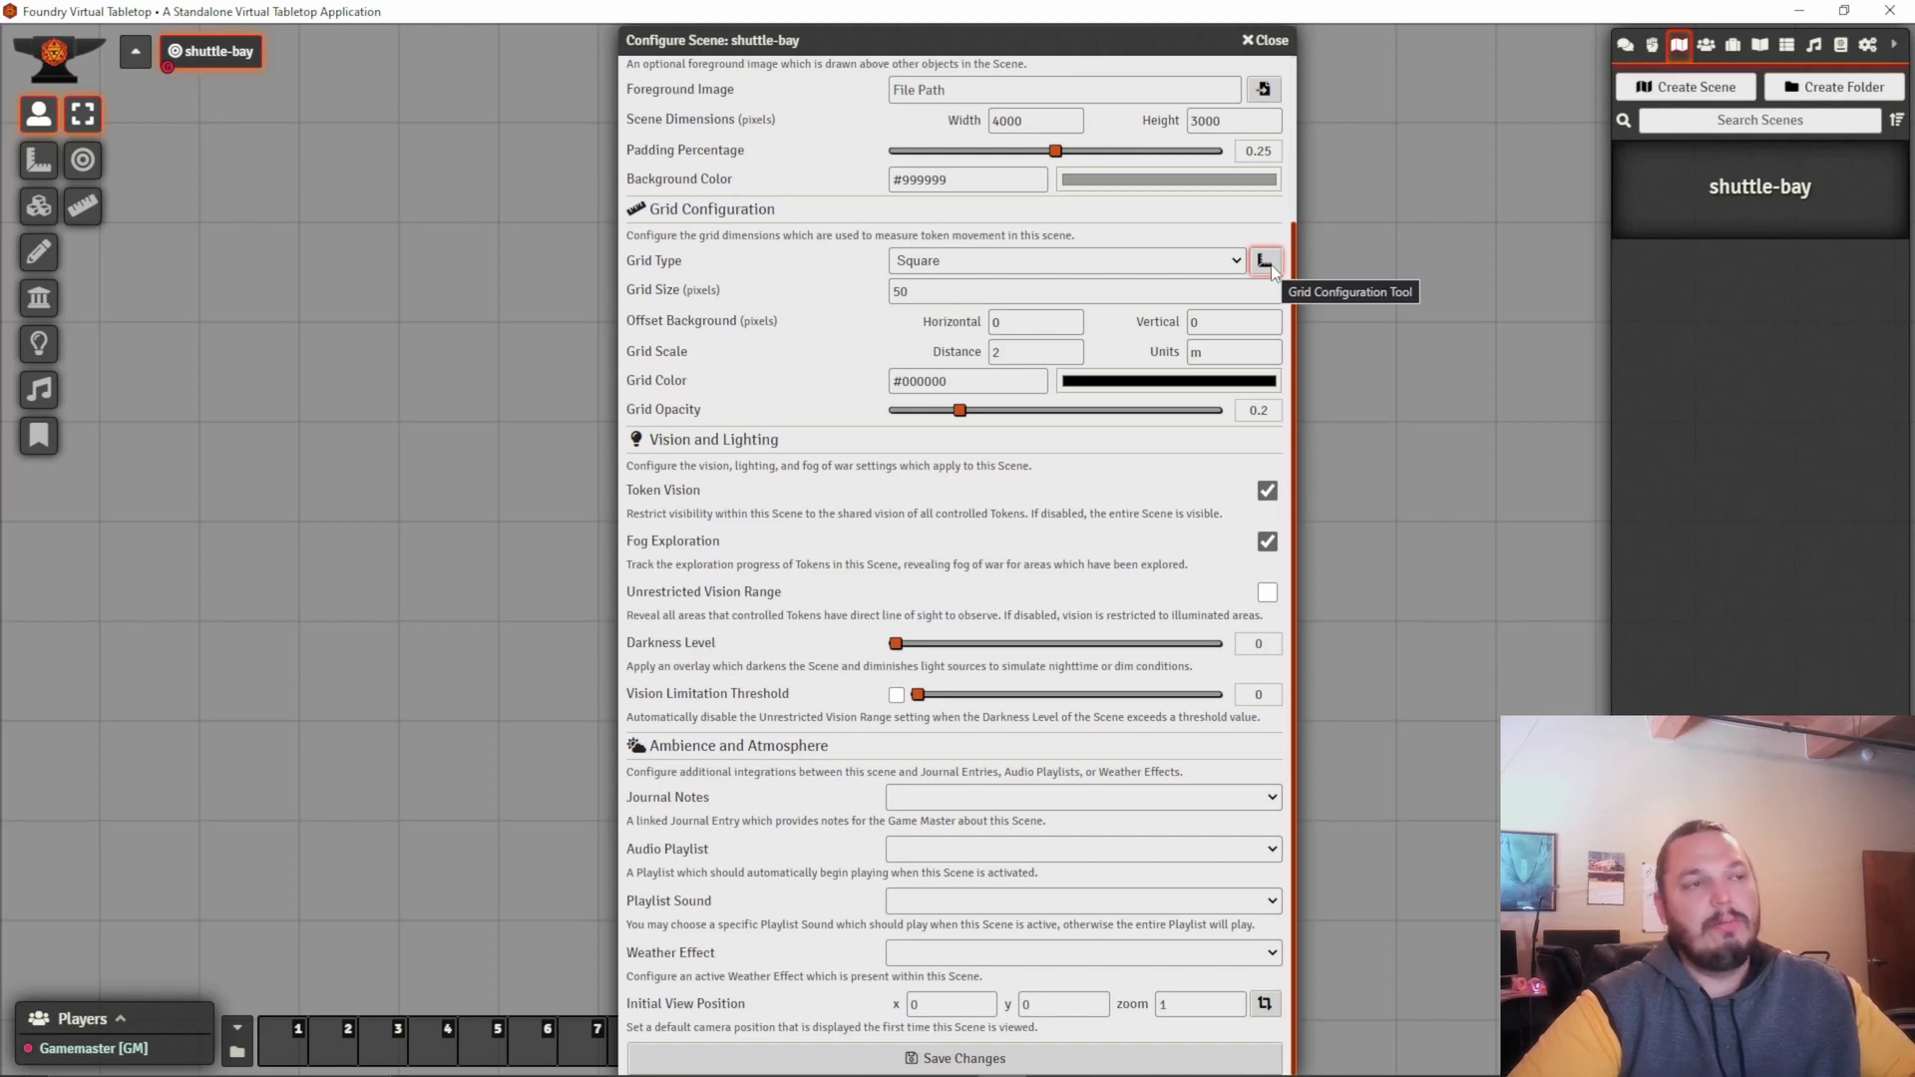
pyautogui.moveTo(1187, 354)
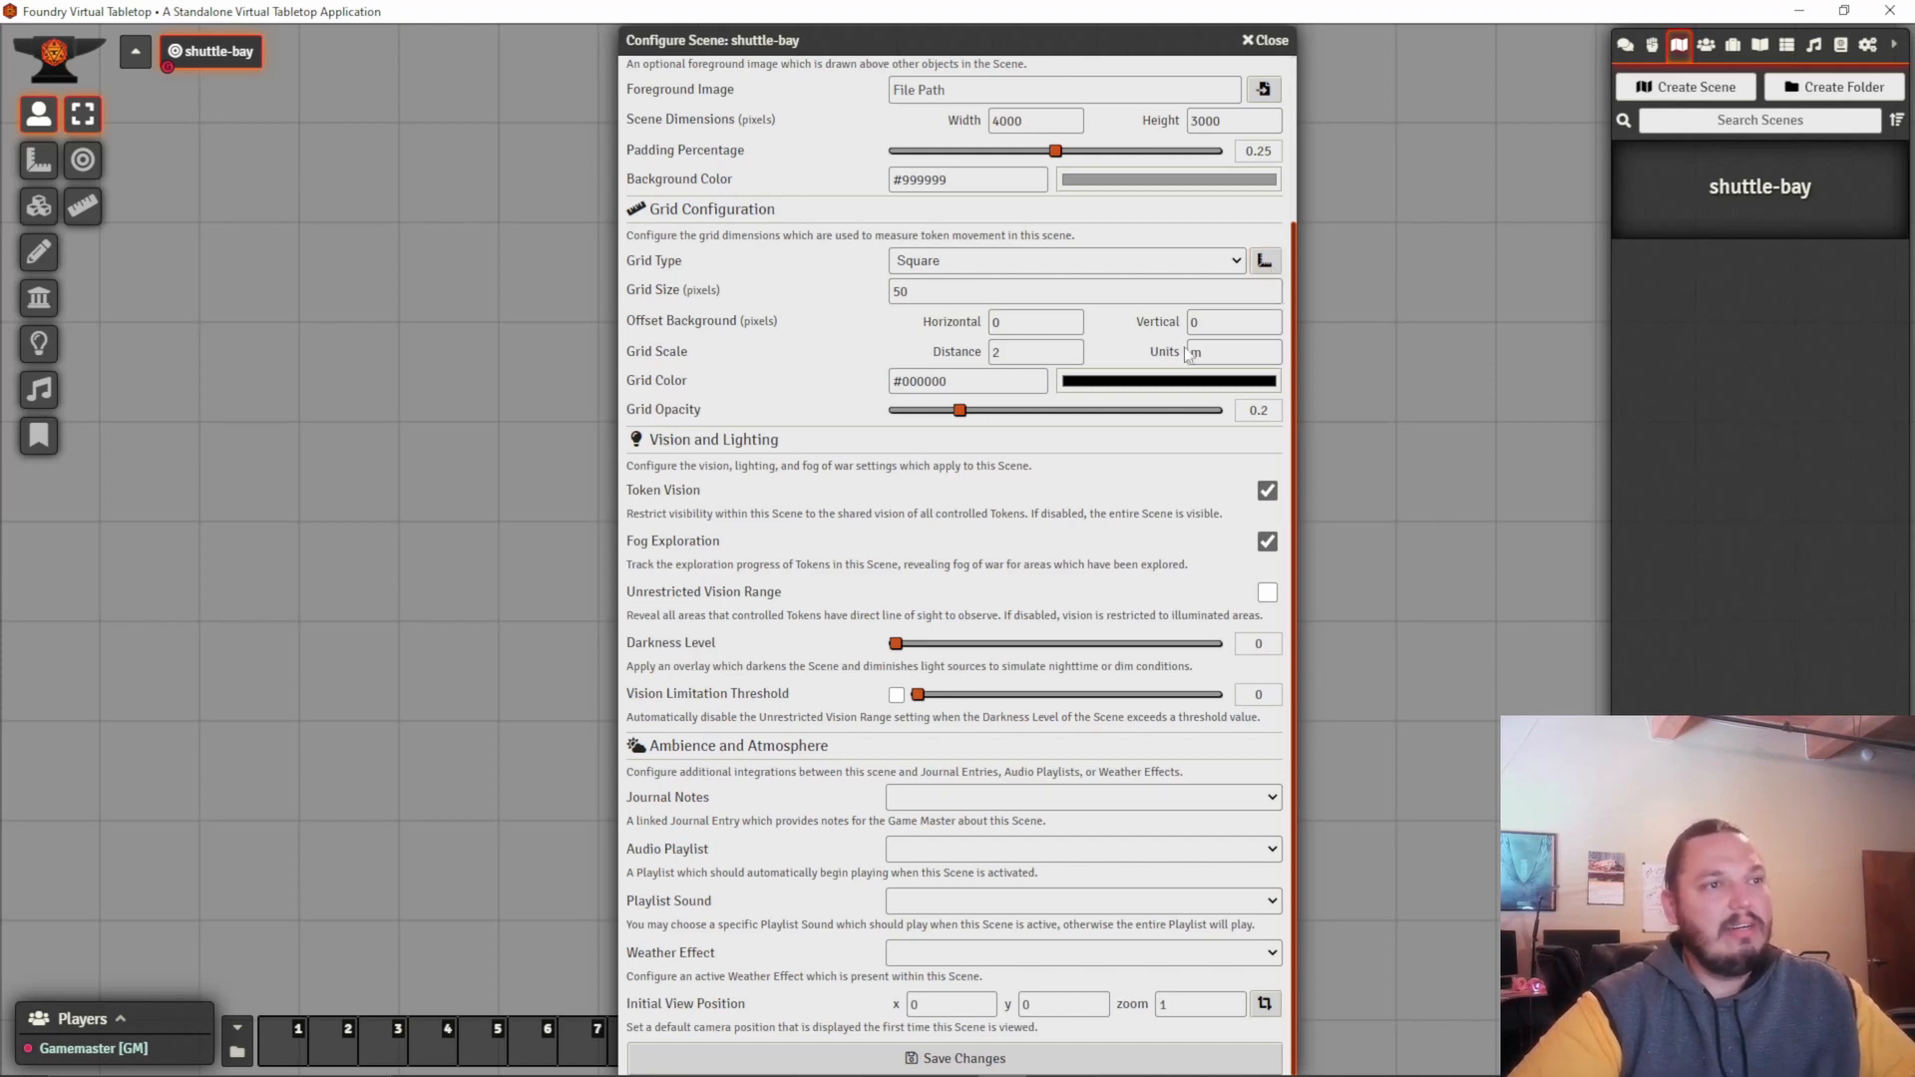
pyautogui.click(1035, 353)
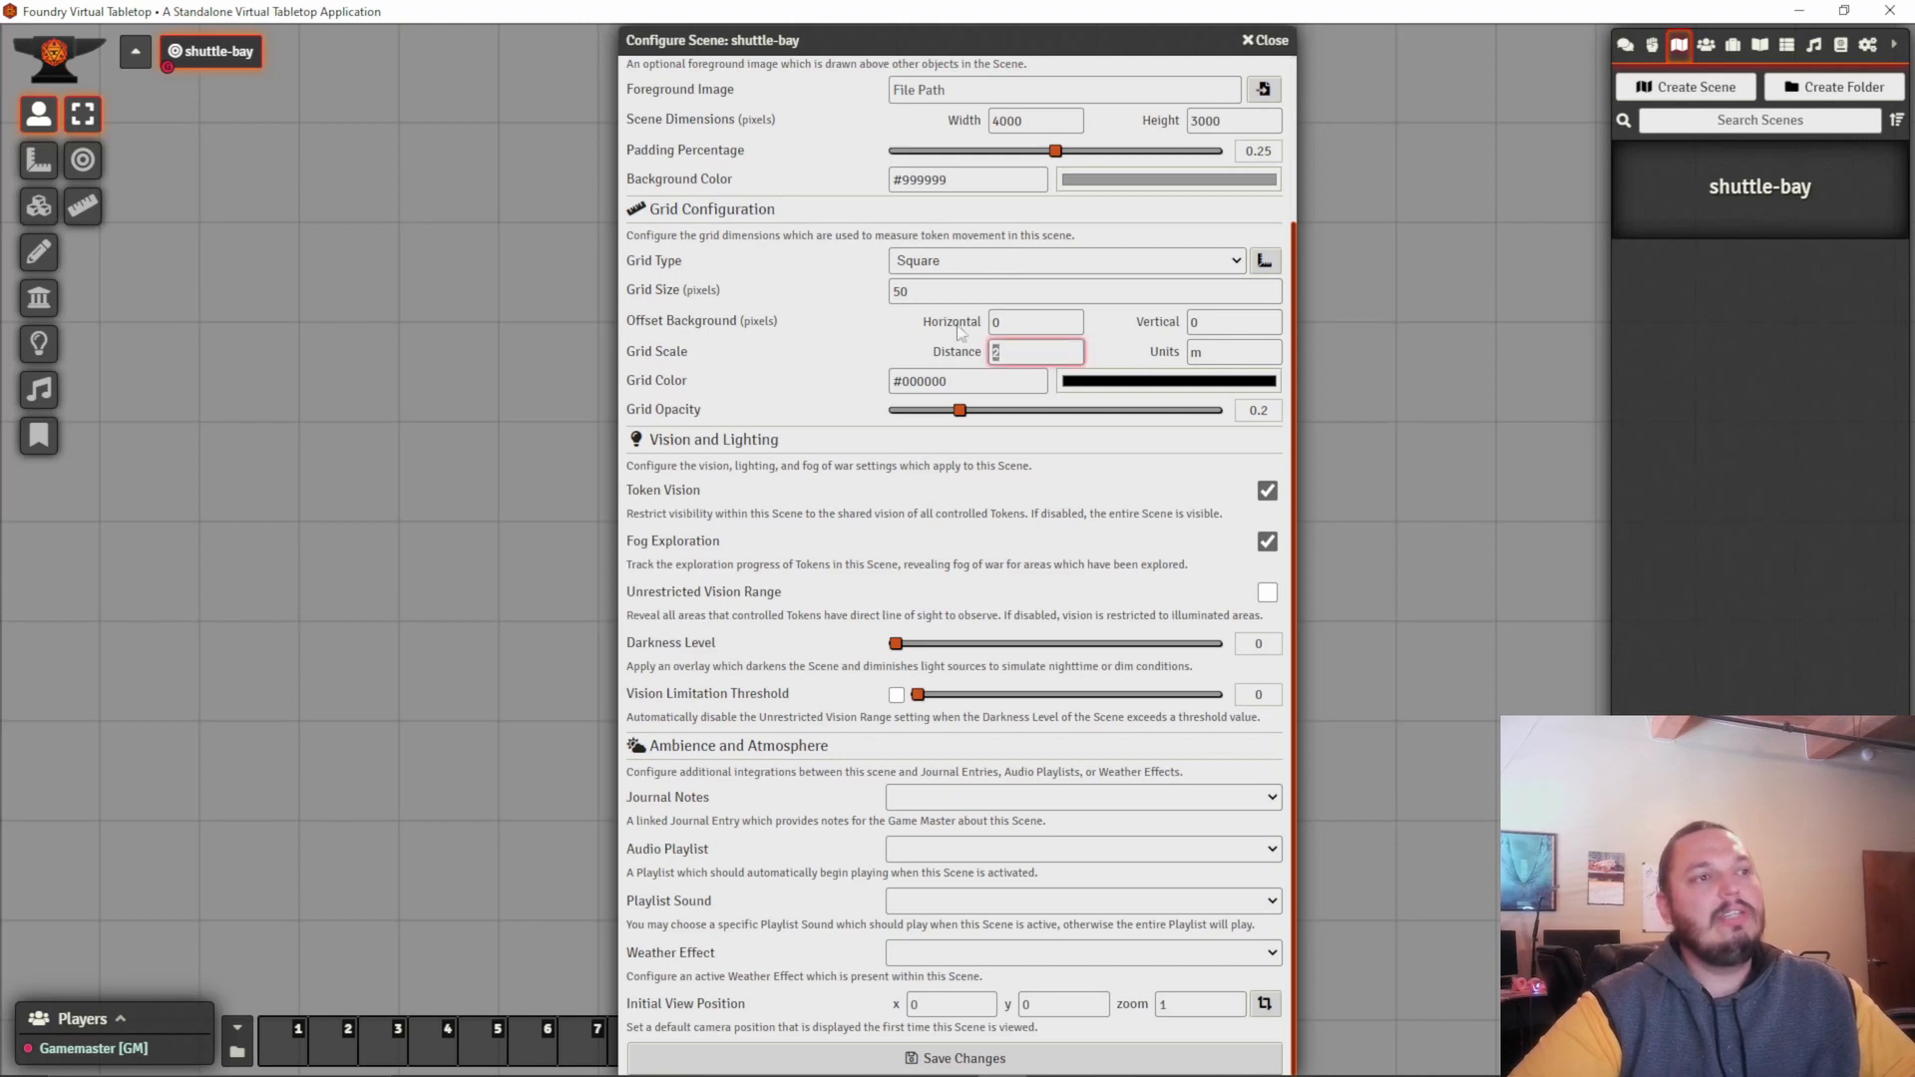
pyautogui.write('1')
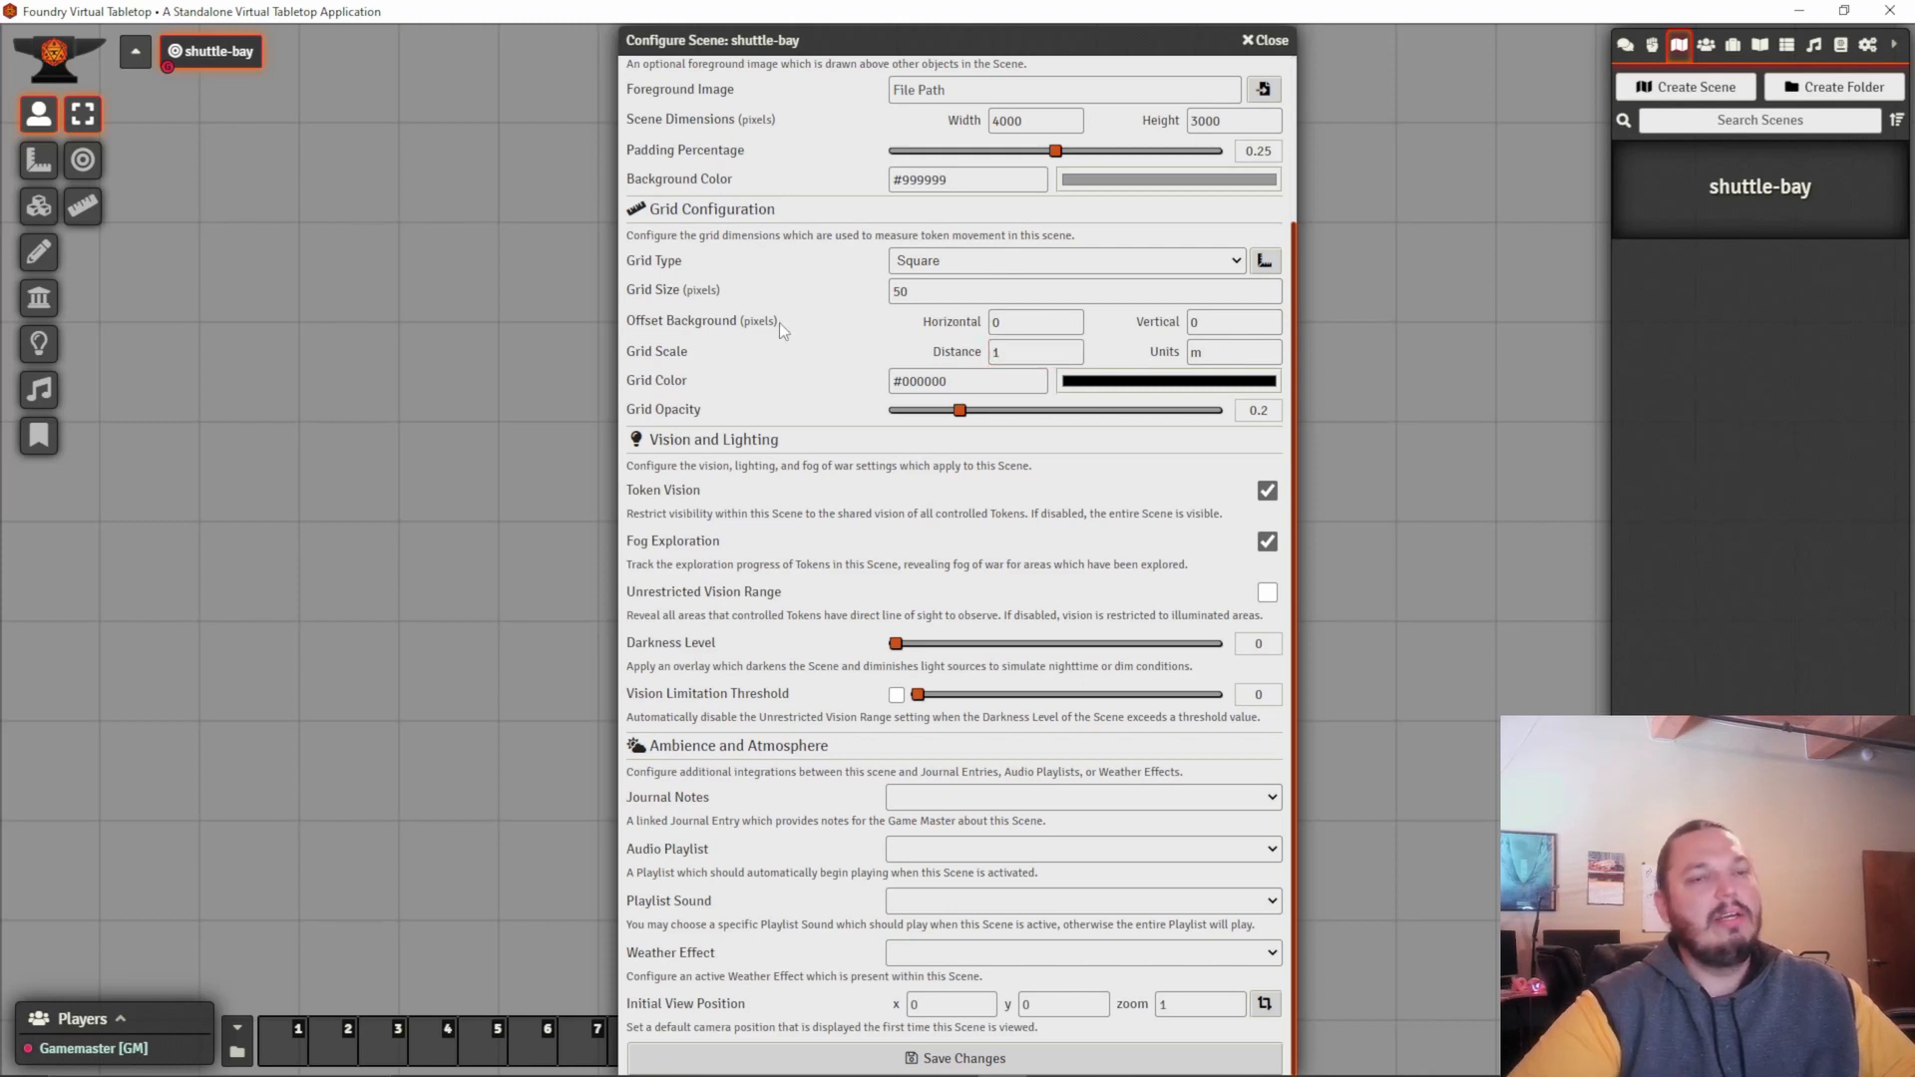
pyautogui.moveTo(920, 348)
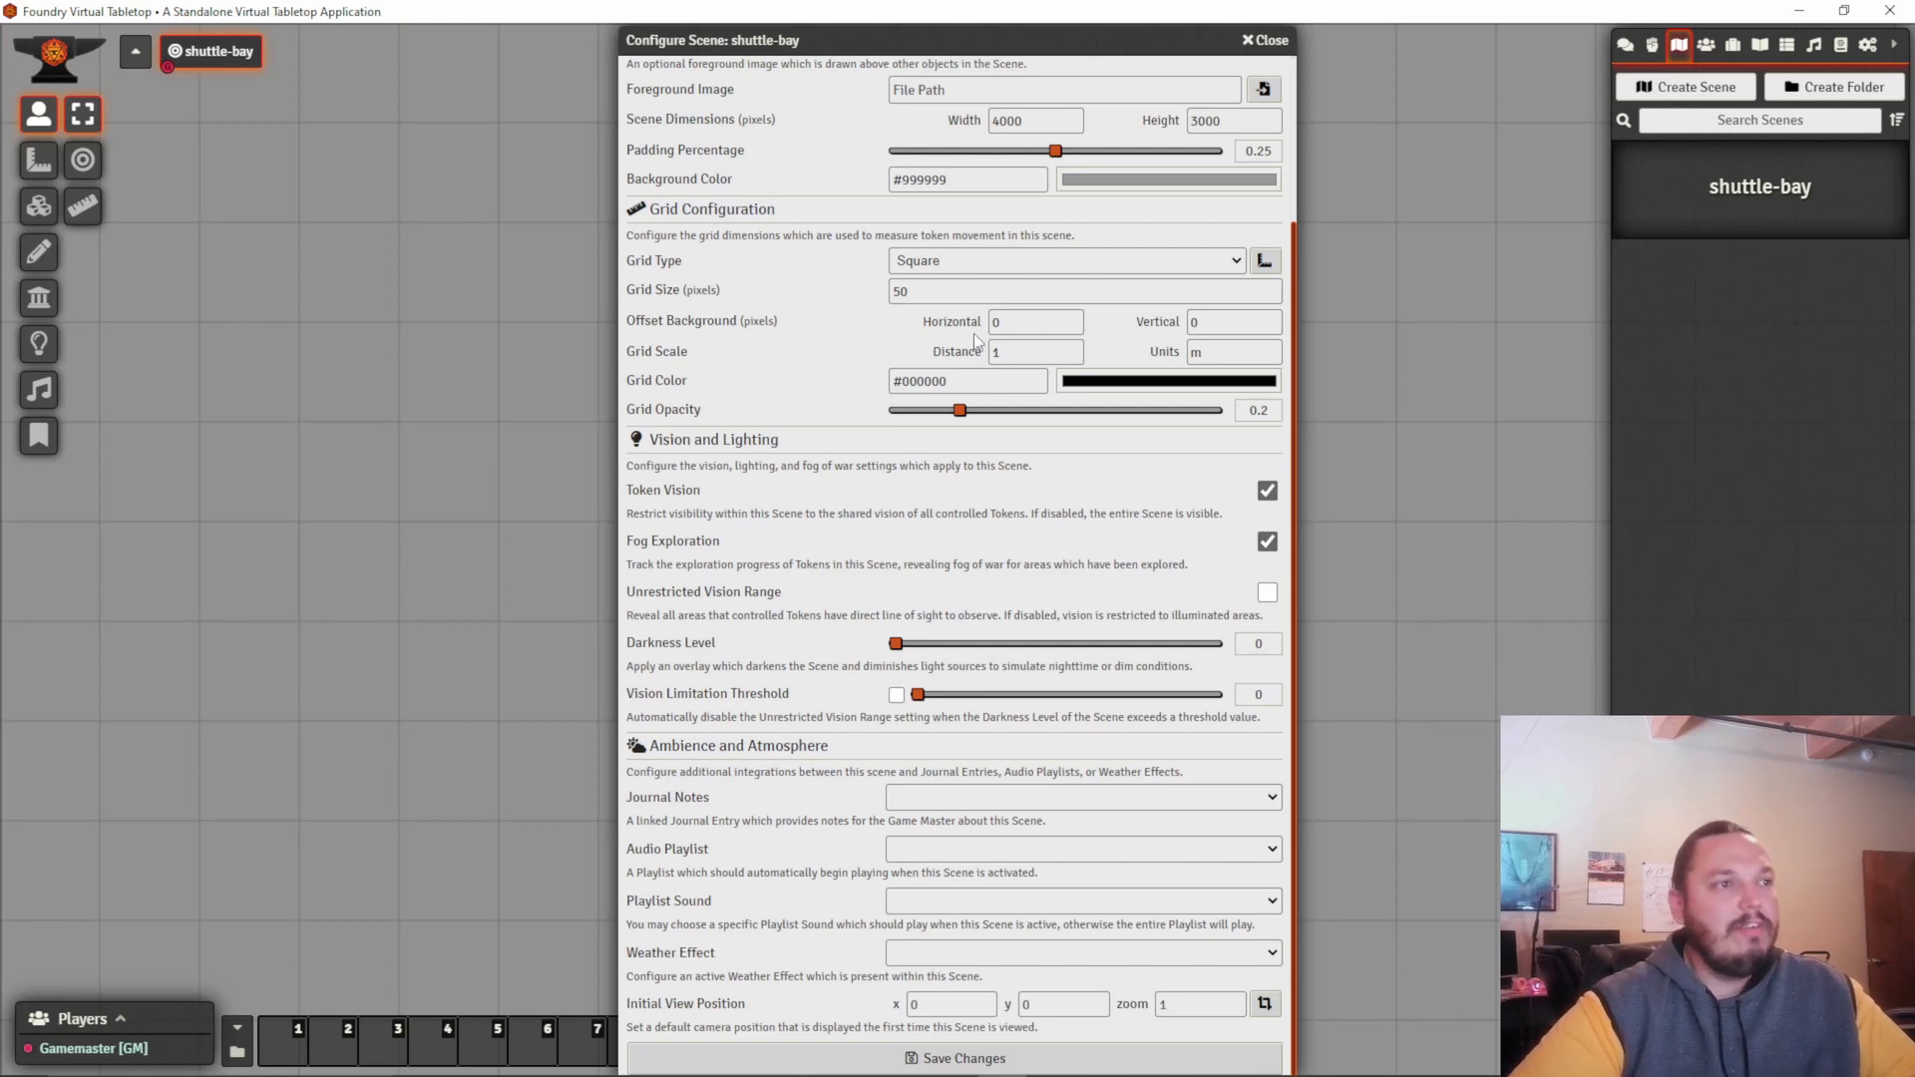
pyautogui.click(1166, 380)
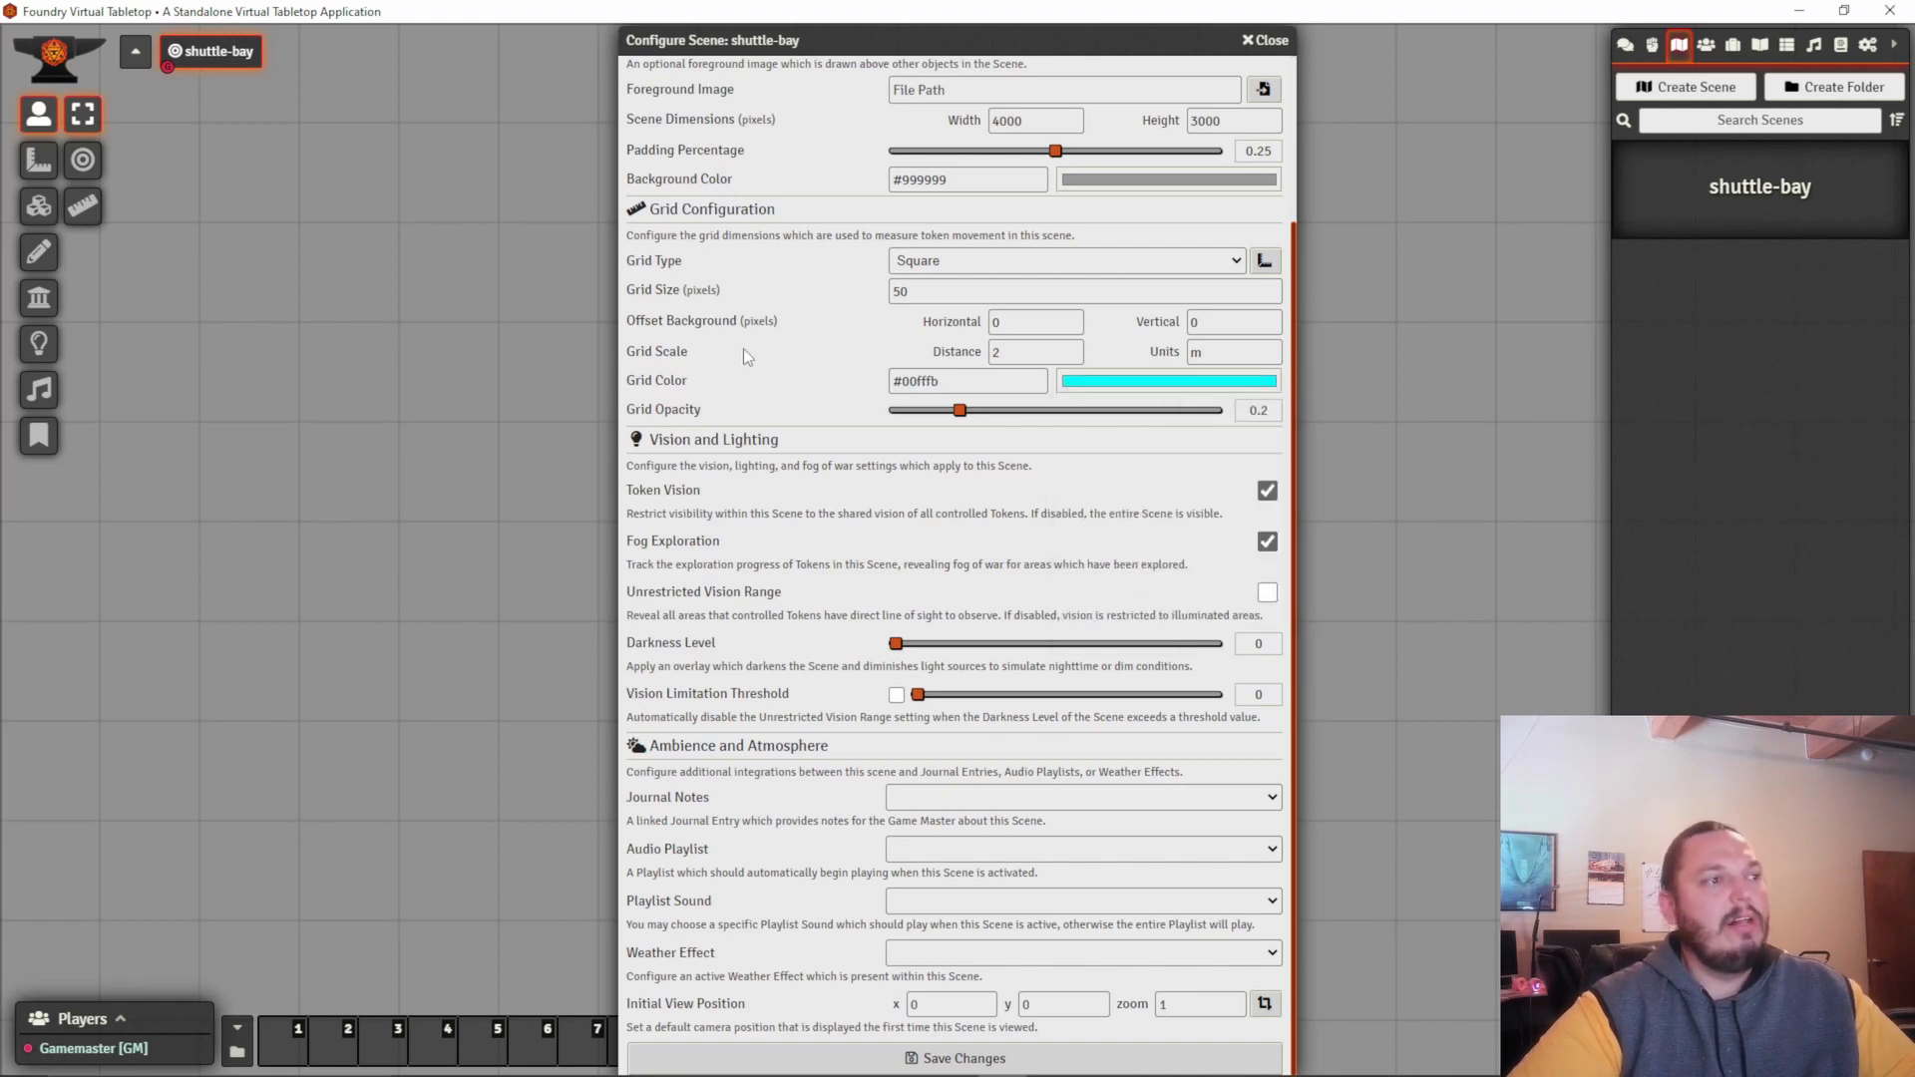
pyautogui.moveTo(1166, 397)
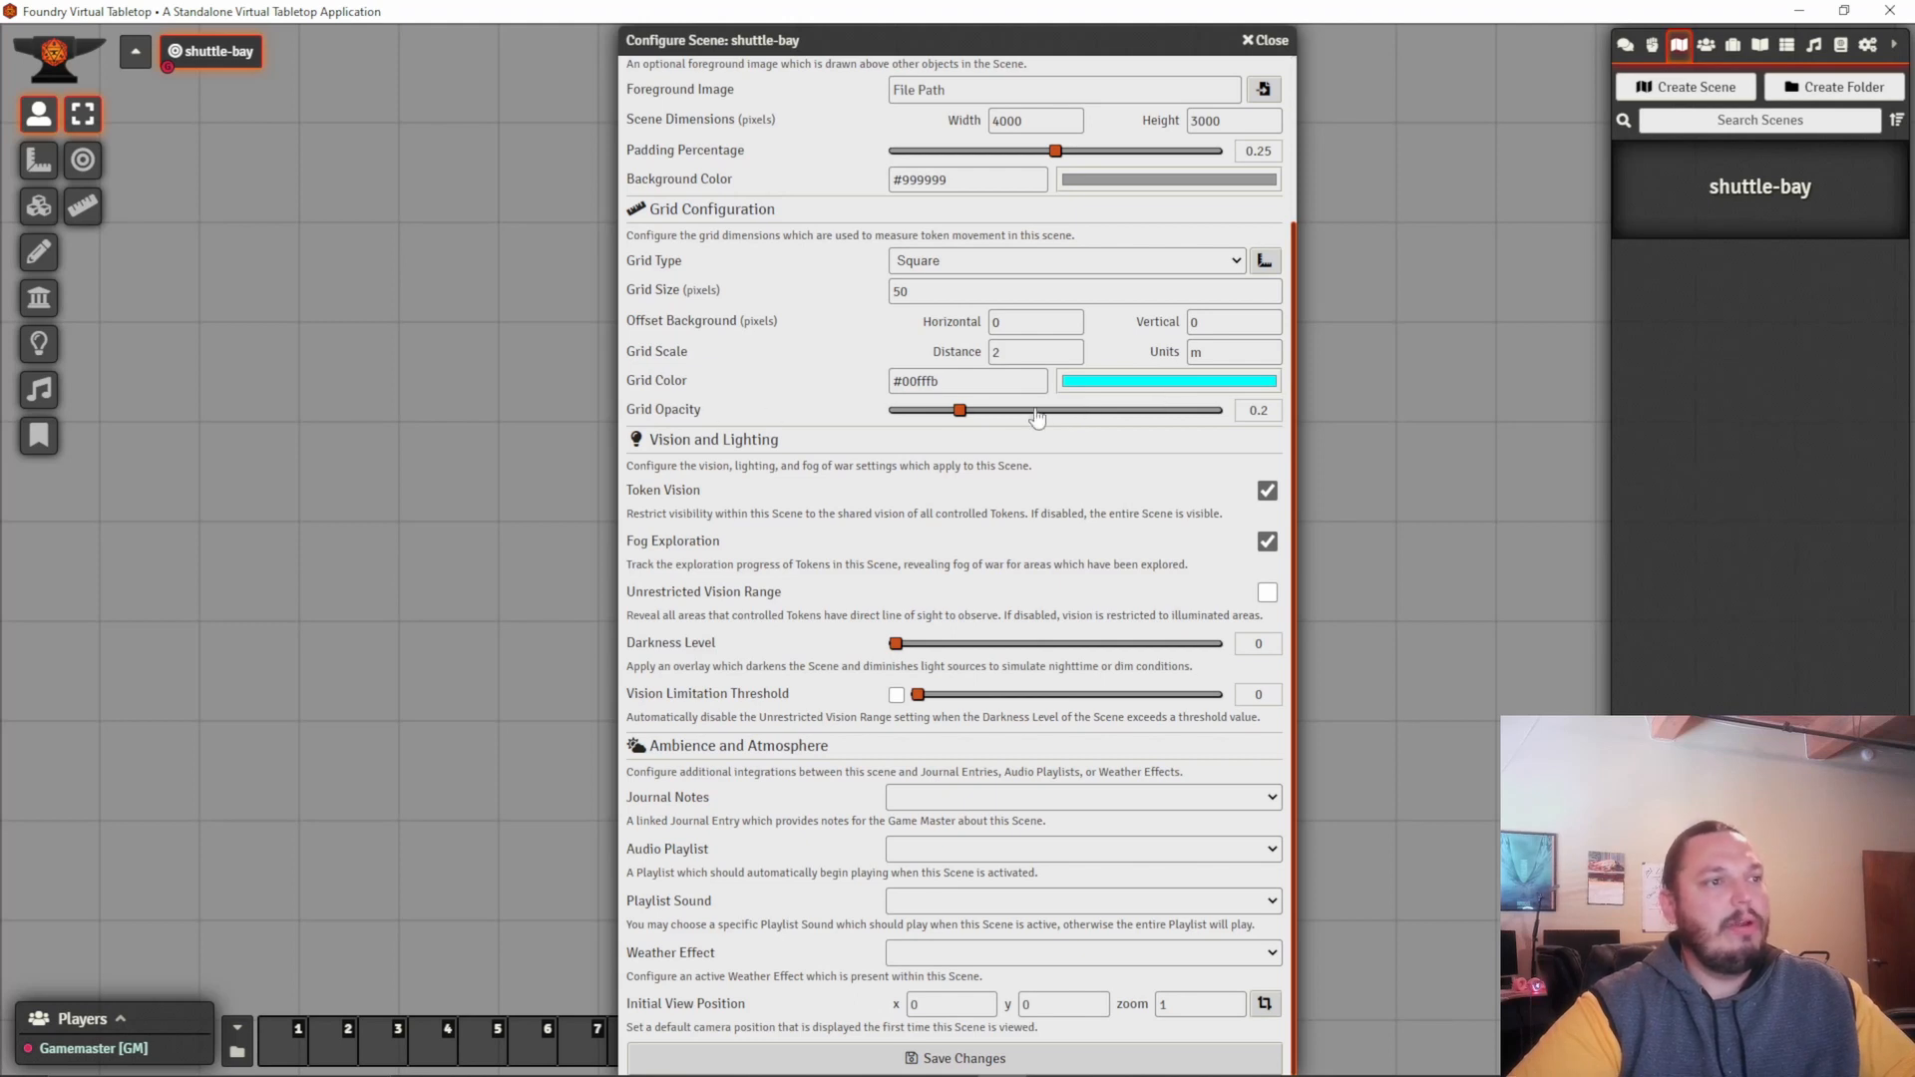
pyautogui.moveTo(1055, 494)
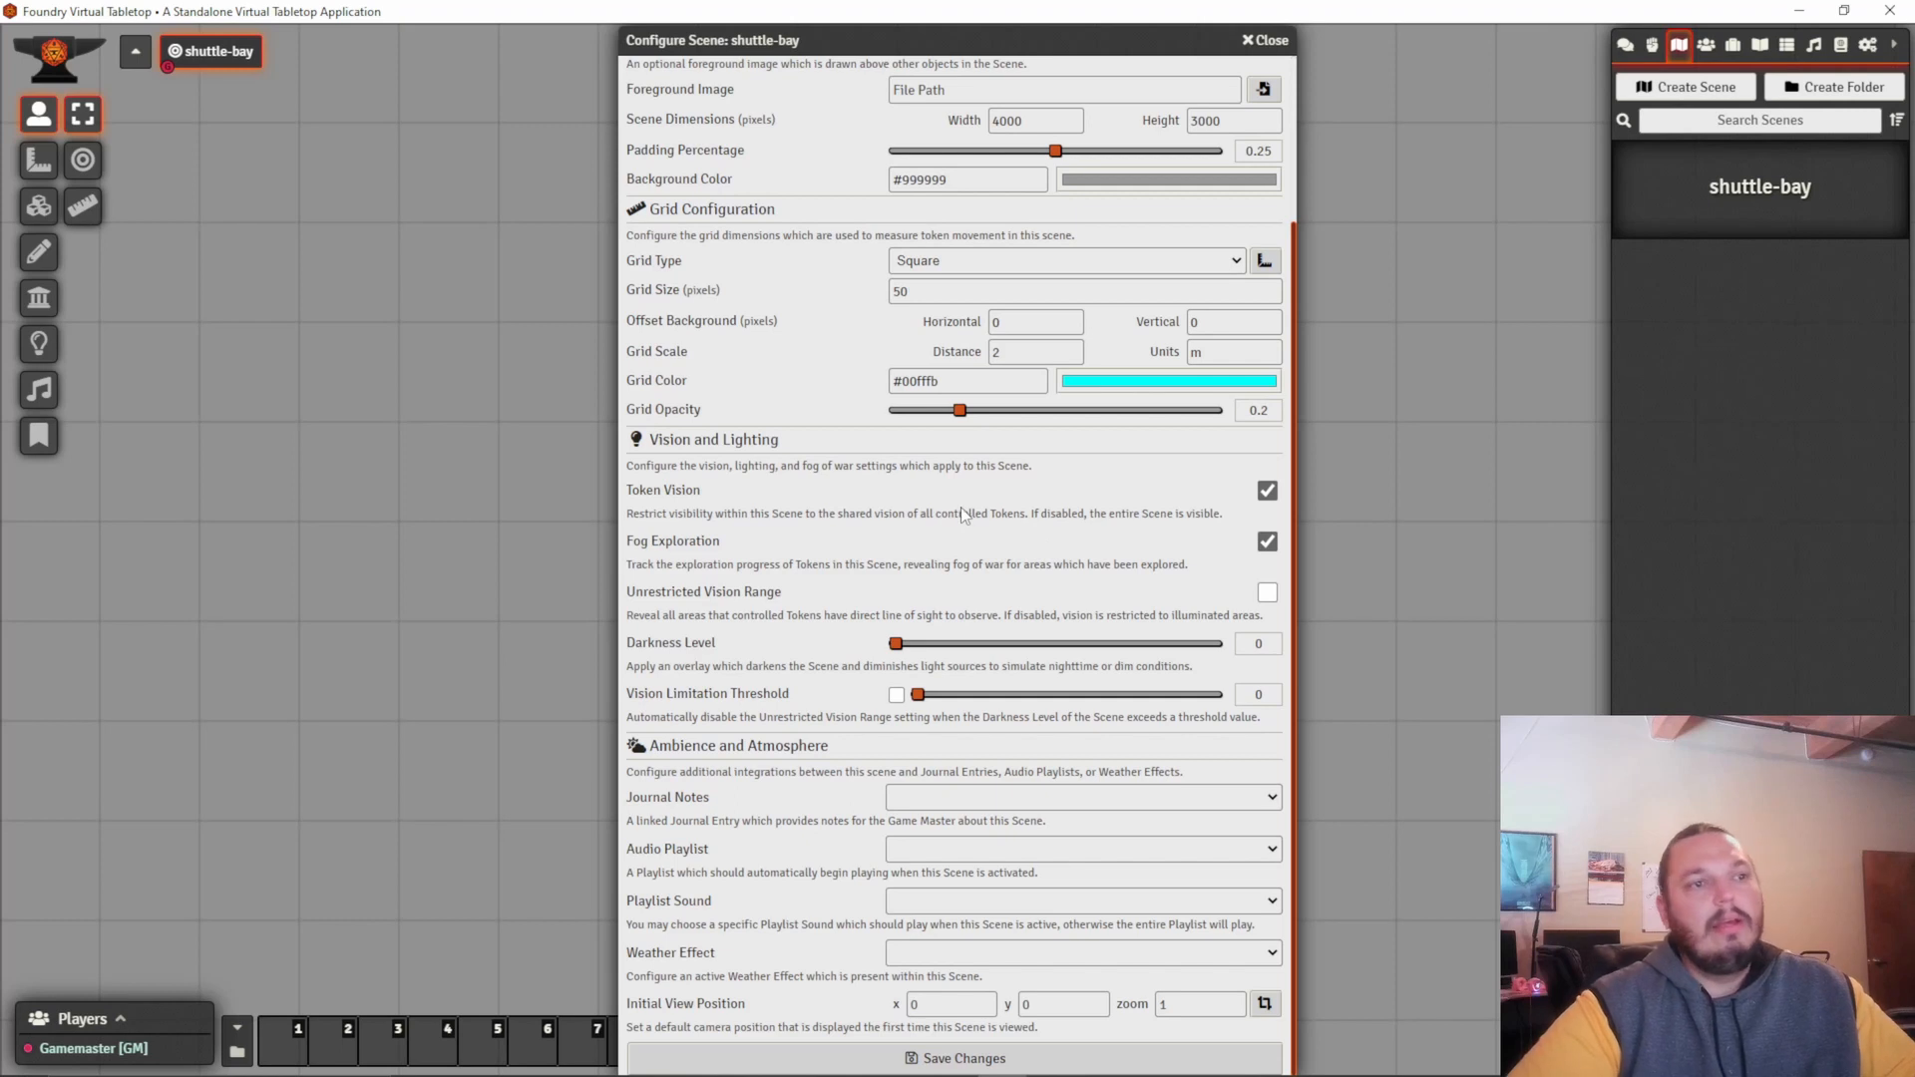
pyautogui.scroll(-3)
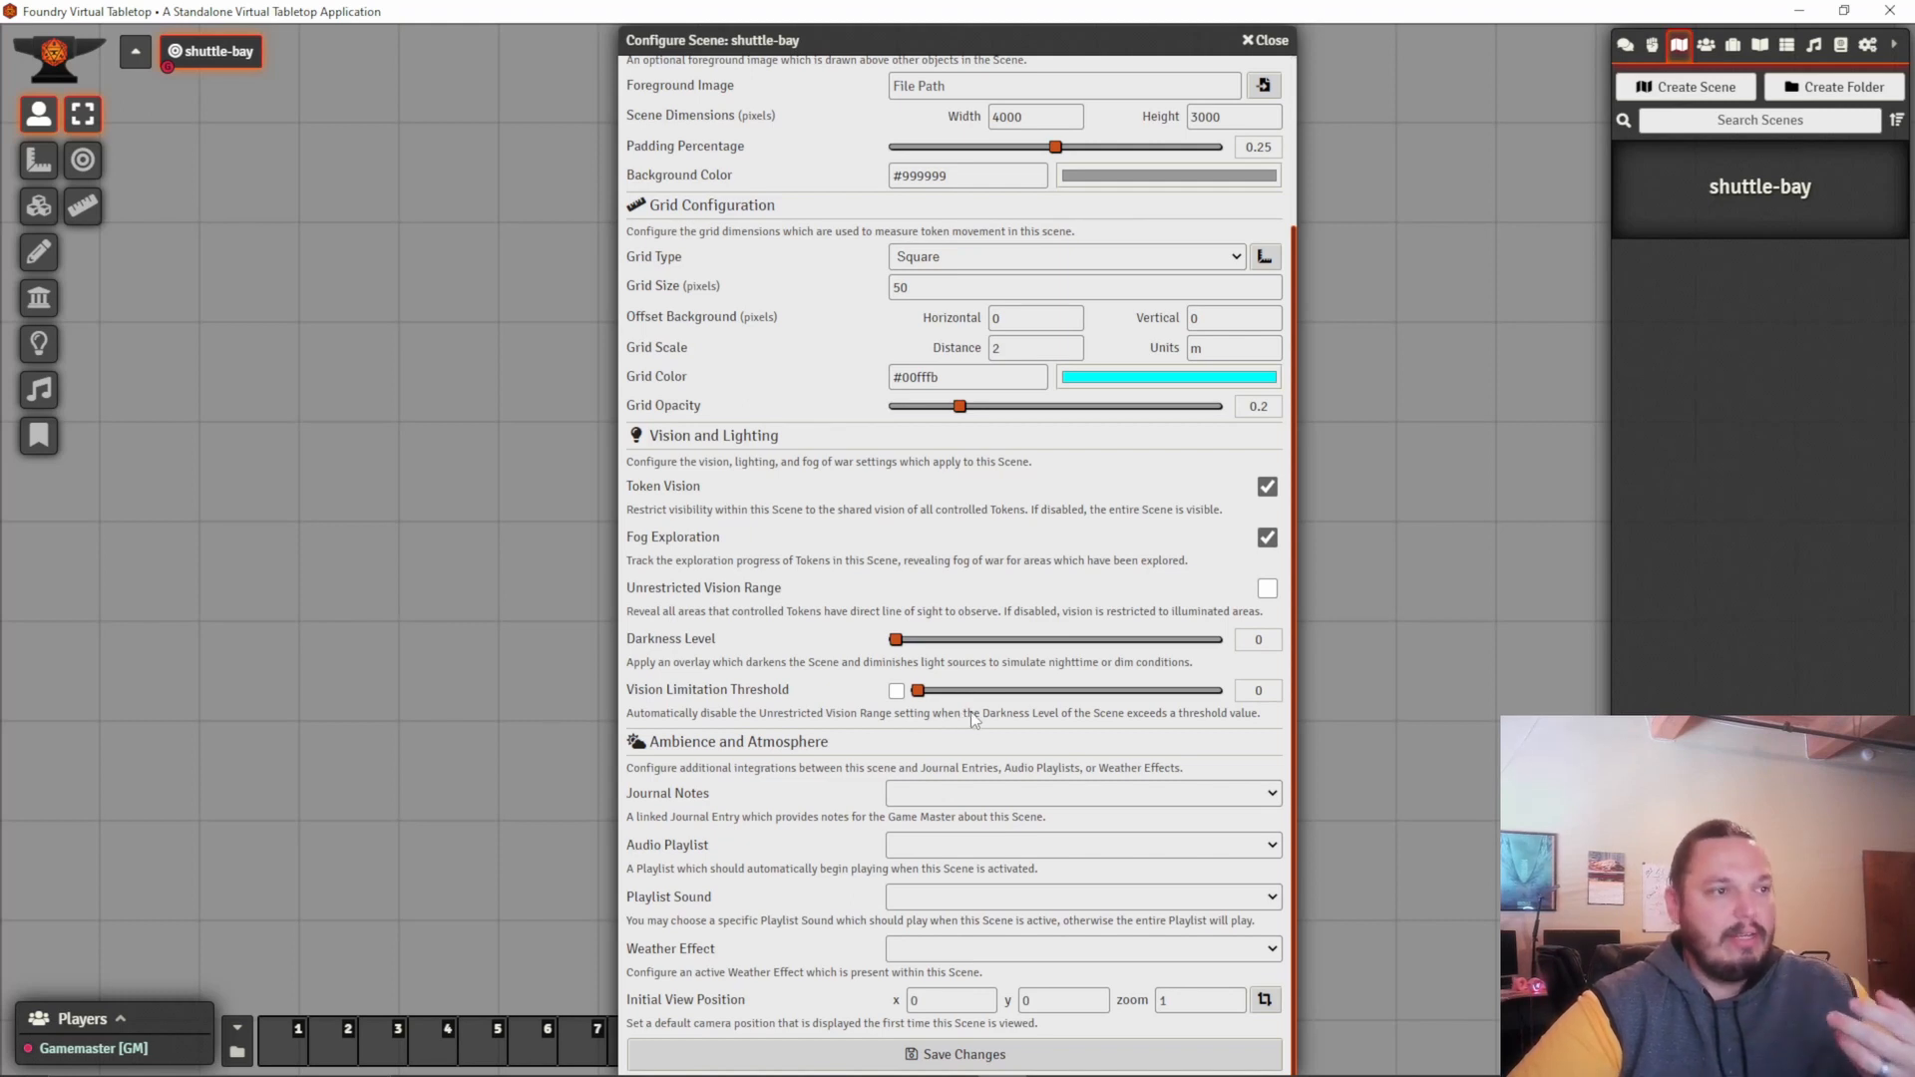
pyautogui.moveTo(858, 611)
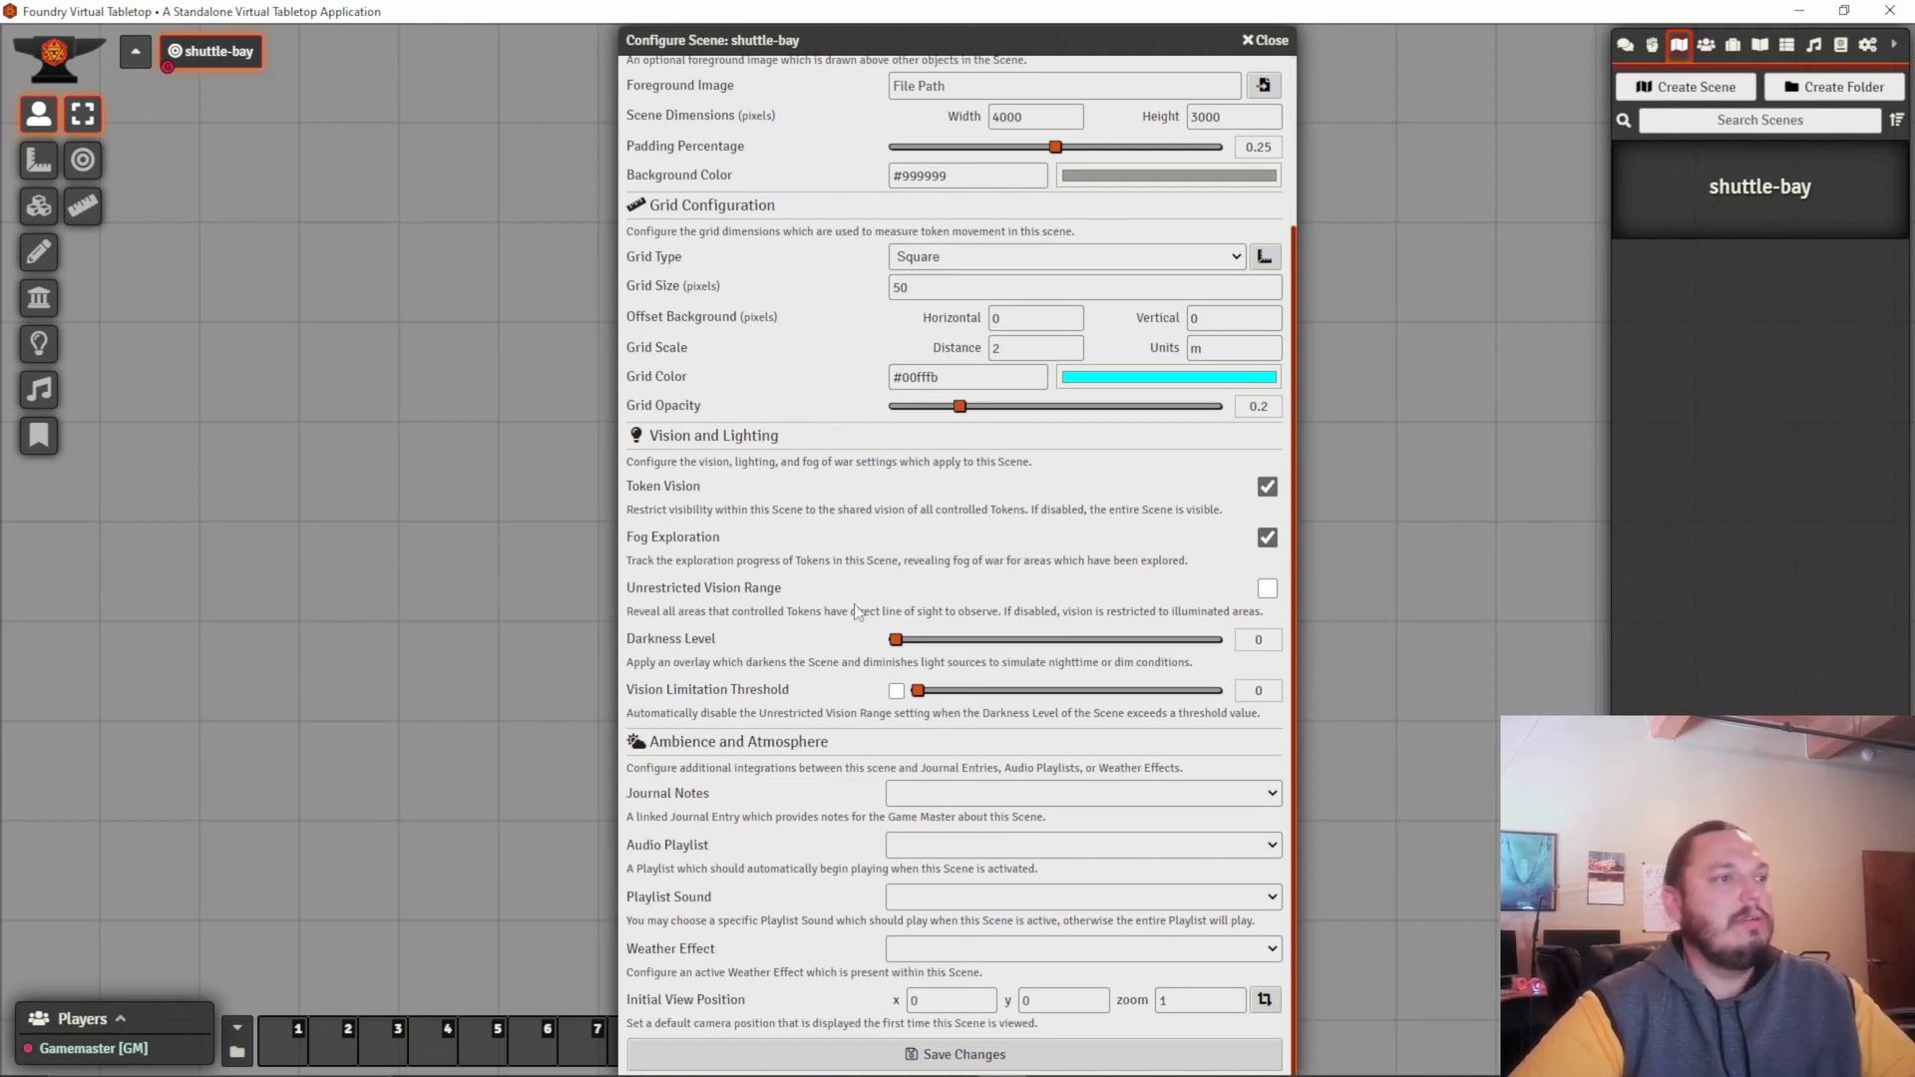
# Save the scene, confirm the dimension change, and pan across the station map.
pyautogui.click(953, 1055)
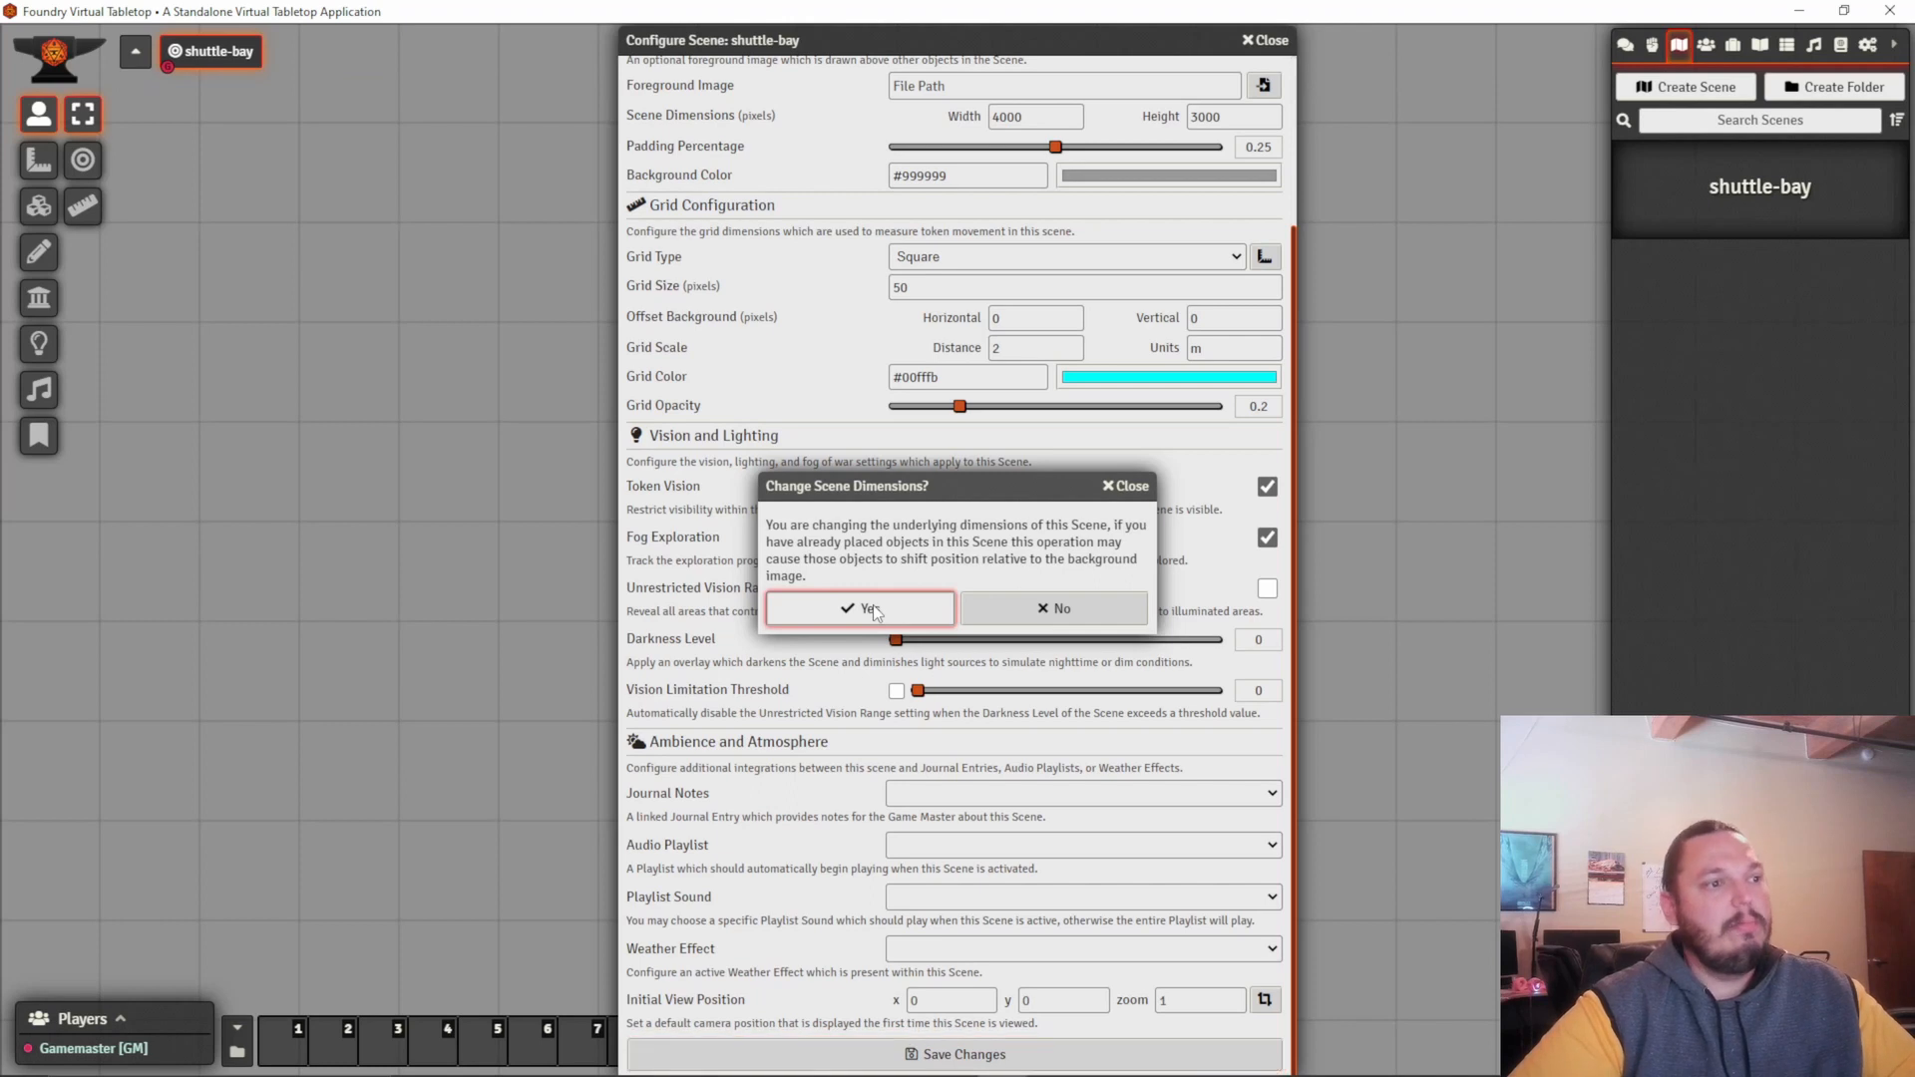
pyautogui.click(858, 608)
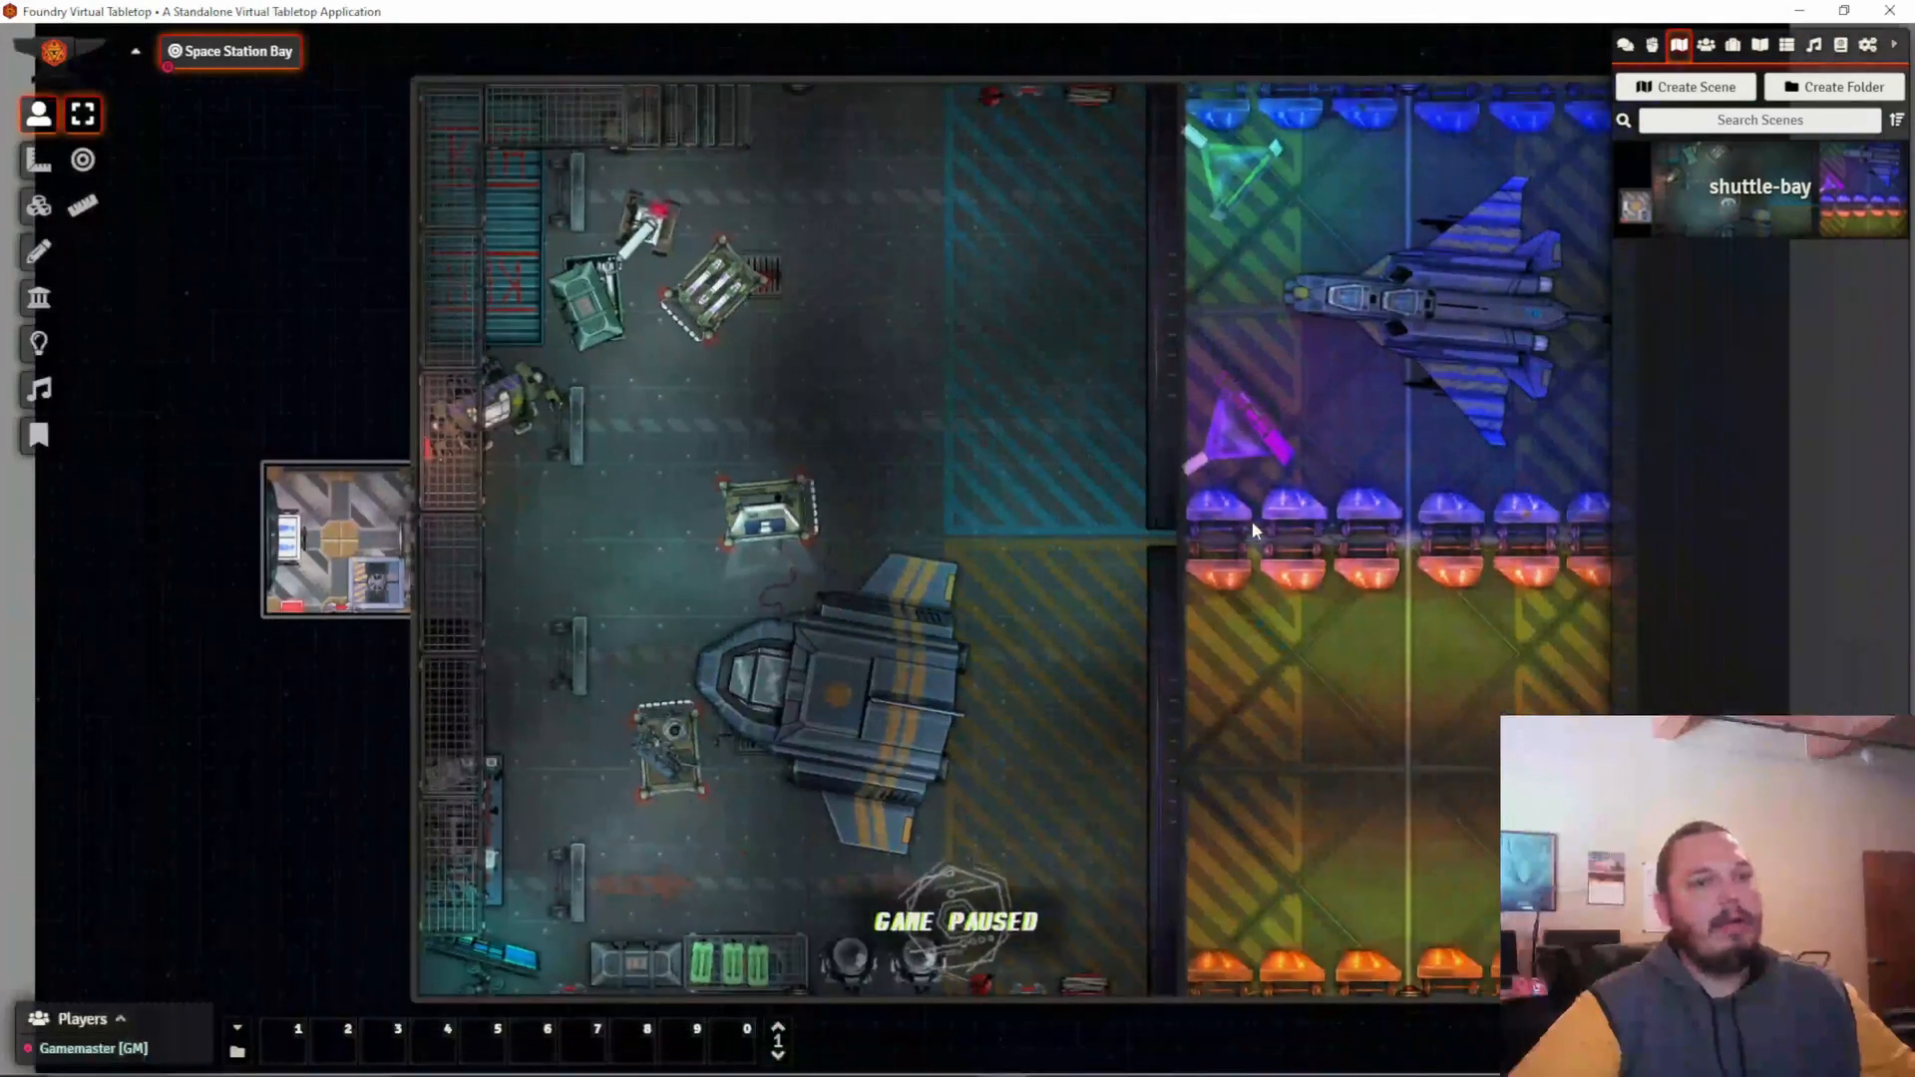
pyautogui.moveTo(1252, 532); pyautogui.dragTo(989, 663)
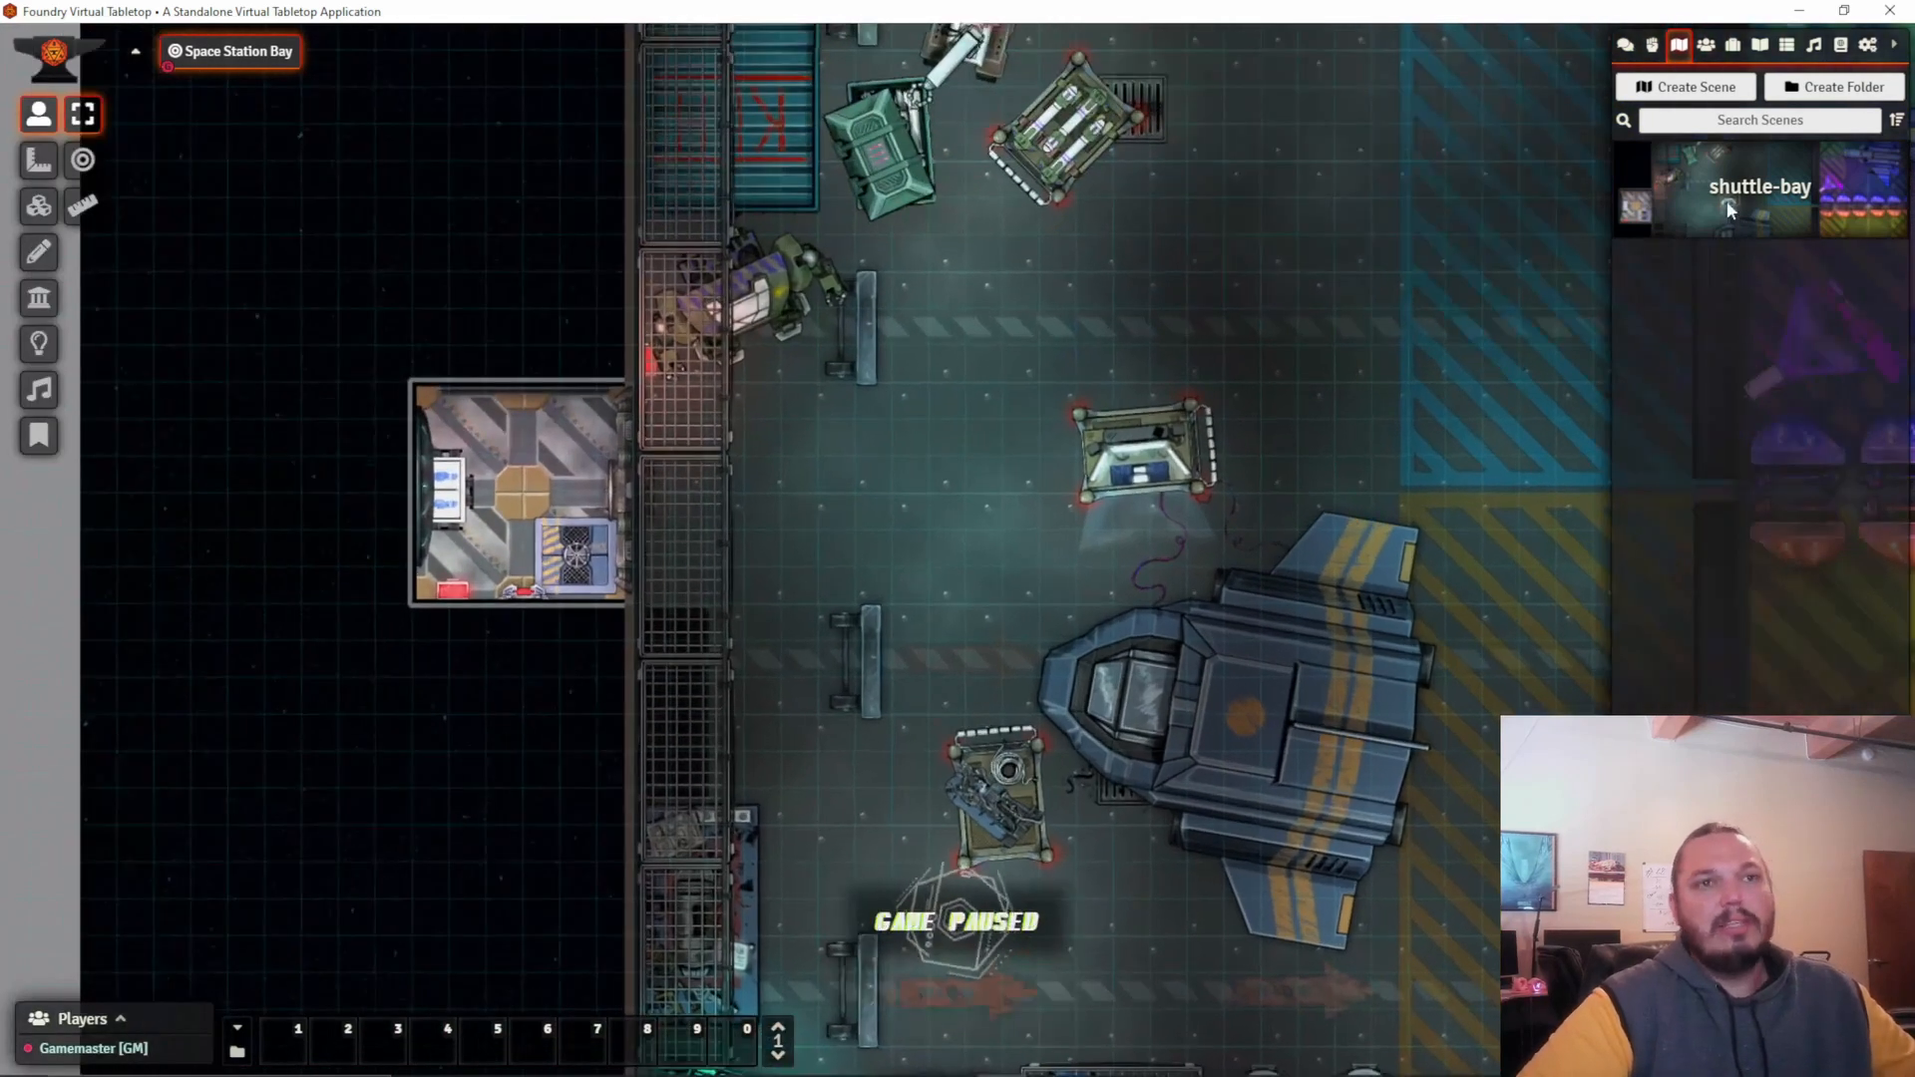
# Configure shuttle-bay from its context menu and launch the Grid Configuration Tool.
pyautogui.rightClick(1758, 190)
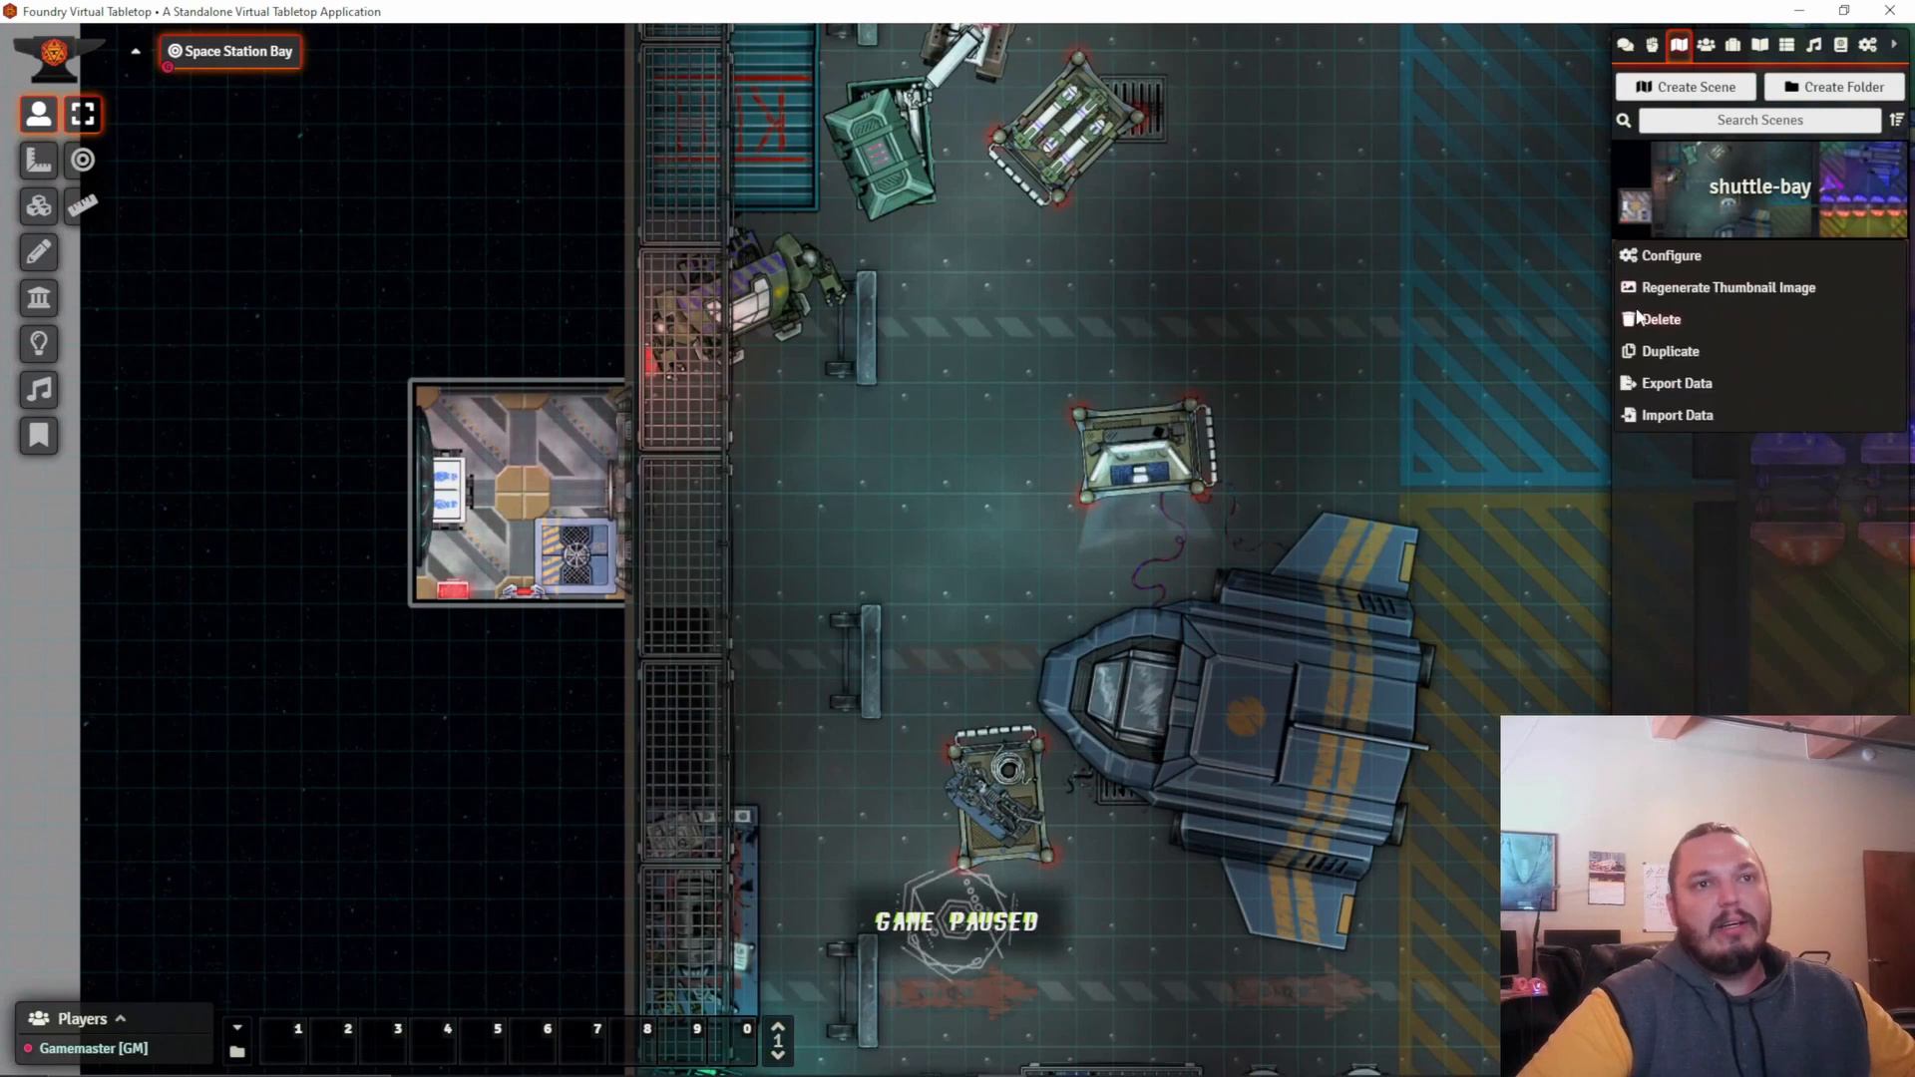
pyautogui.moveTo(1707, 249)
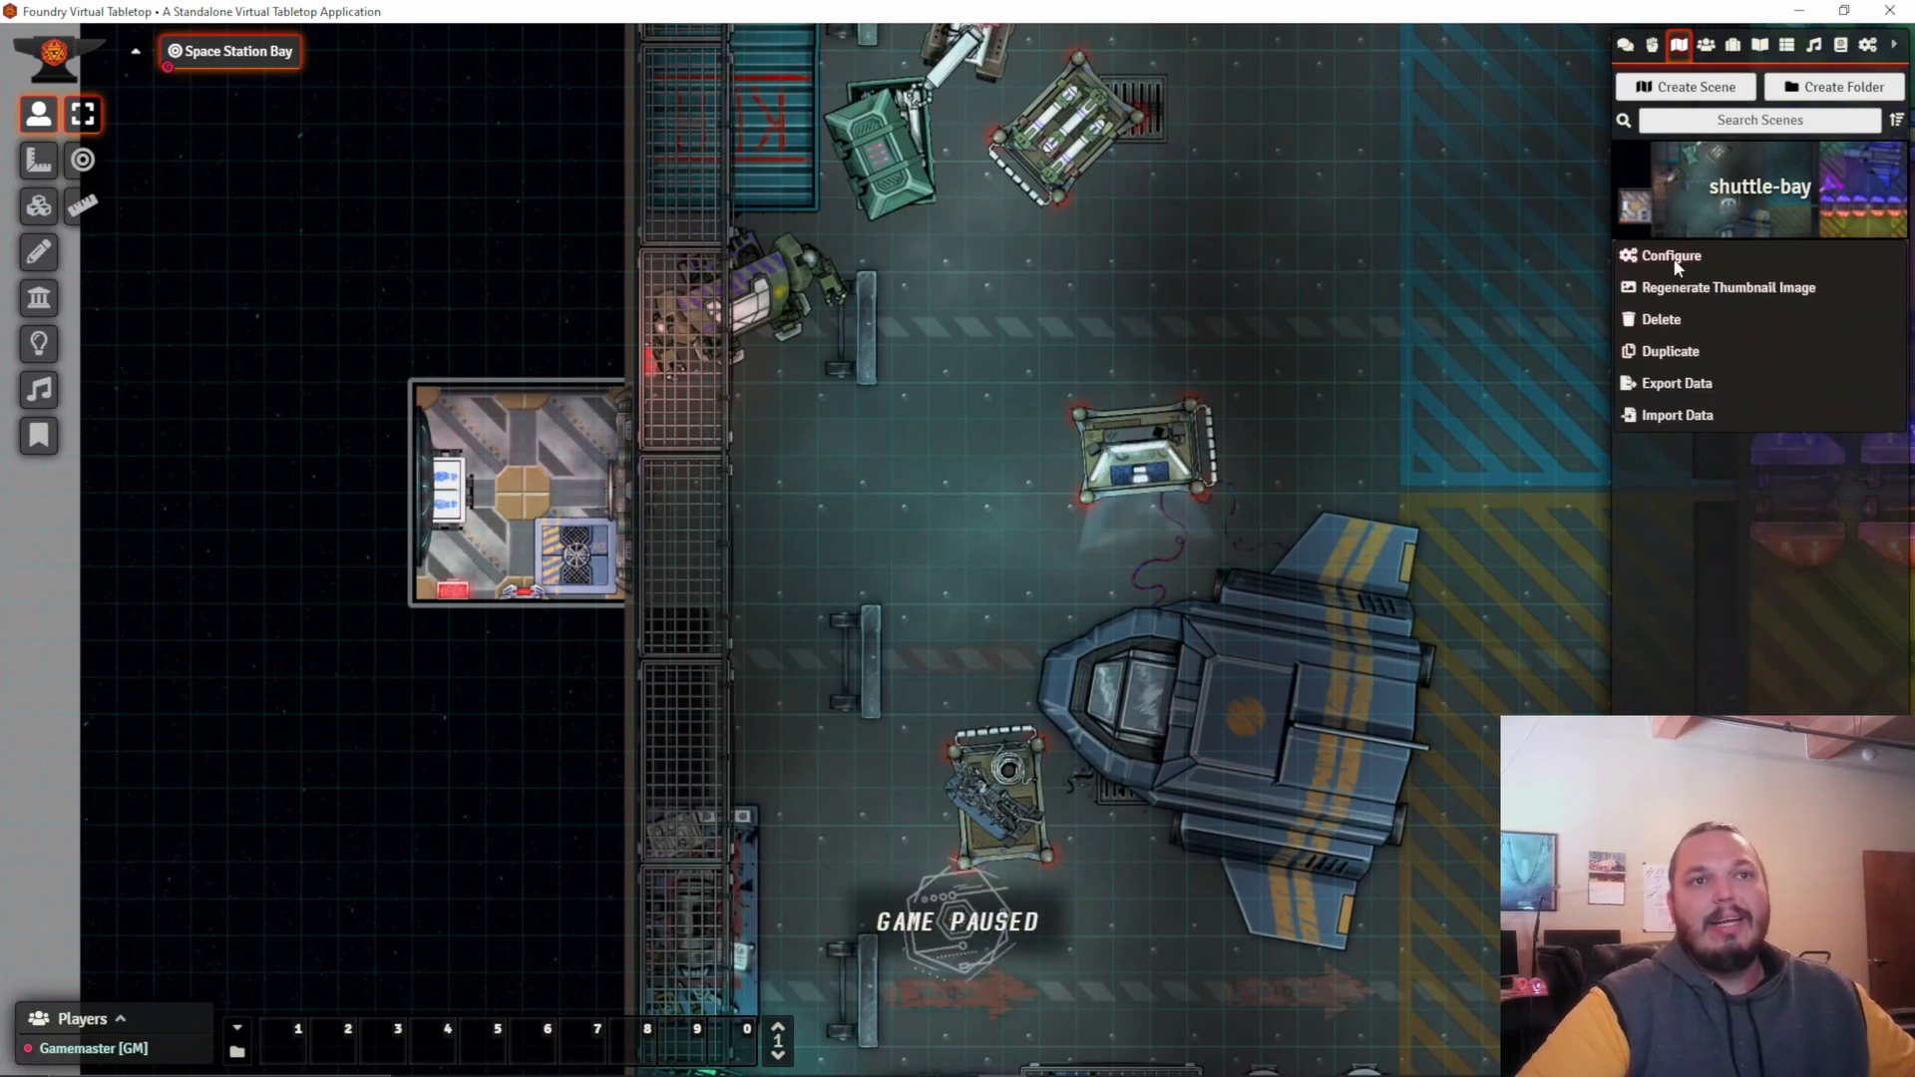
pyautogui.click(1672, 256)
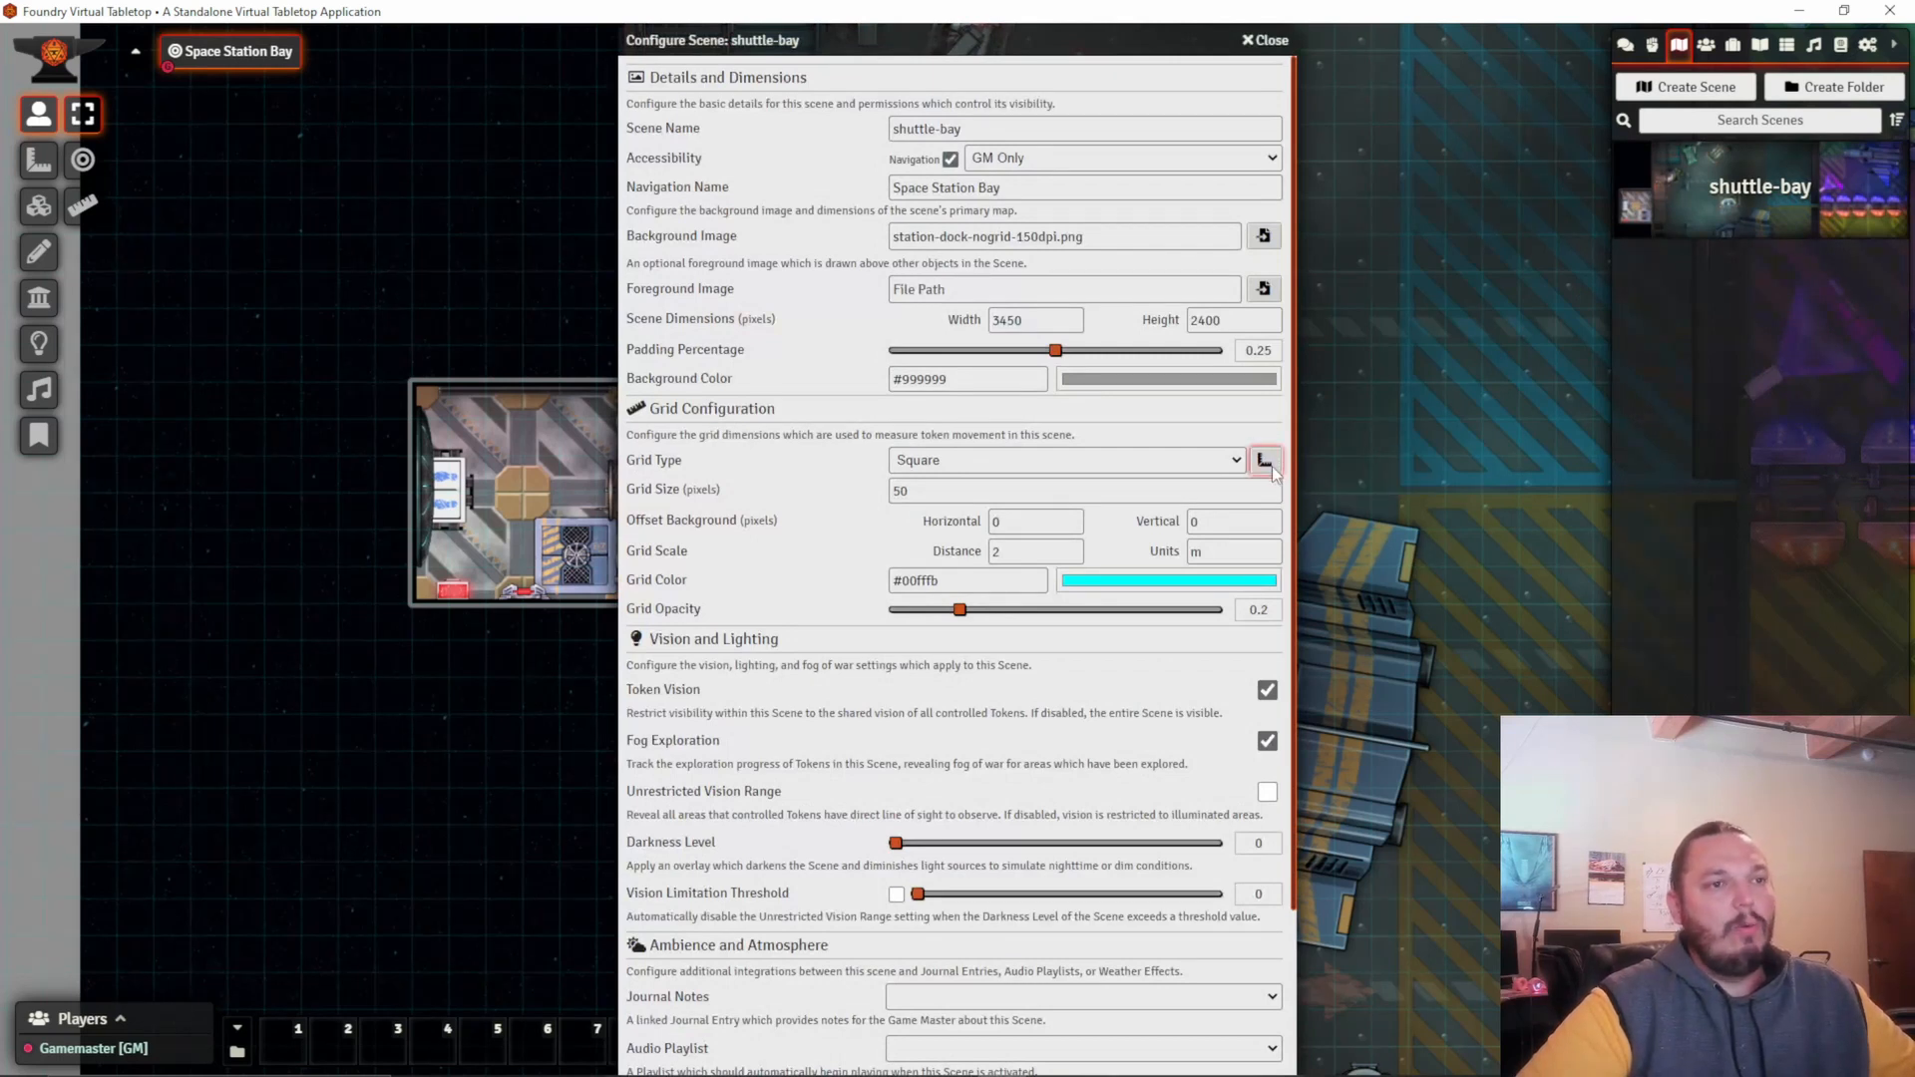
pyautogui.click(1266, 461)
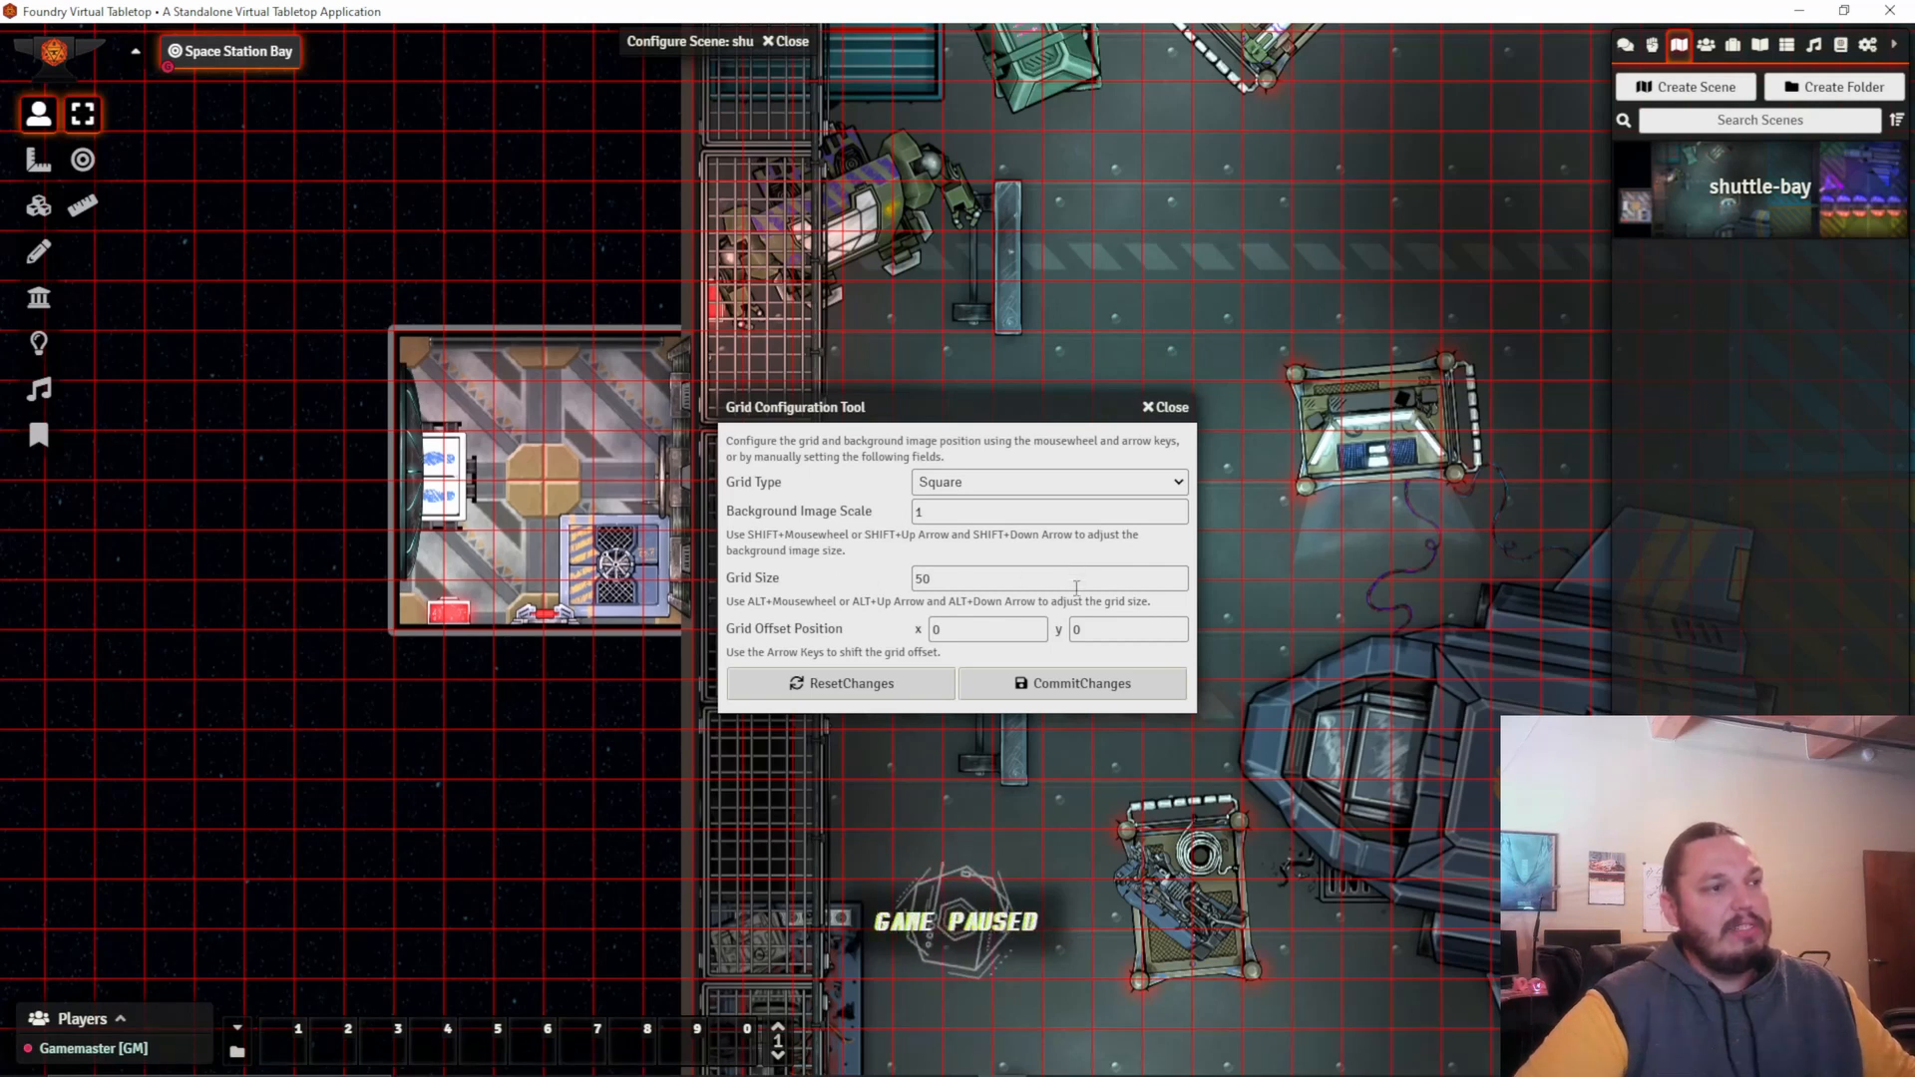
# Change the grid size, try a horizontal offset, then reset offsets to 0.
pyautogui.write('100')
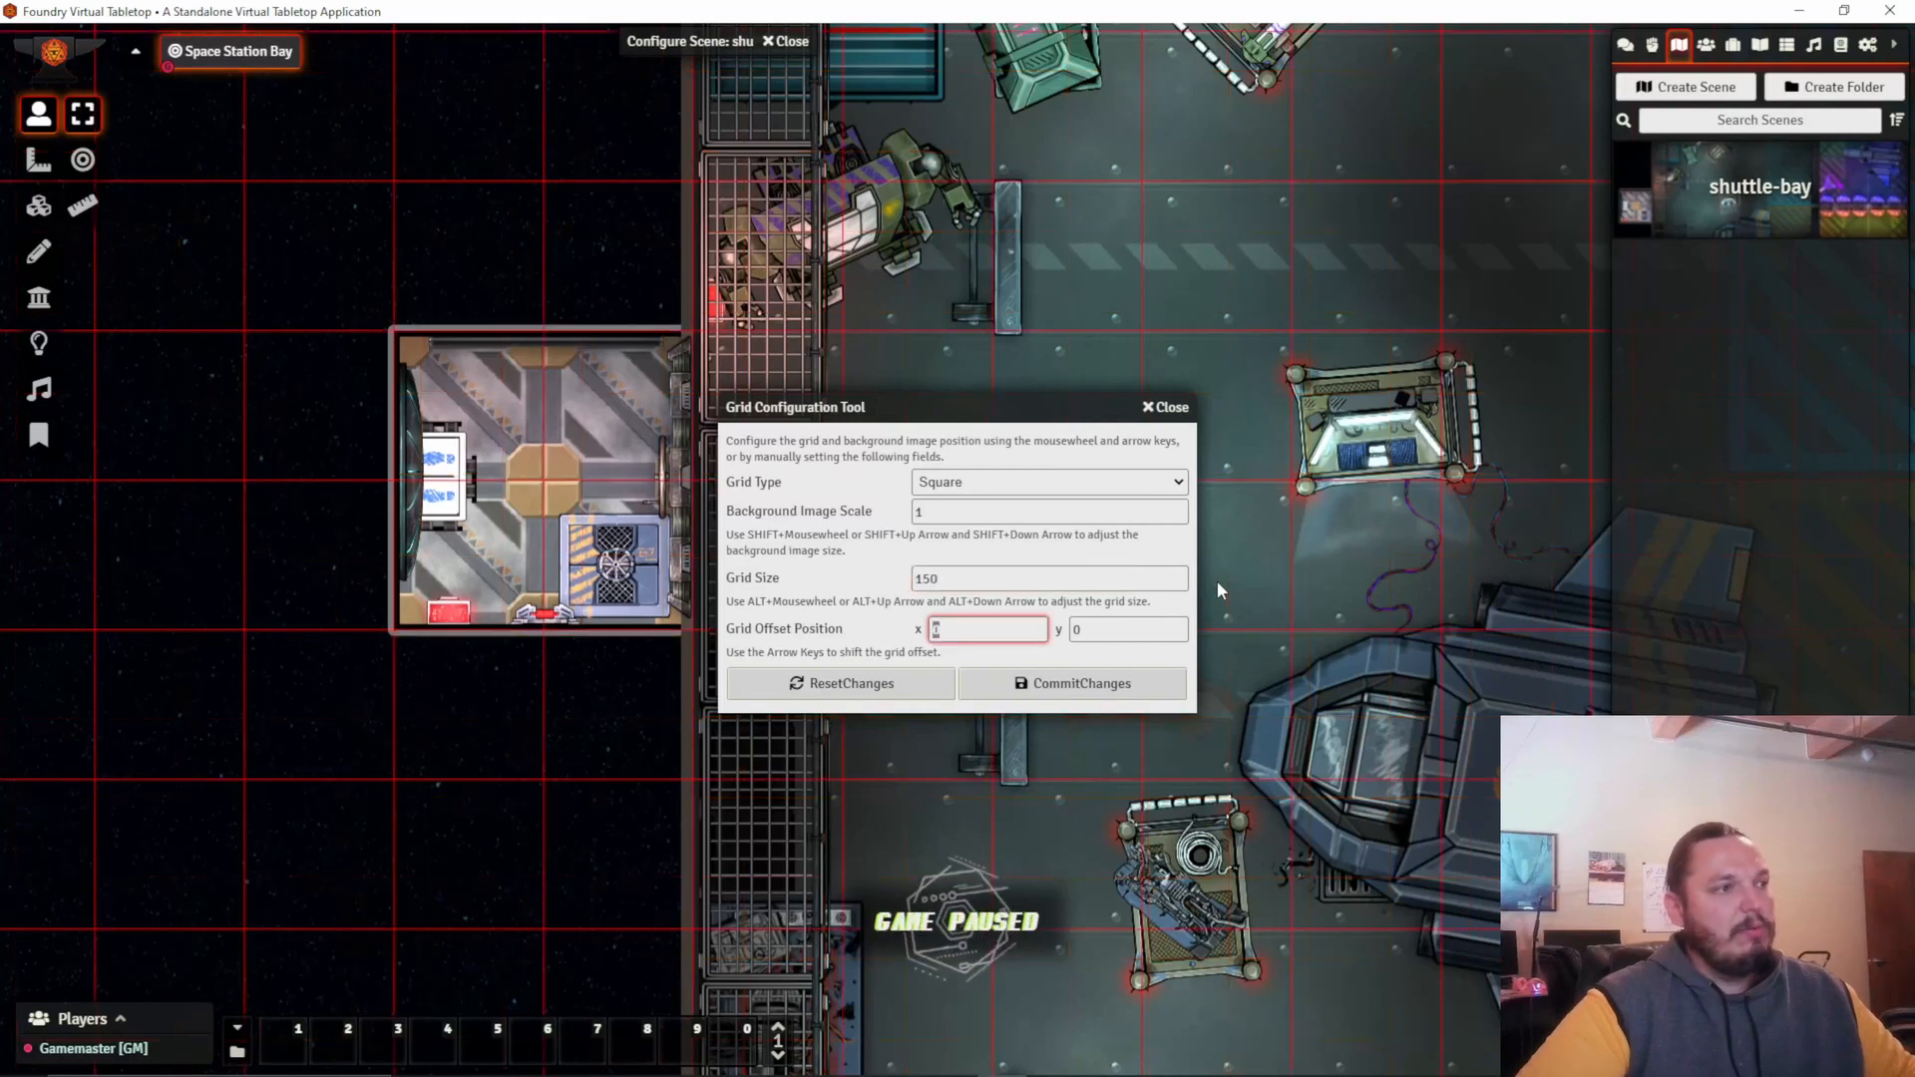
pyautogui.click(1128, 629)
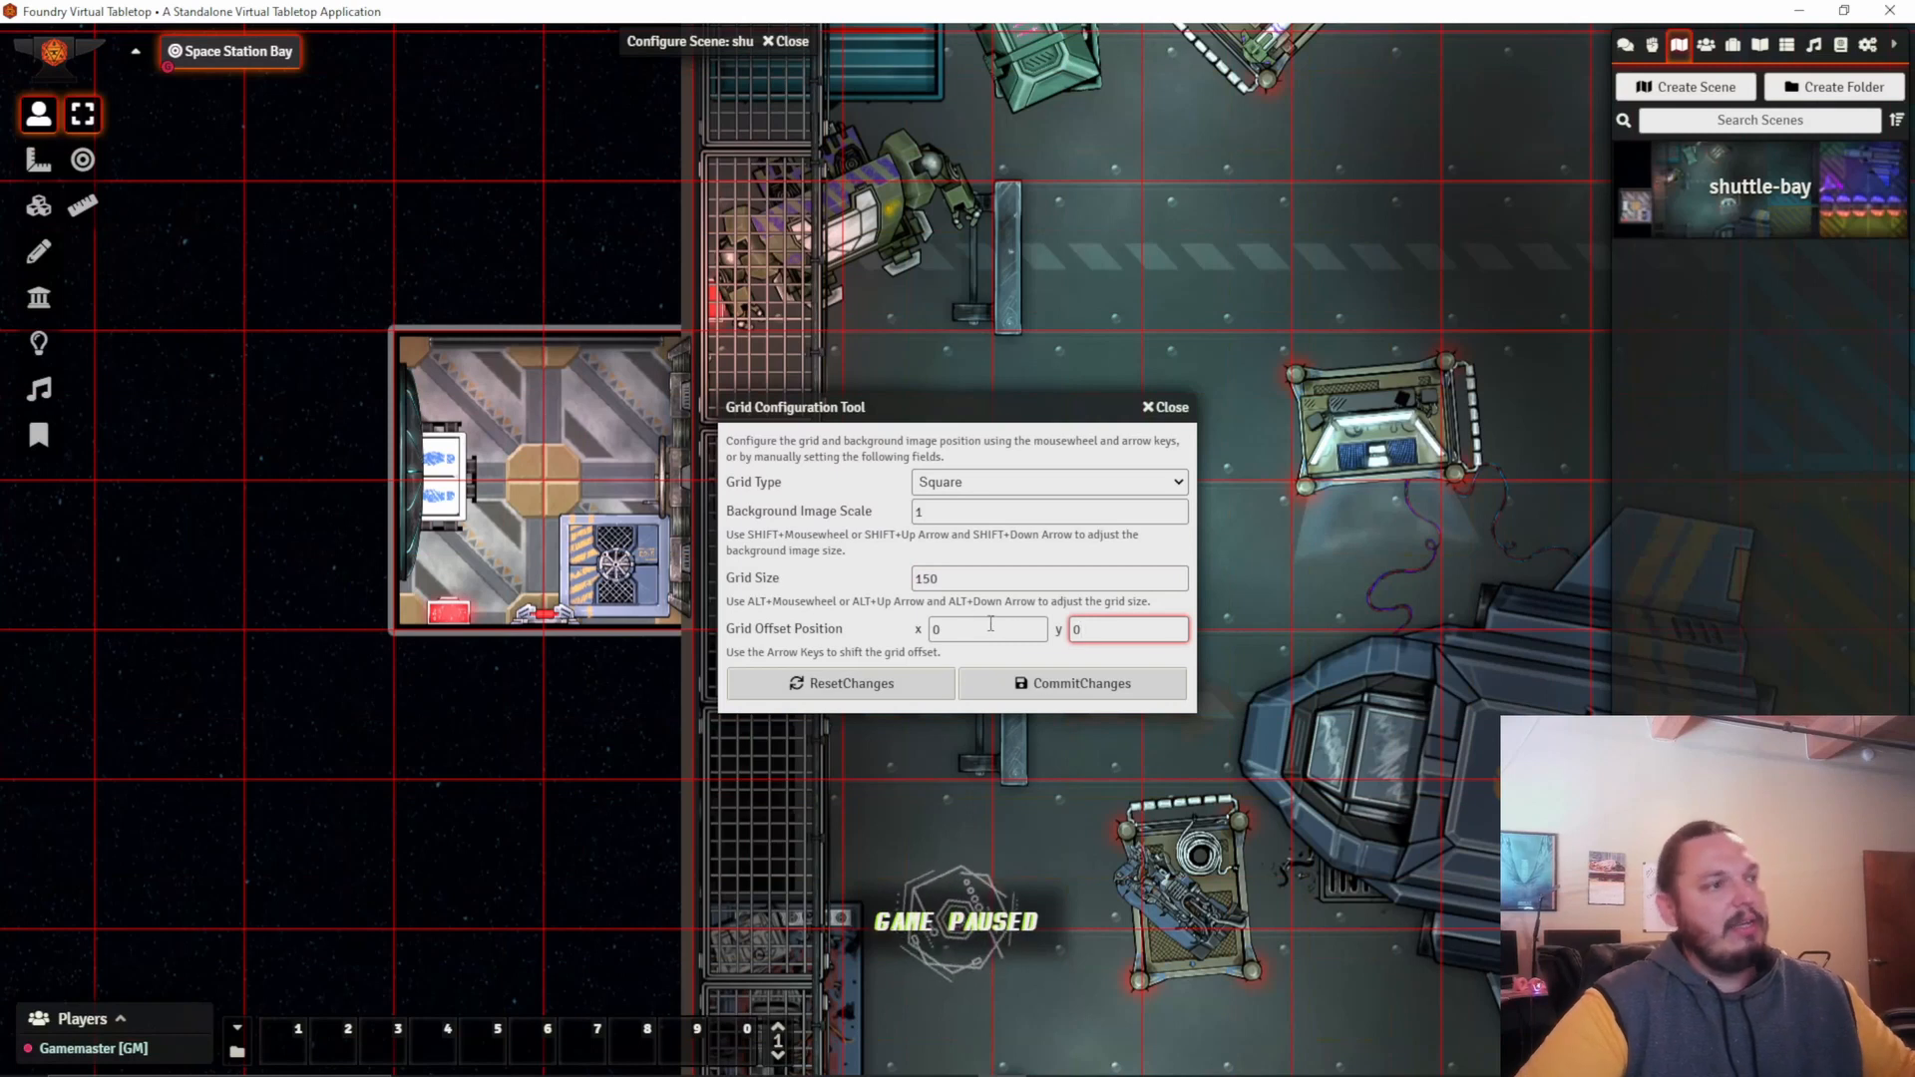
pyautogui.moveTo(987, 623)
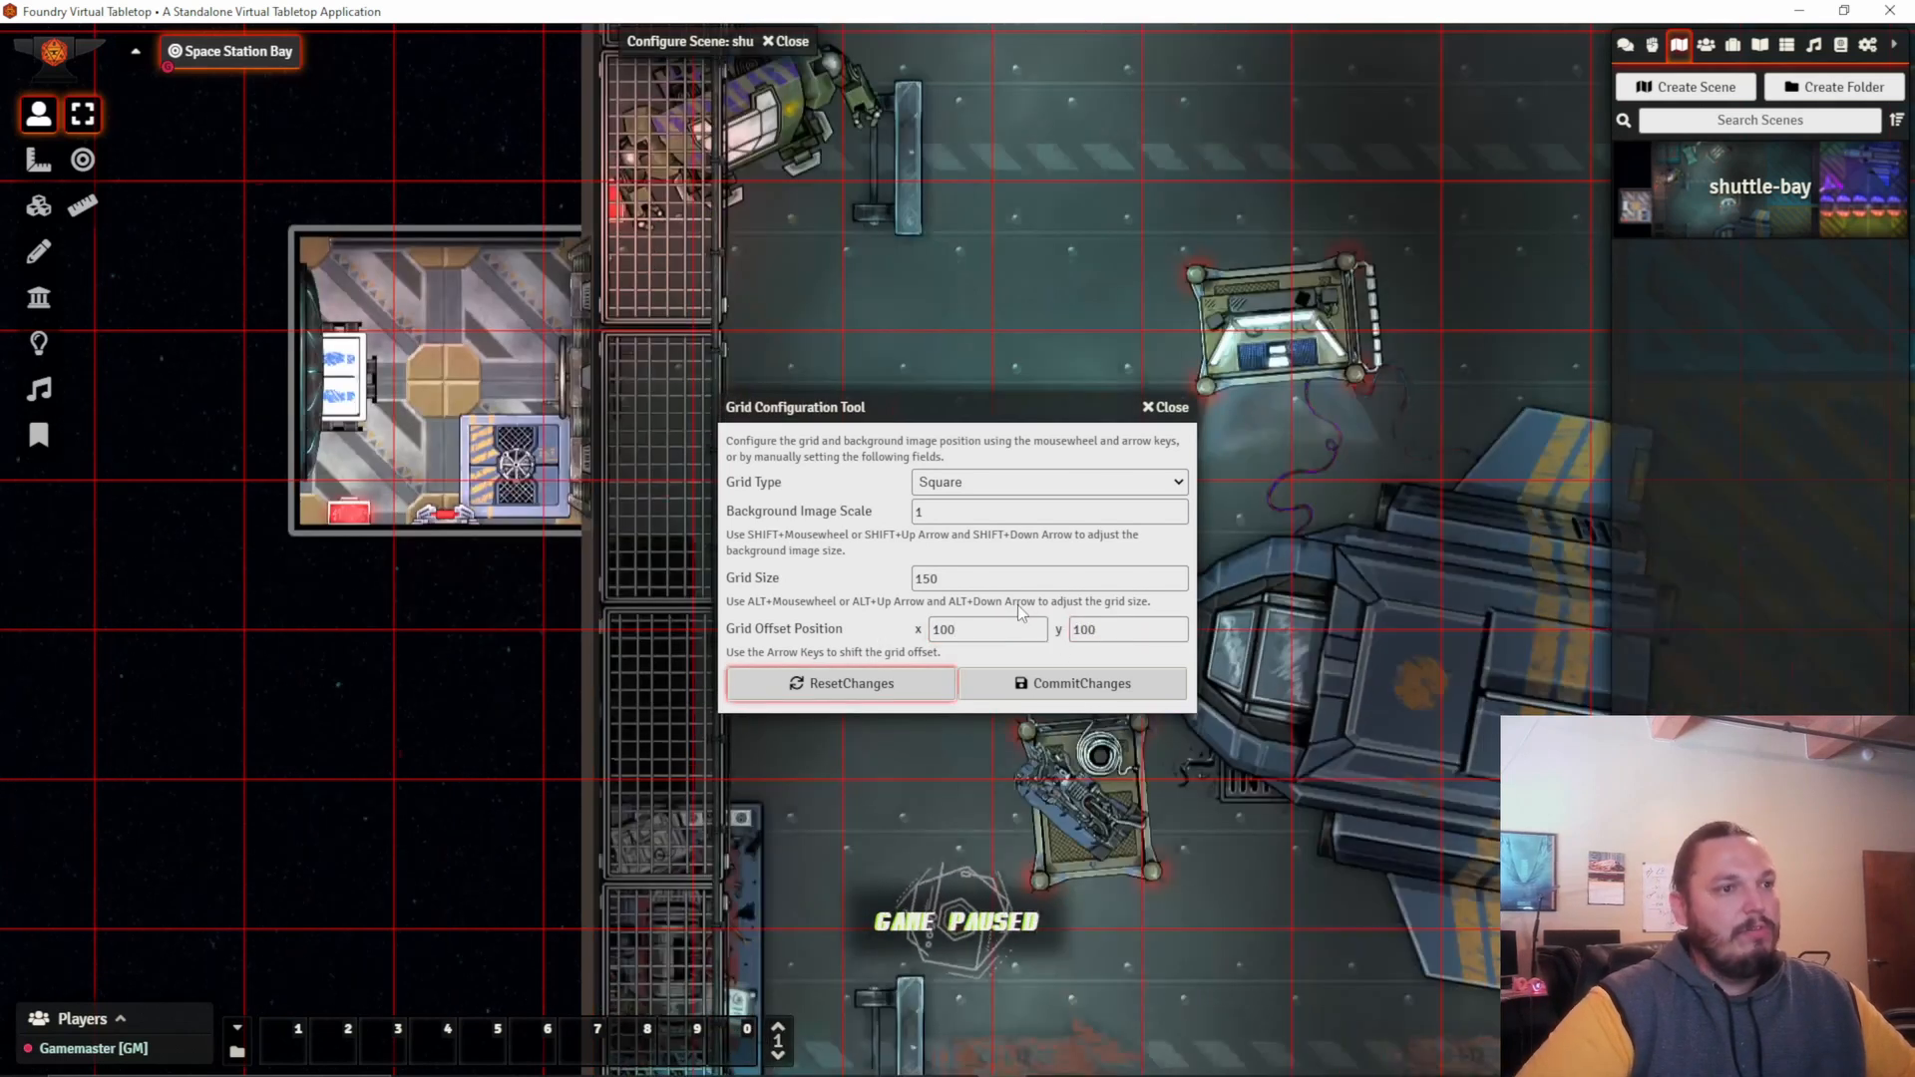
pyautogui.click(1127, 630)
pyautogui.write('0')
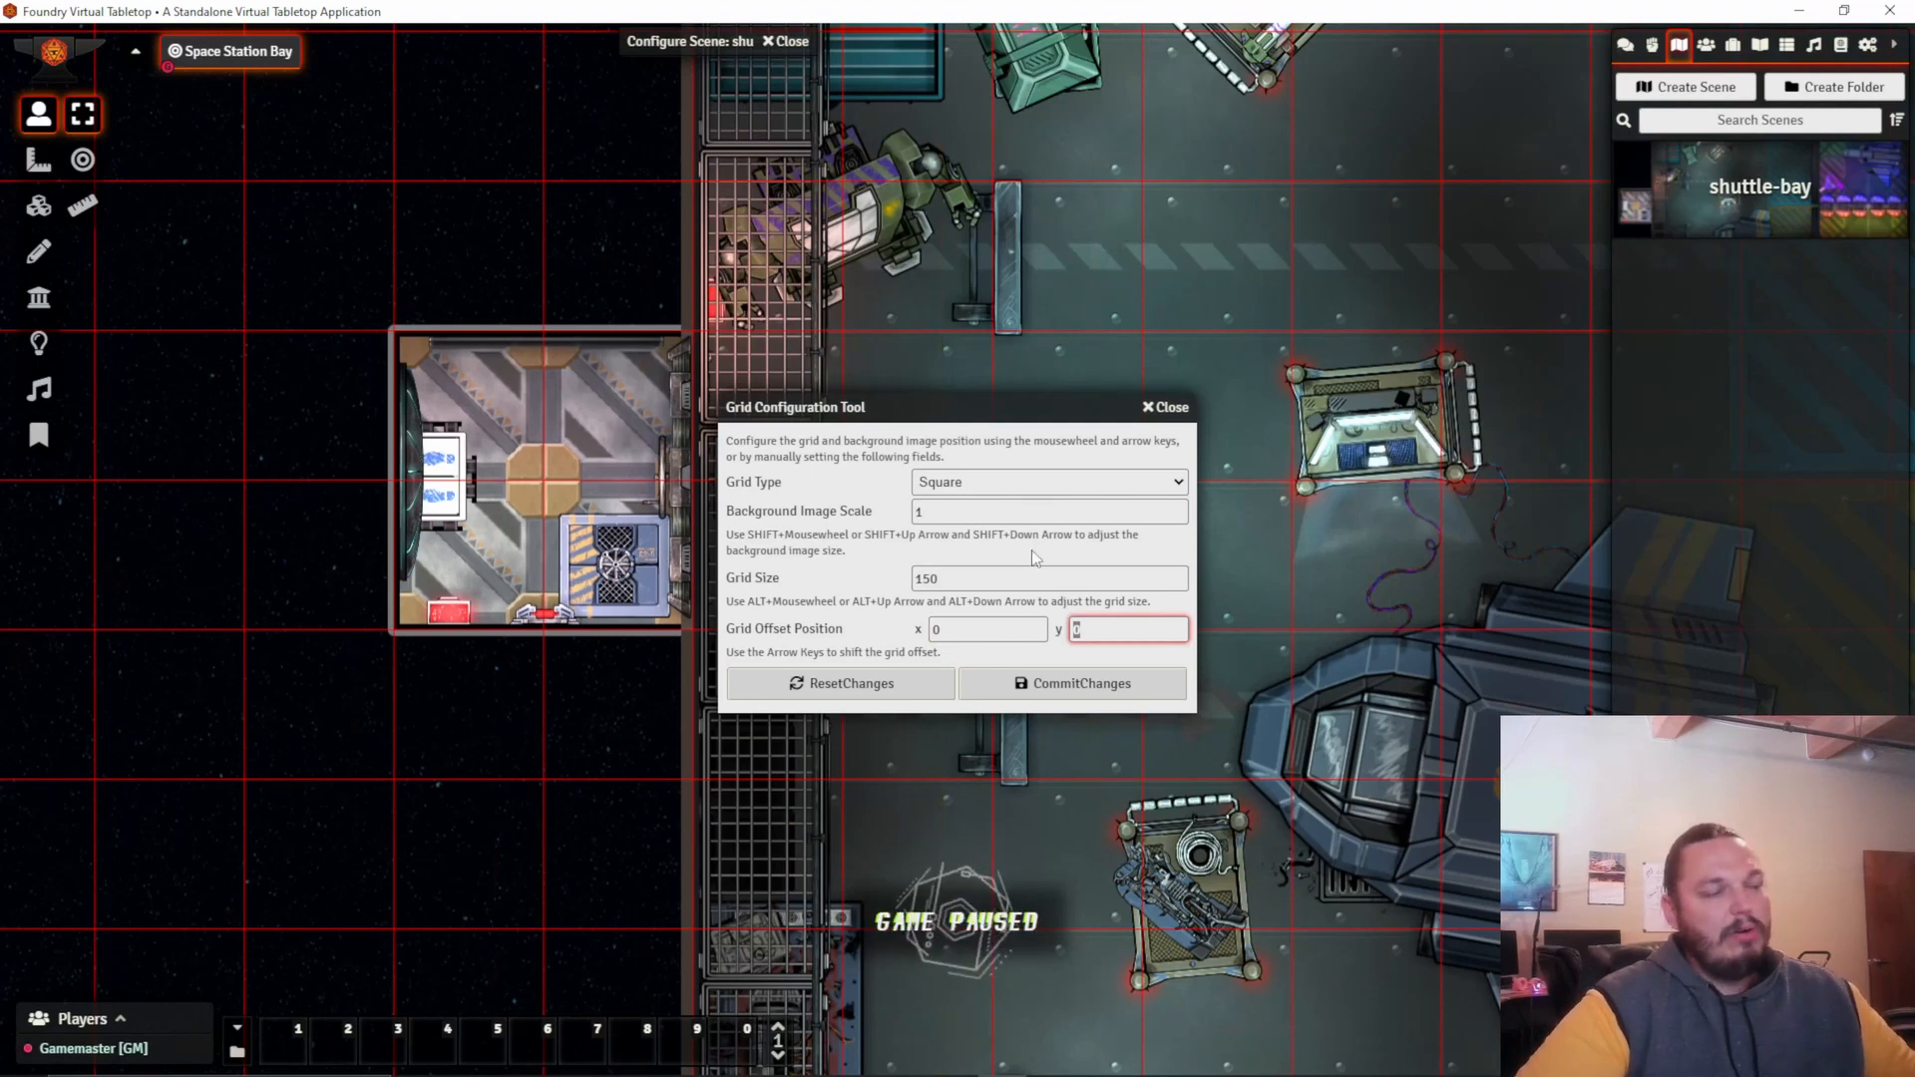
pyautogui.moveTo(831, 657)
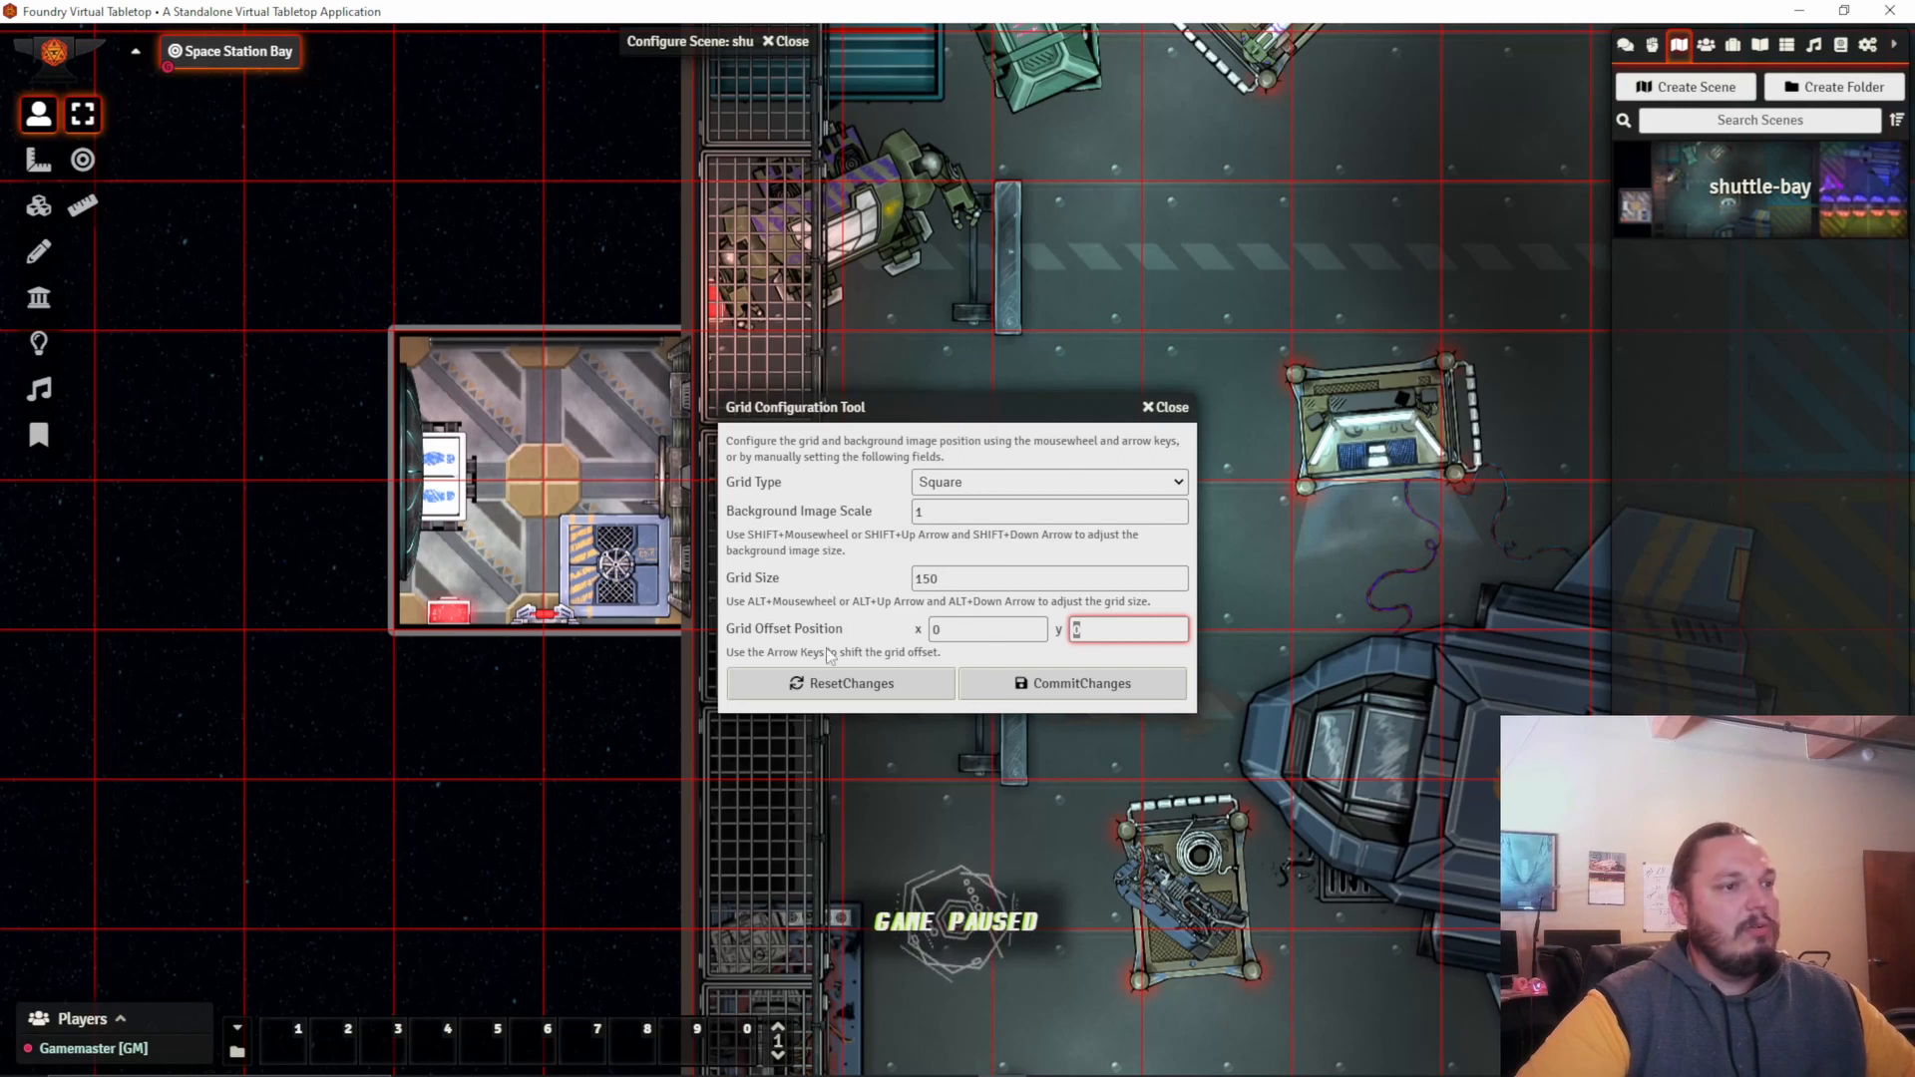